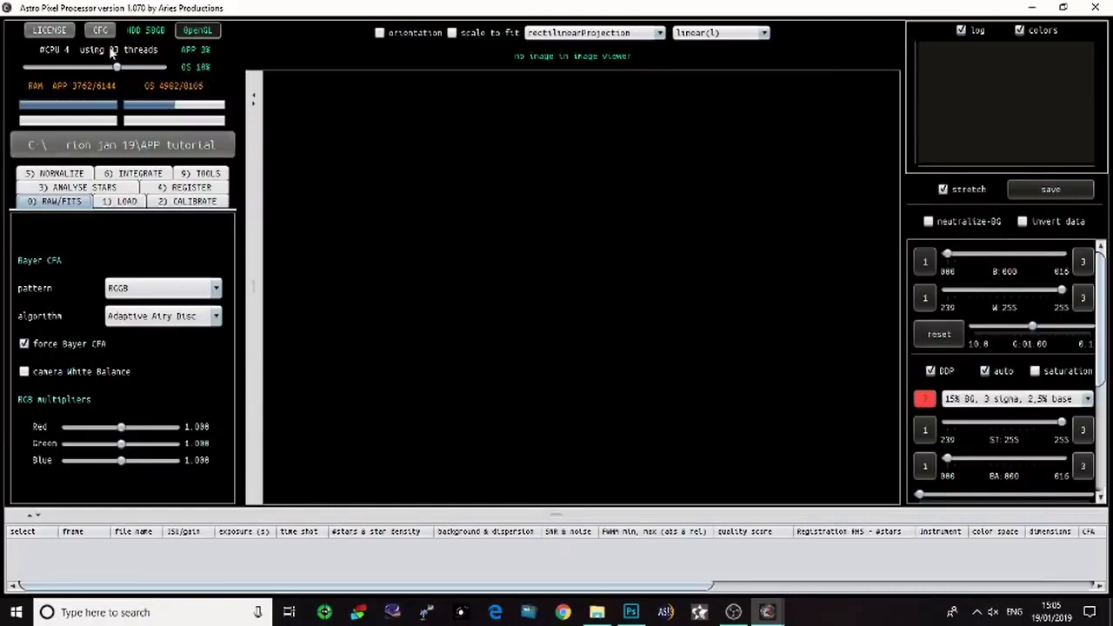
mouse_move(113, 49)
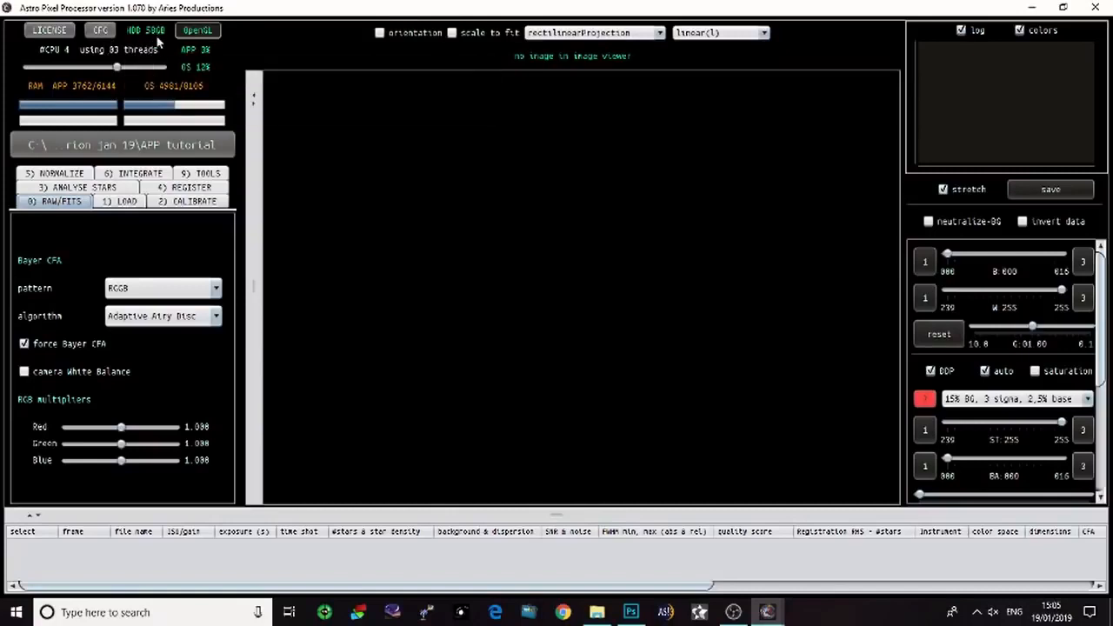
mouse_move(153, 49)
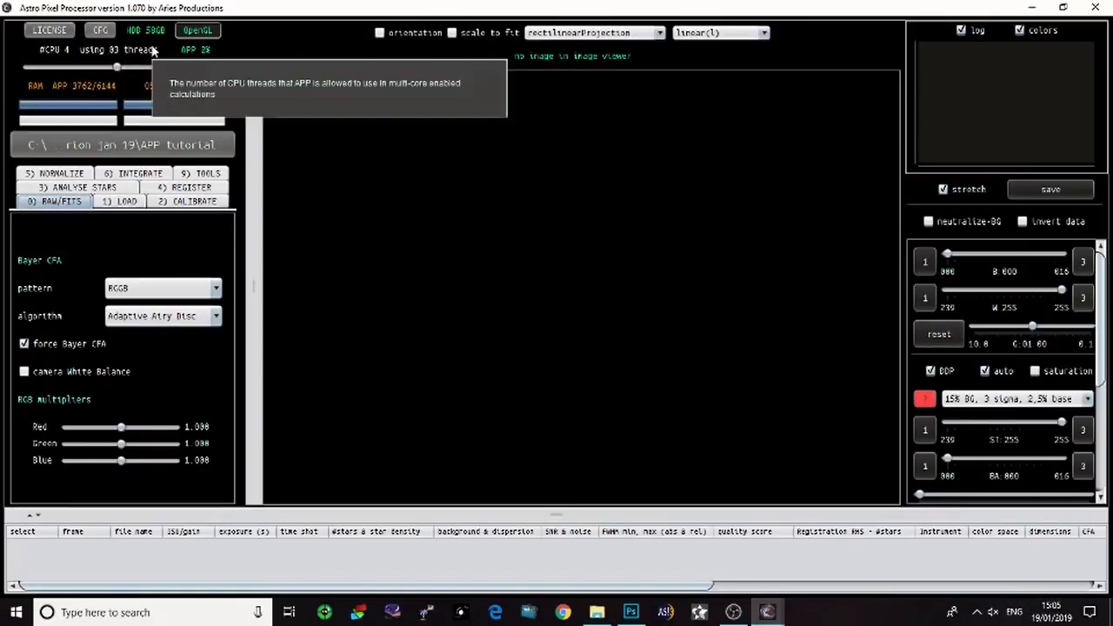
mouse_move(310, 42)
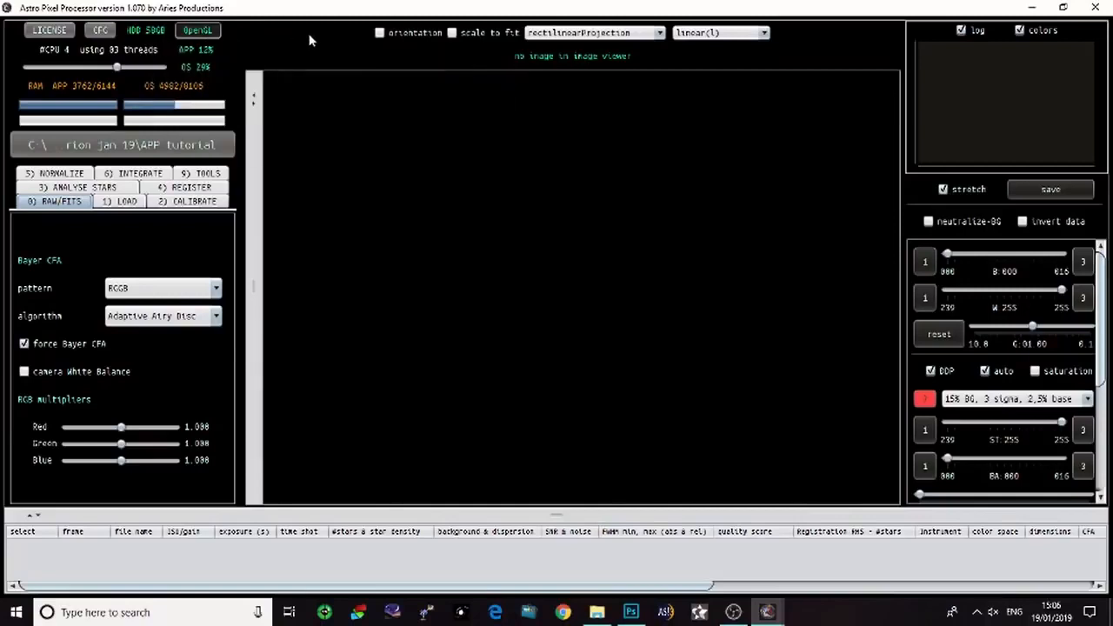
Set the Bayer pattern to RGGB with forced Bayer CFA turned on
left_click(101, 31)
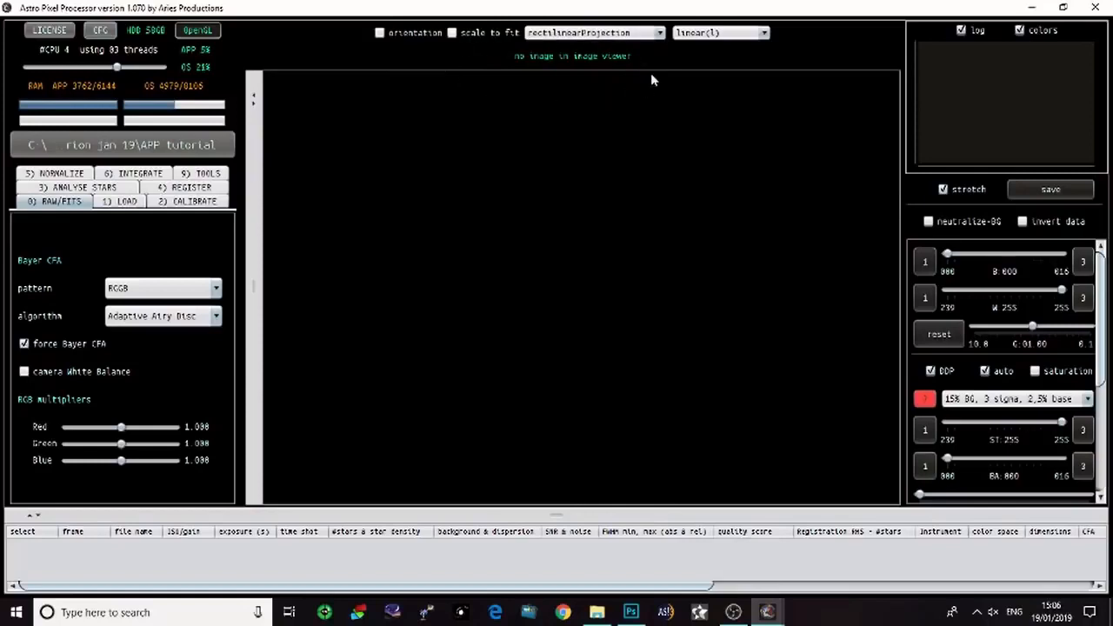
mouse_move(525, 73)
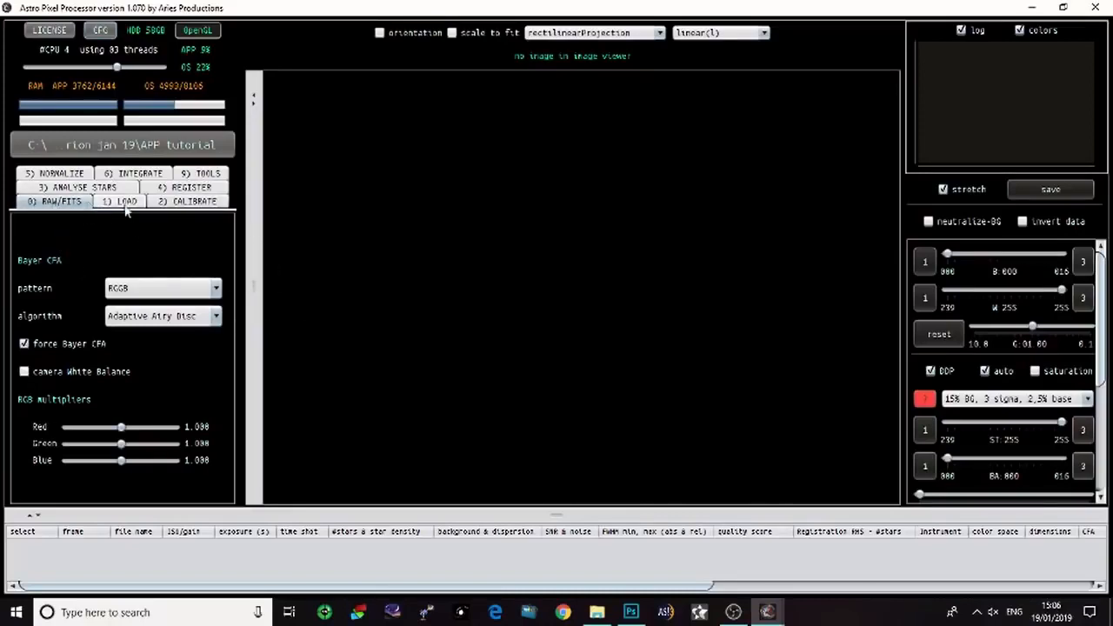
mouse_move(174, 216)
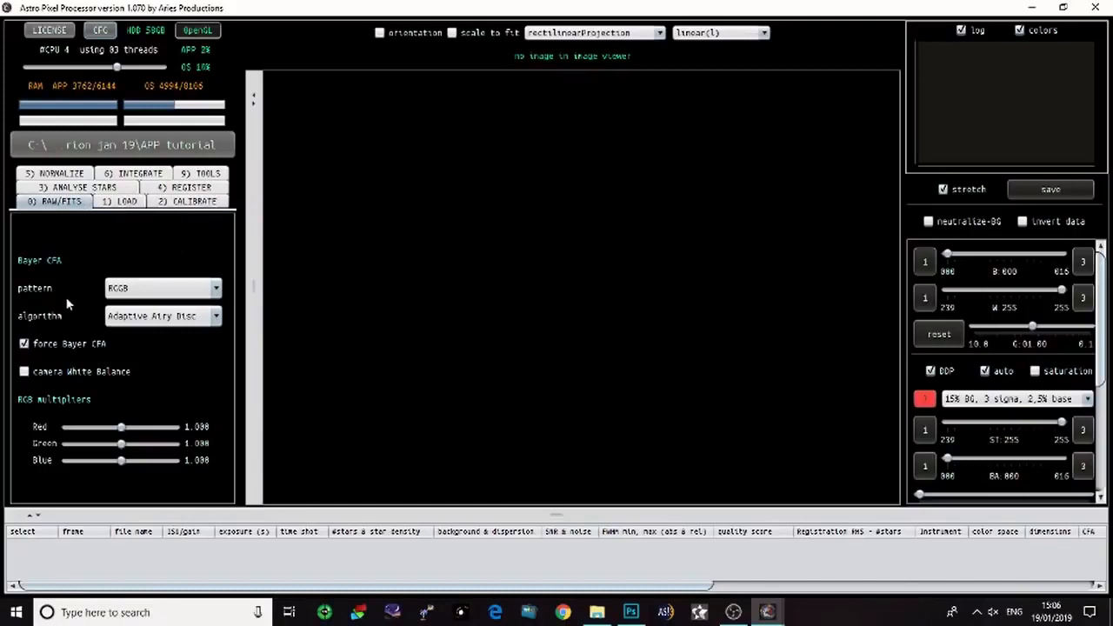
mouse_move(135, 231)
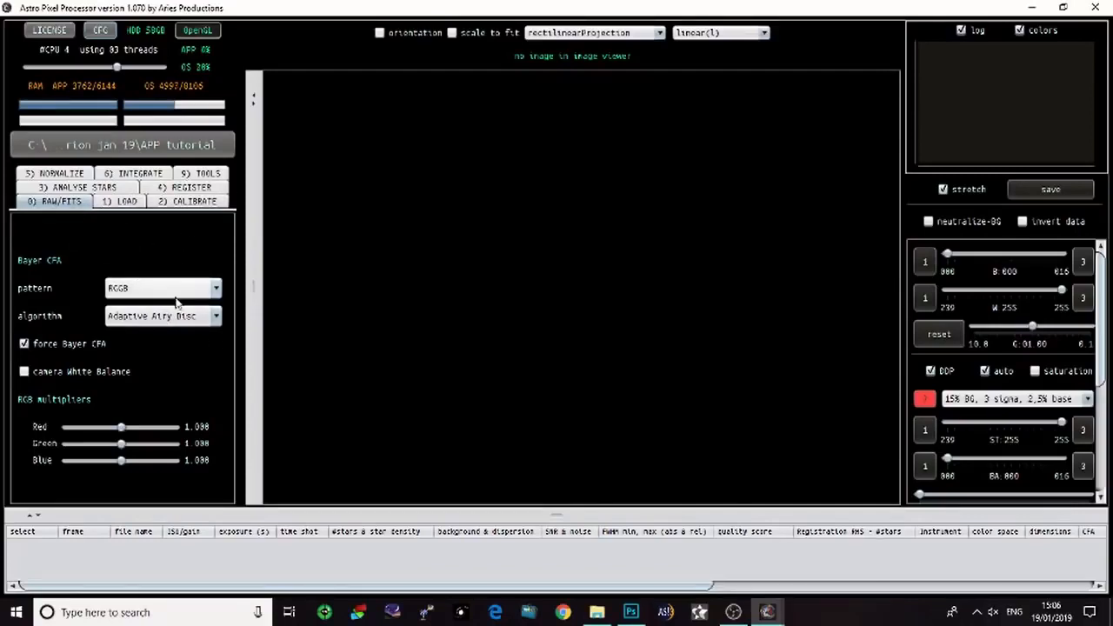
left_click(160, 288)
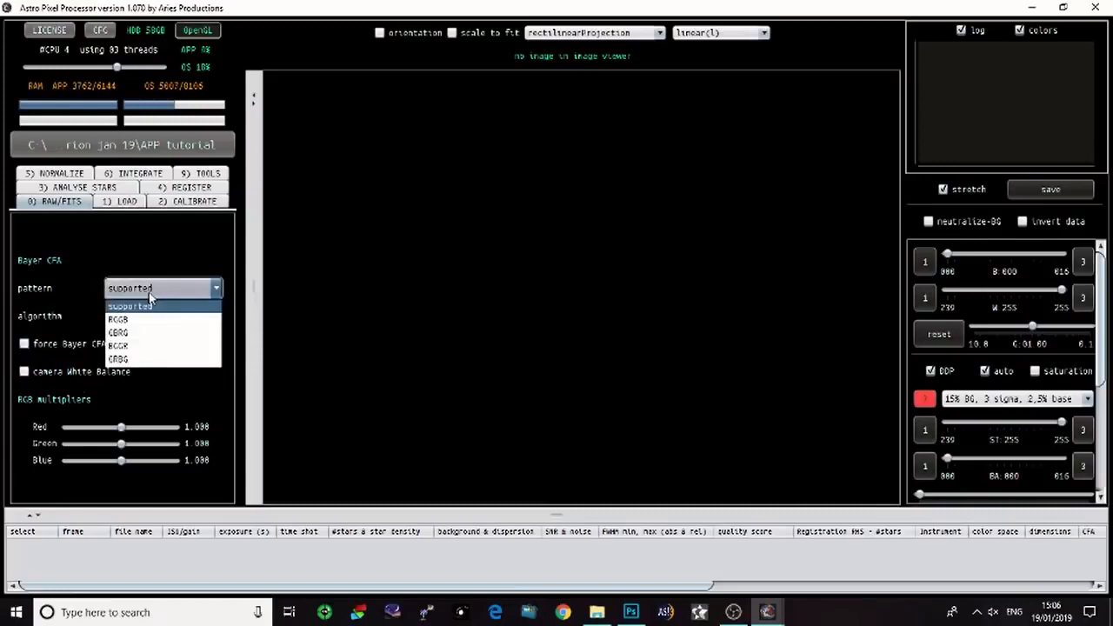
mouse_move(143, 320)
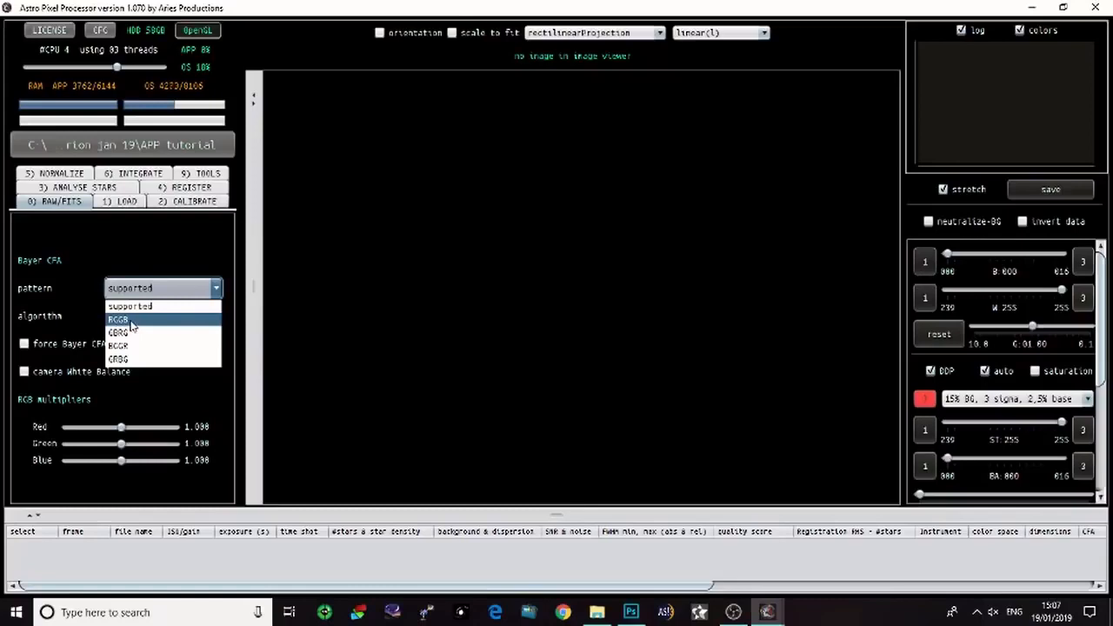
left_click(119, 320)
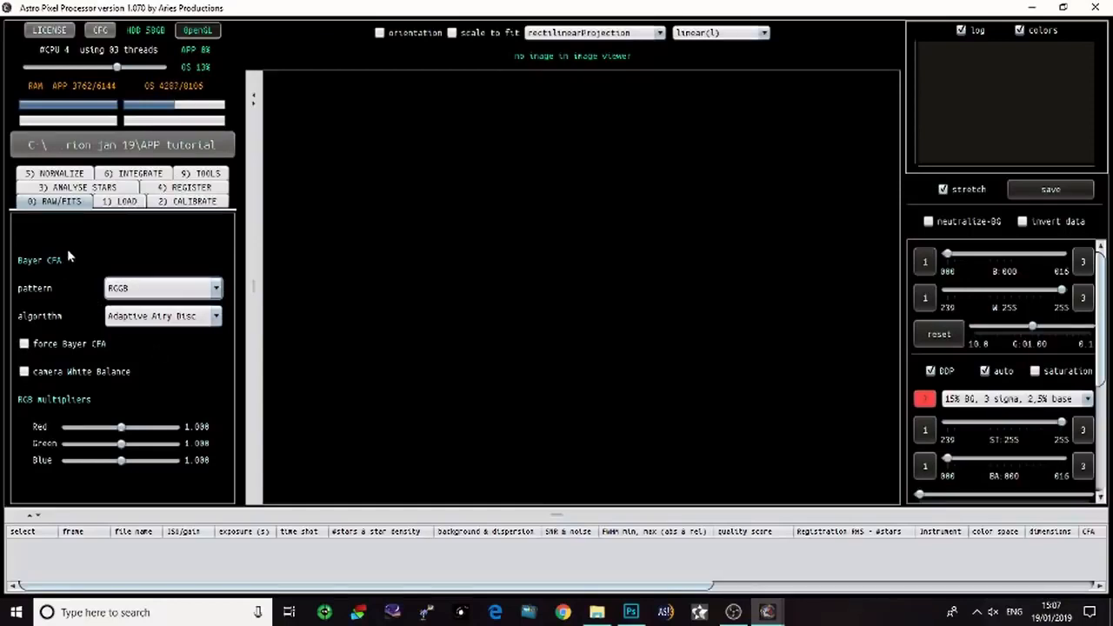
mouse_move(142, 309)
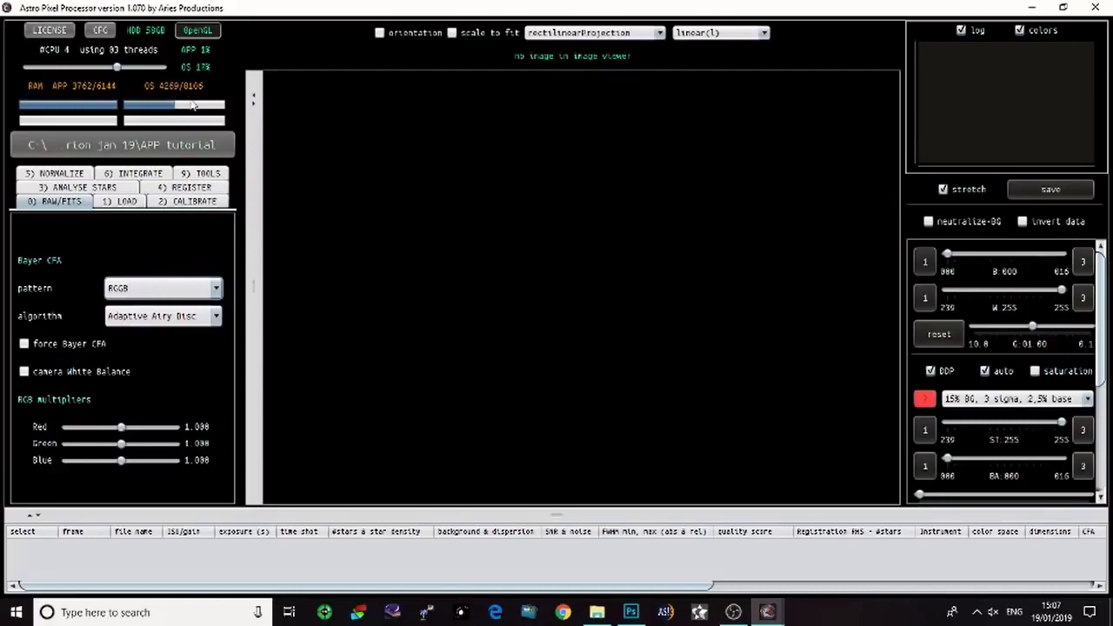
mouse_move(247, 390)
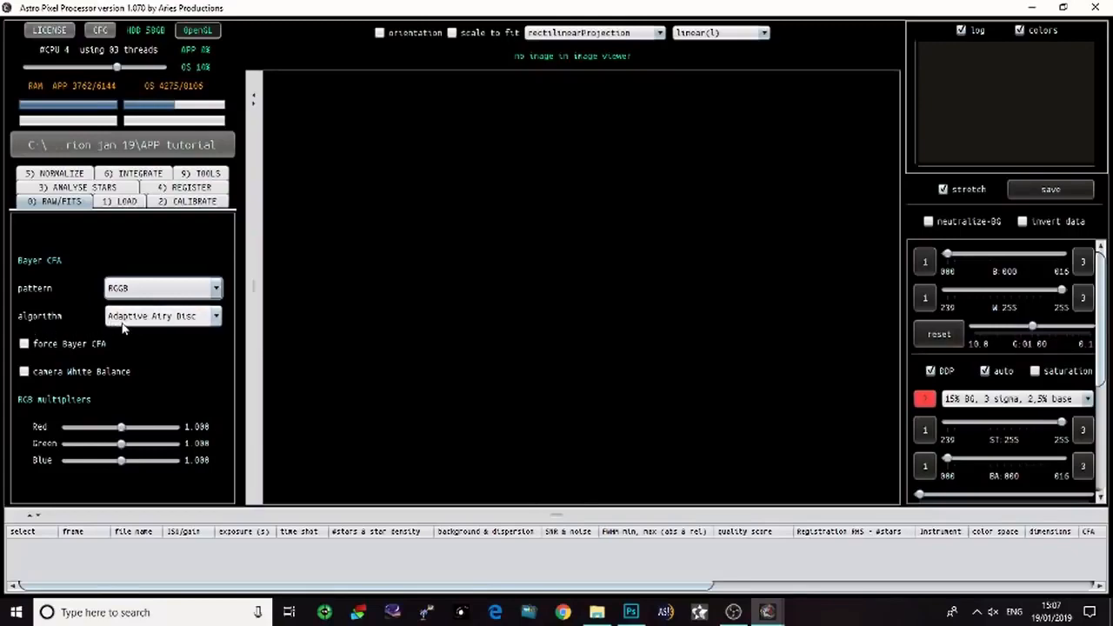
mouse_move(160, 316)
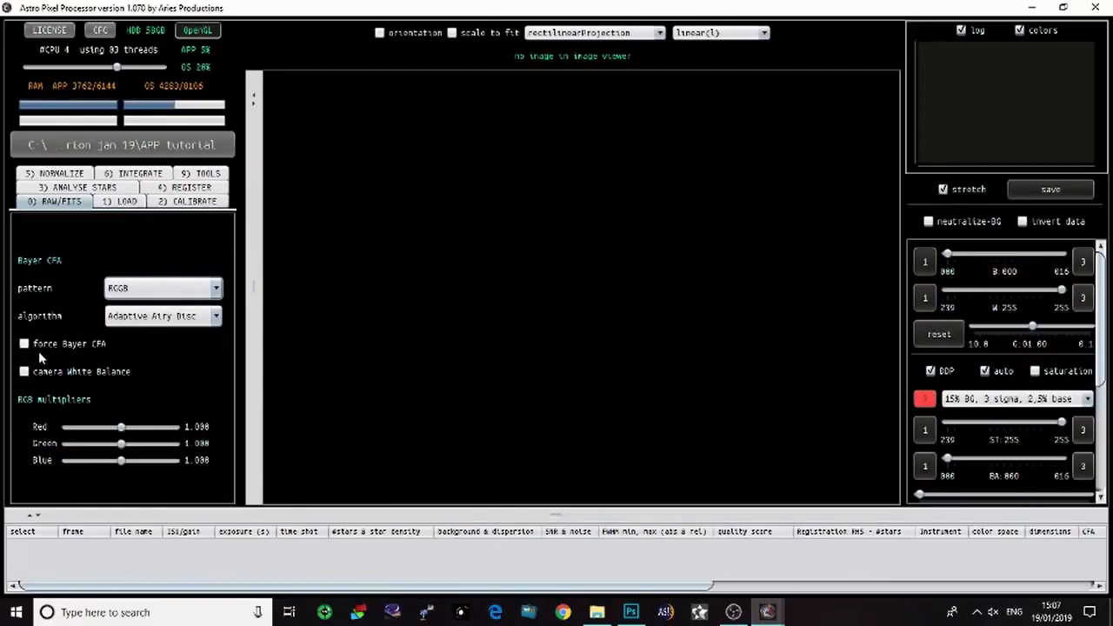
left_click(24, 345)
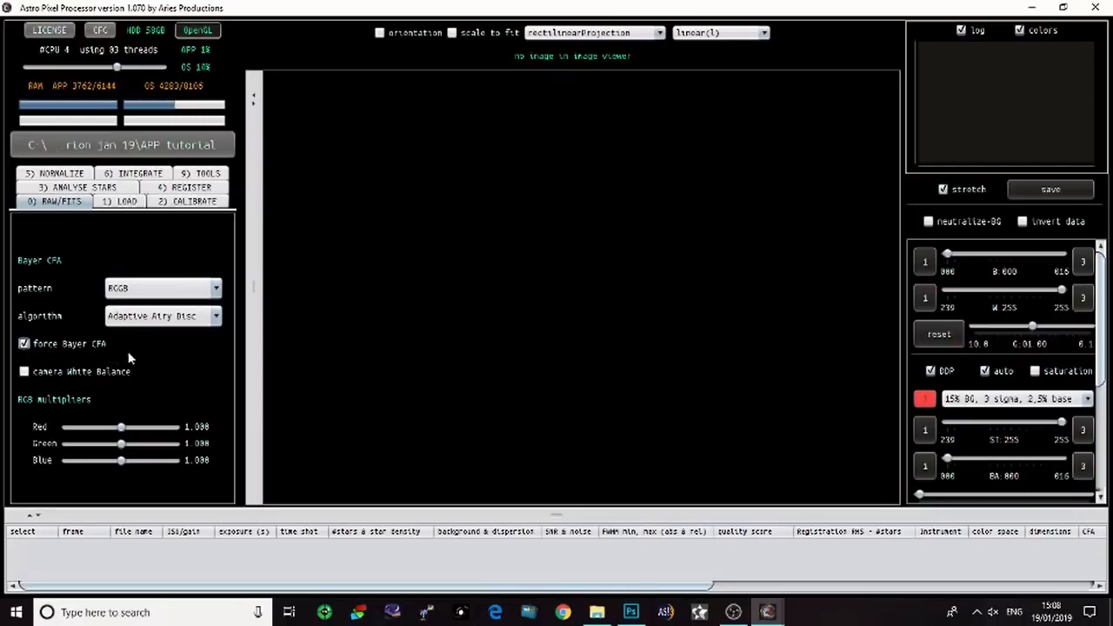
left_click(118, 202)
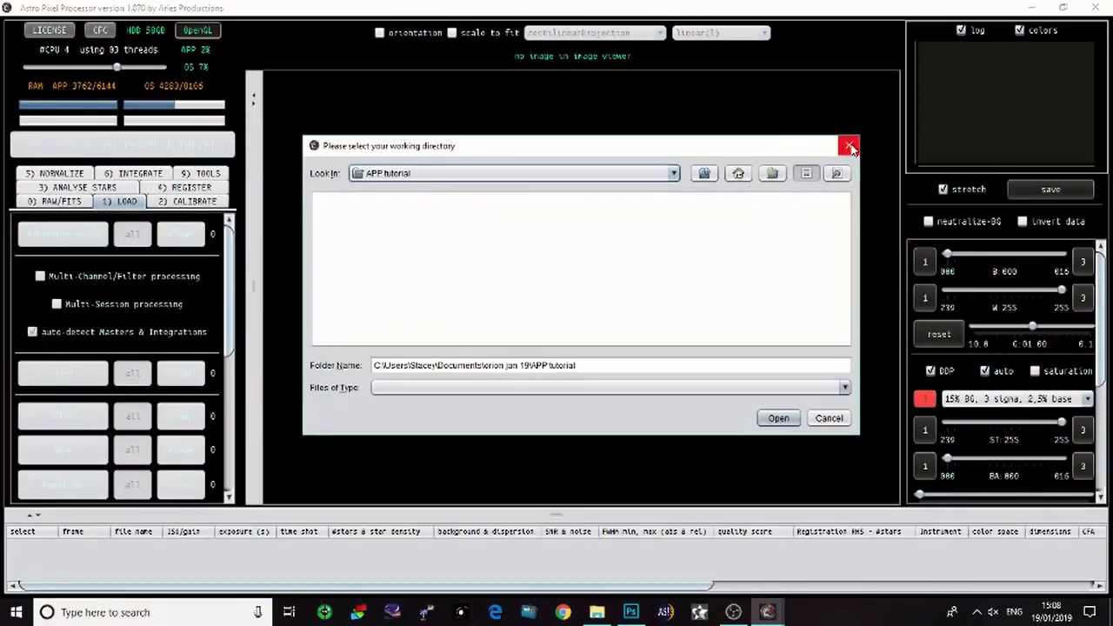
Start adding light frames and browse to Documents > orion jan 19 > lights
left_click(848, 144)
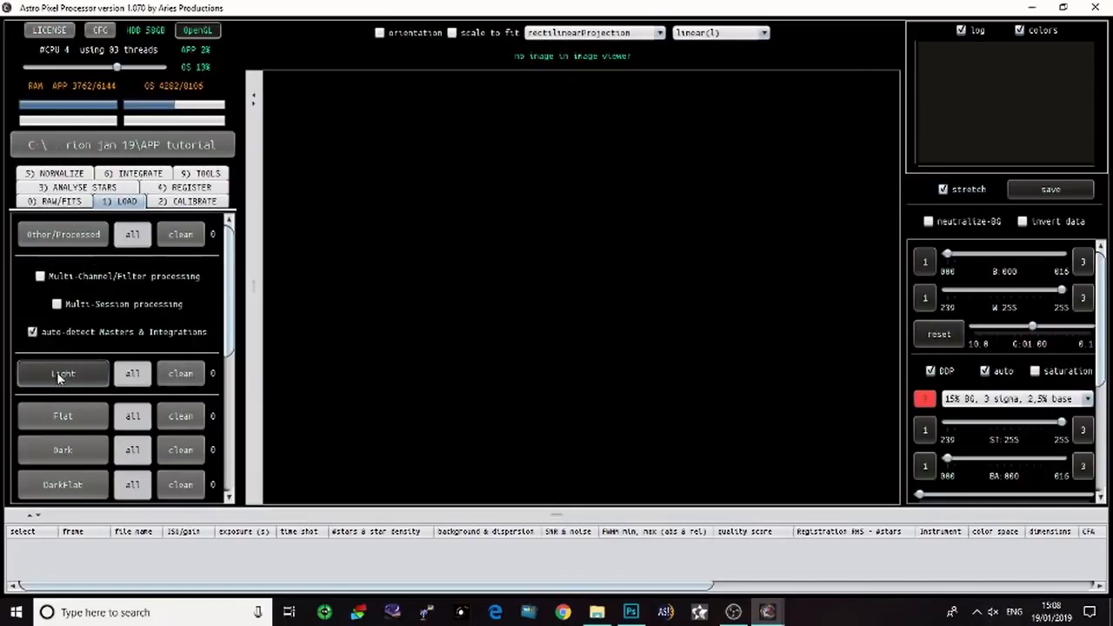
left_click(63, 372)
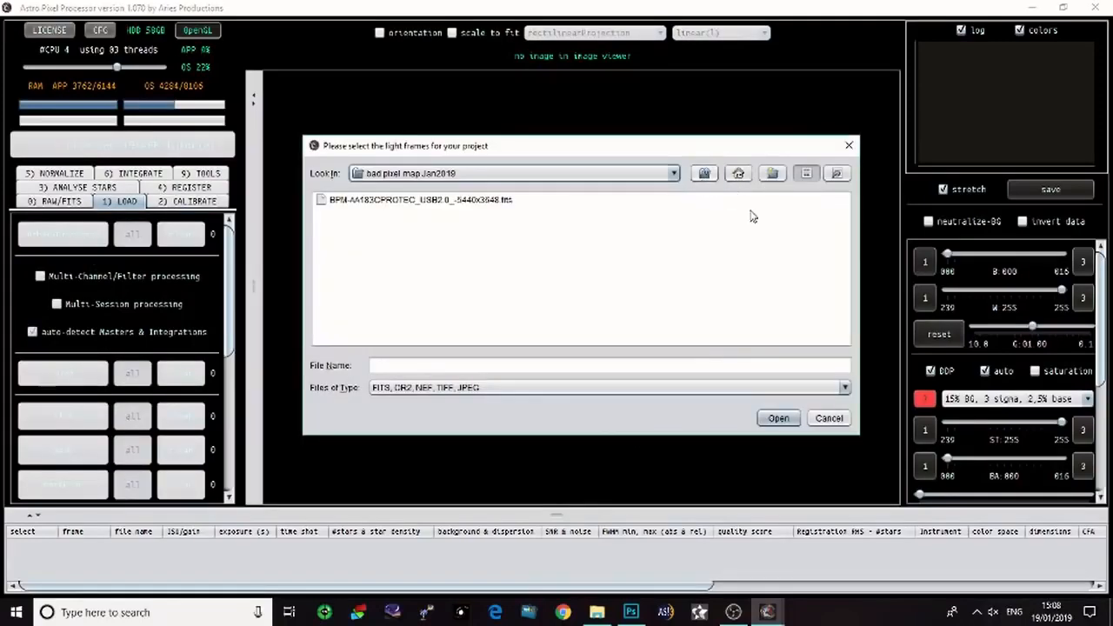
left_click(671, 174)
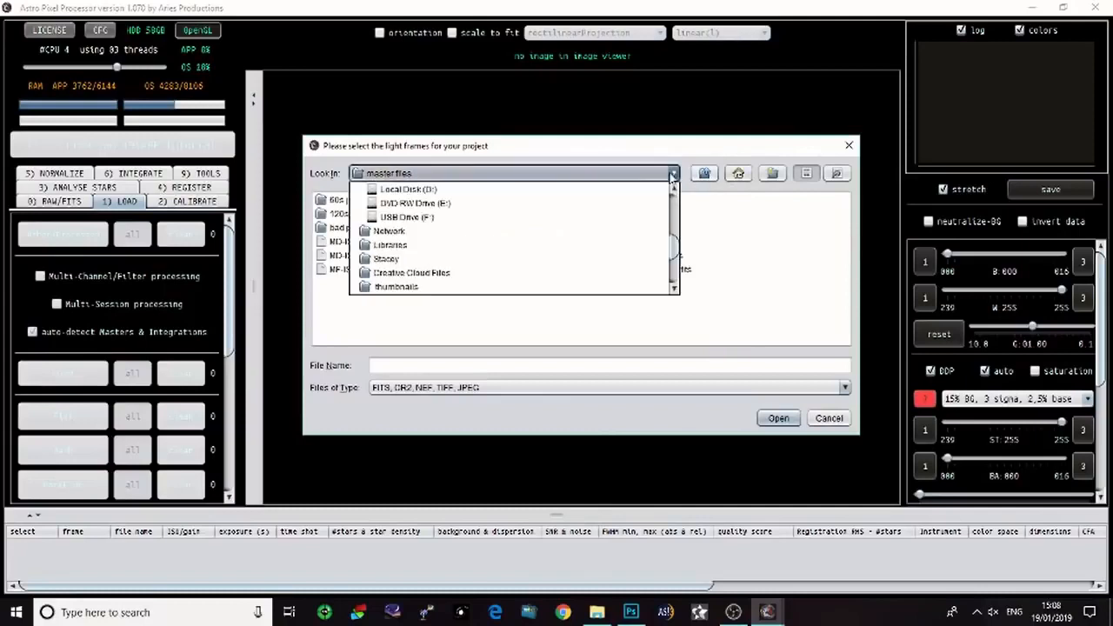
left_click(408, 188)
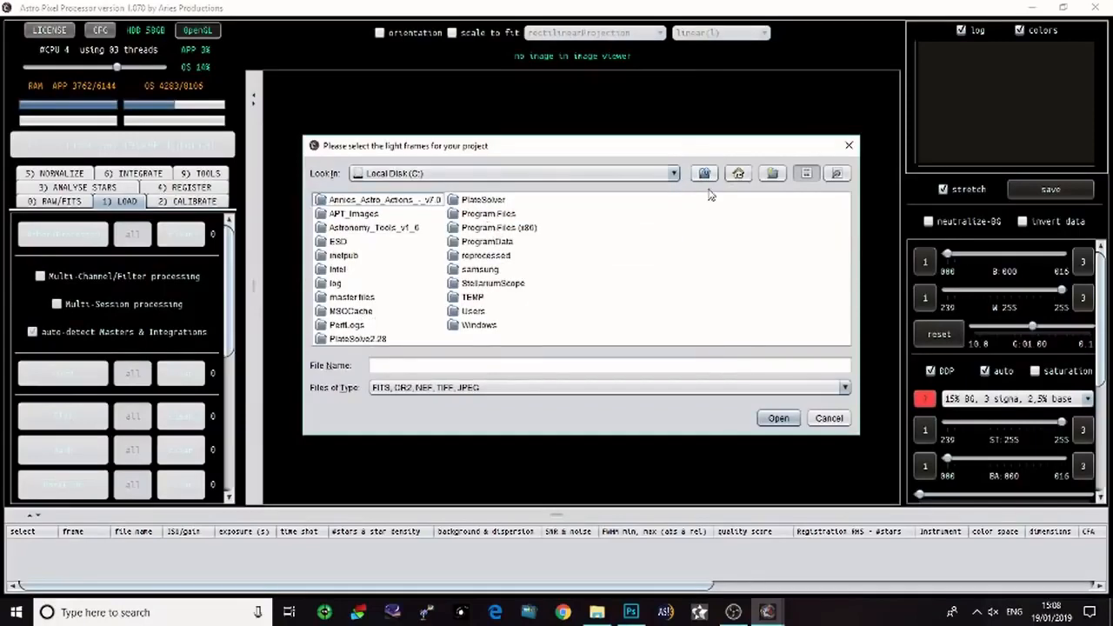
left_click(772, 174)
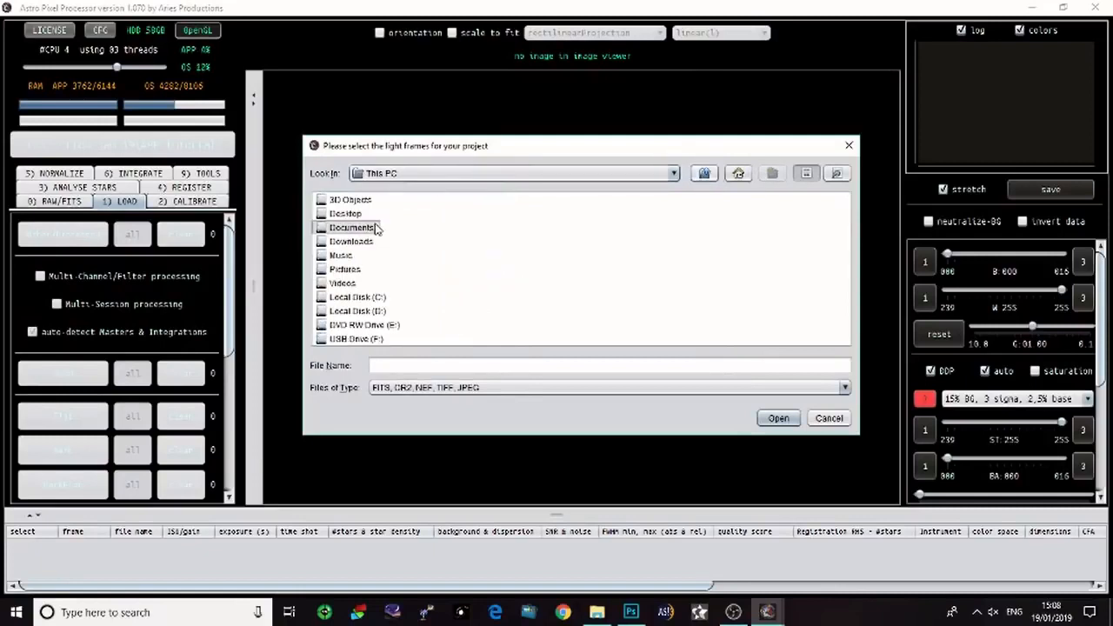
double_click(351, 226)
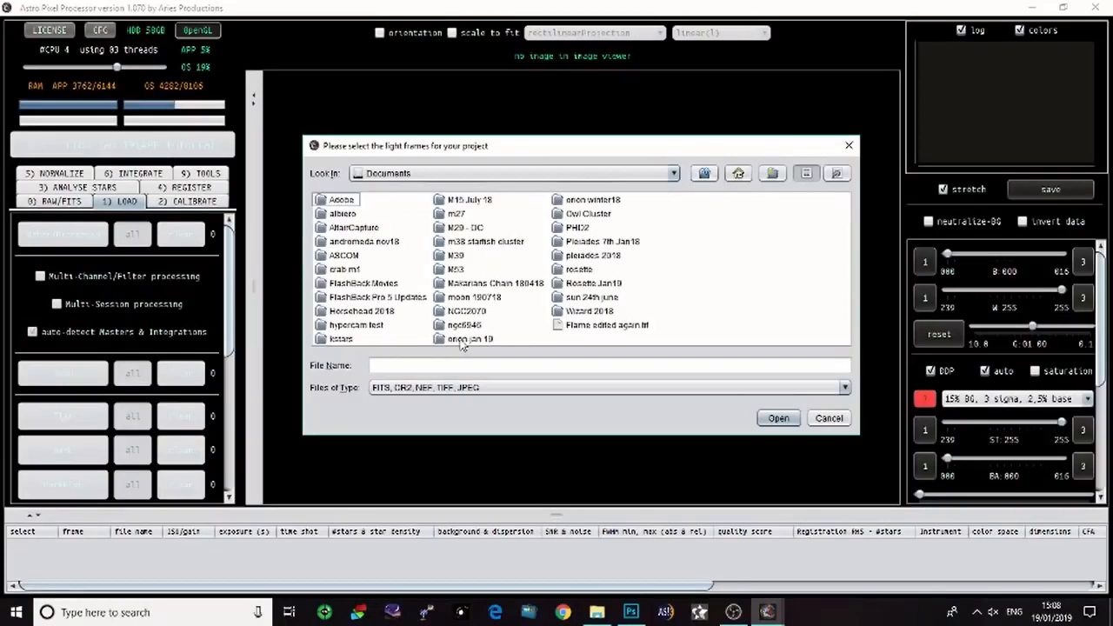
double_click(470, 337)
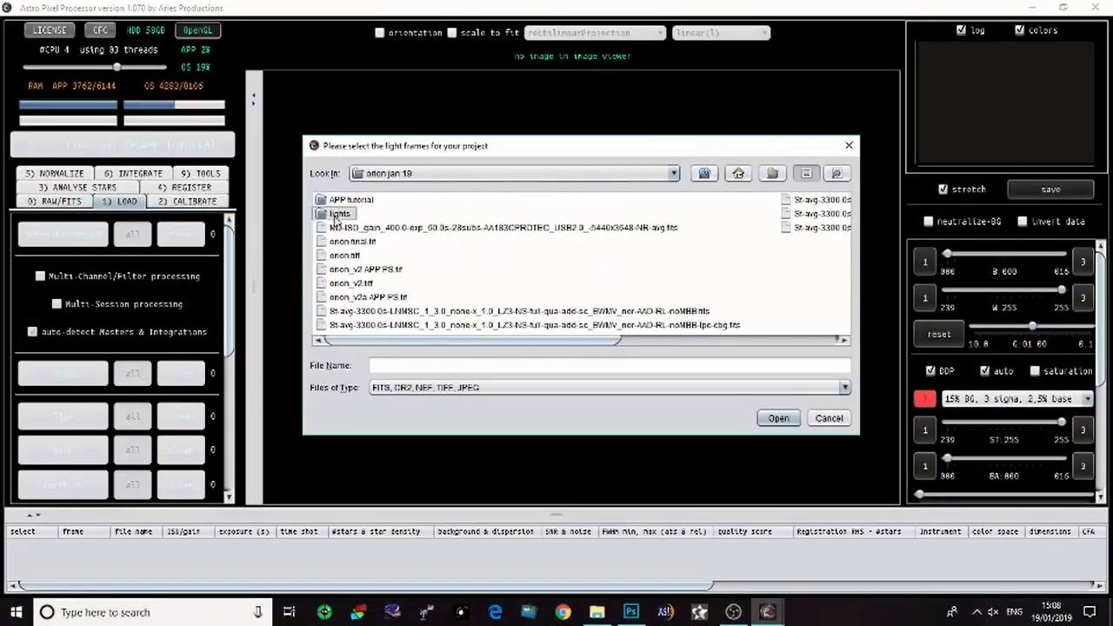
double_click(337, 212)
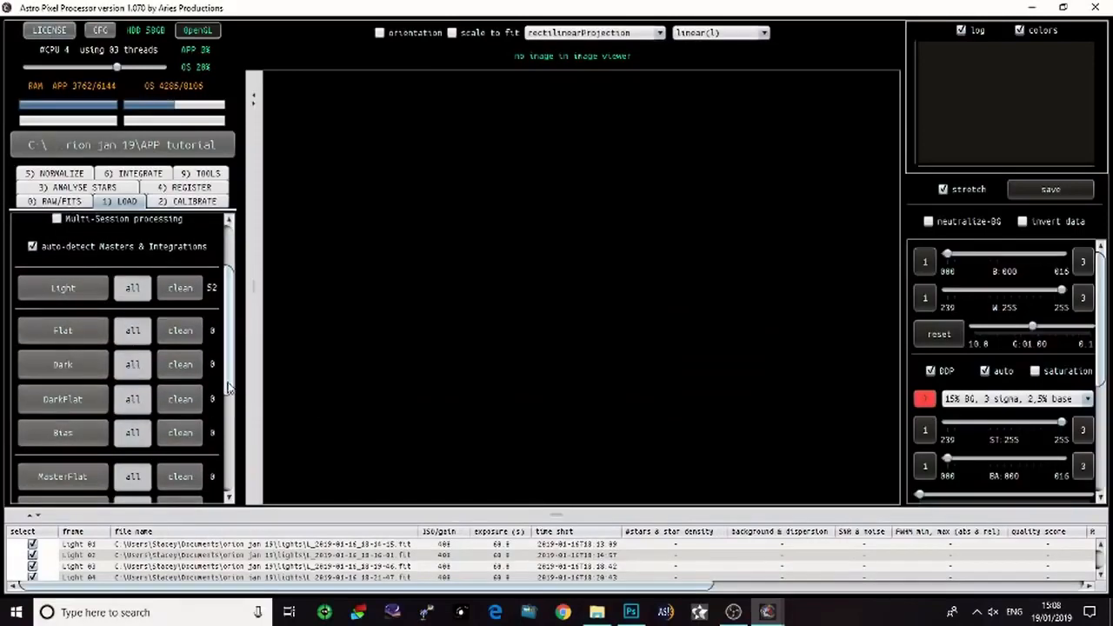
Browse the MasterFile chooser up to the drive list and into a folder on the C drive
scroll("down", 3)
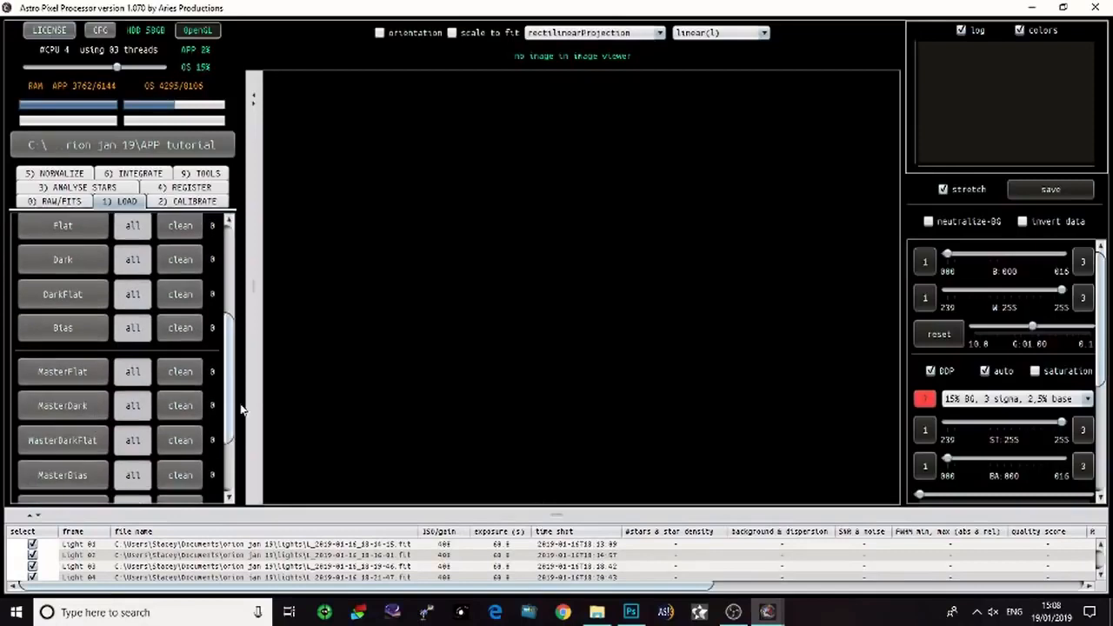
scroll("down", 3)
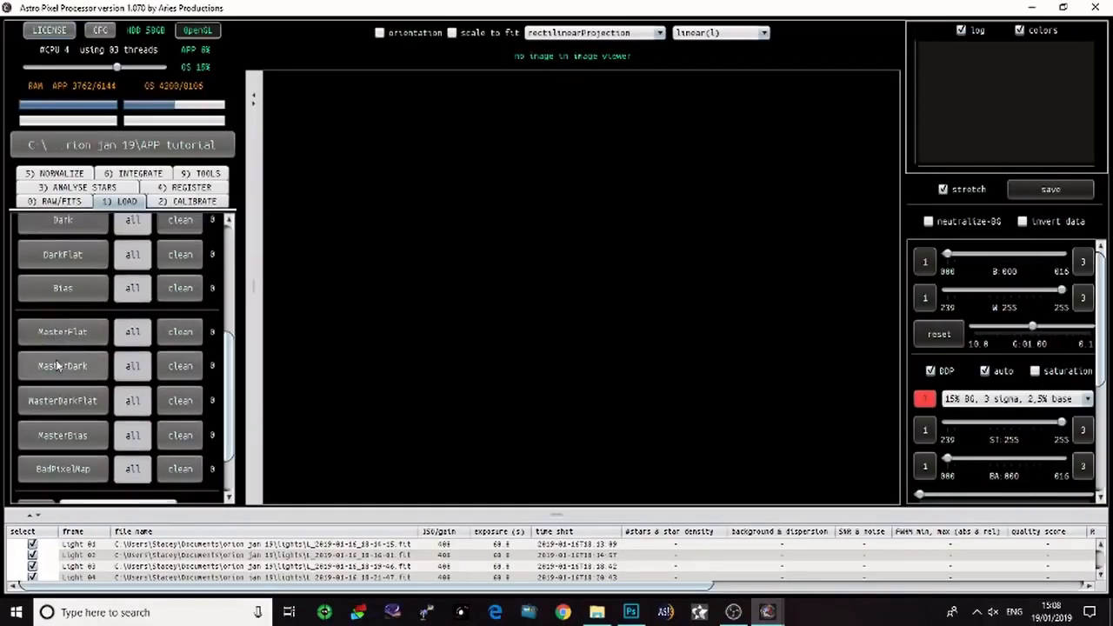
left_click(62, 330)
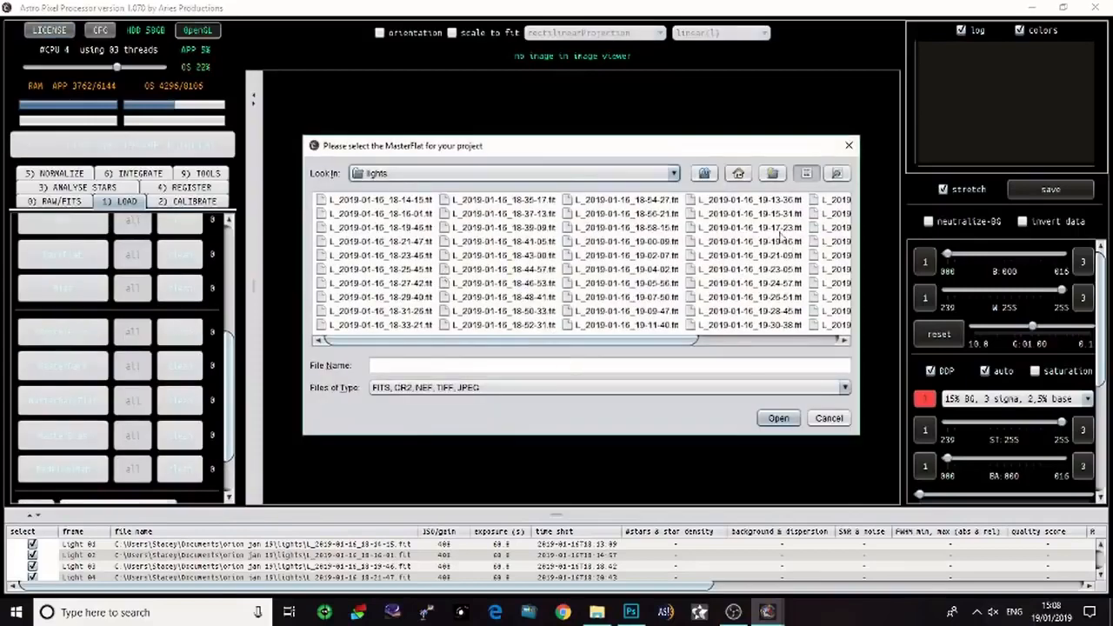
left_click(705, 174)
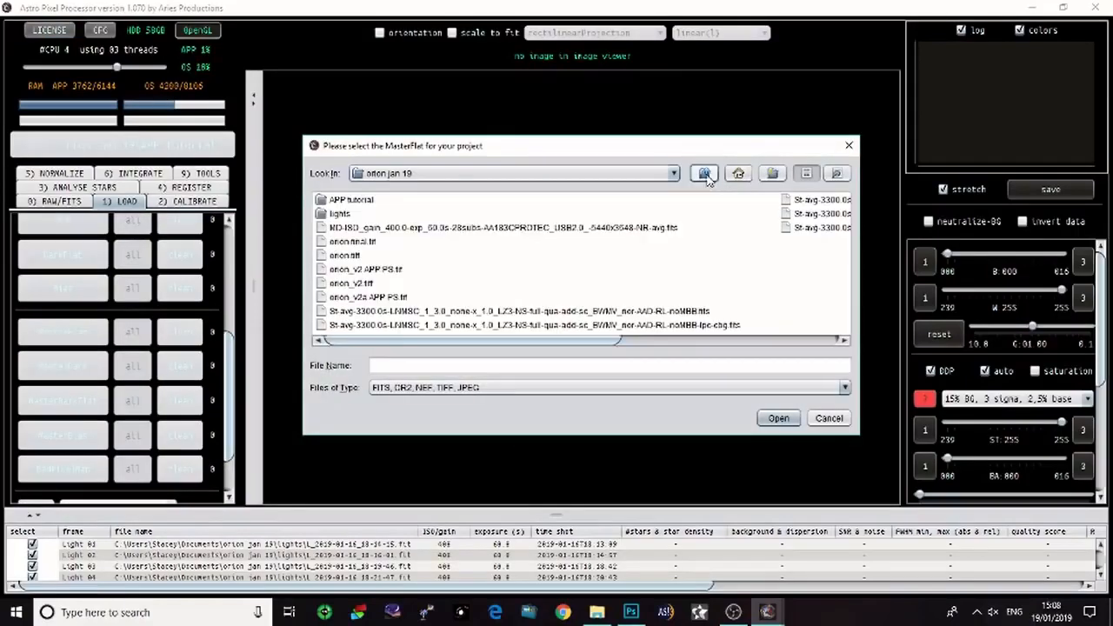
left_click(737, 174)
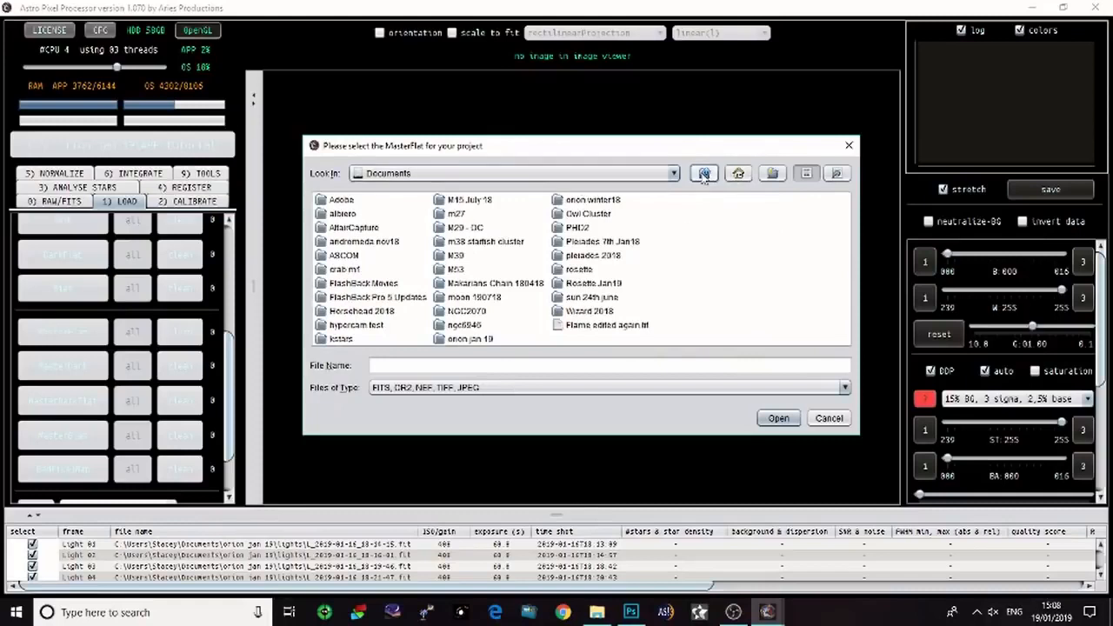
left_click(738, 174)
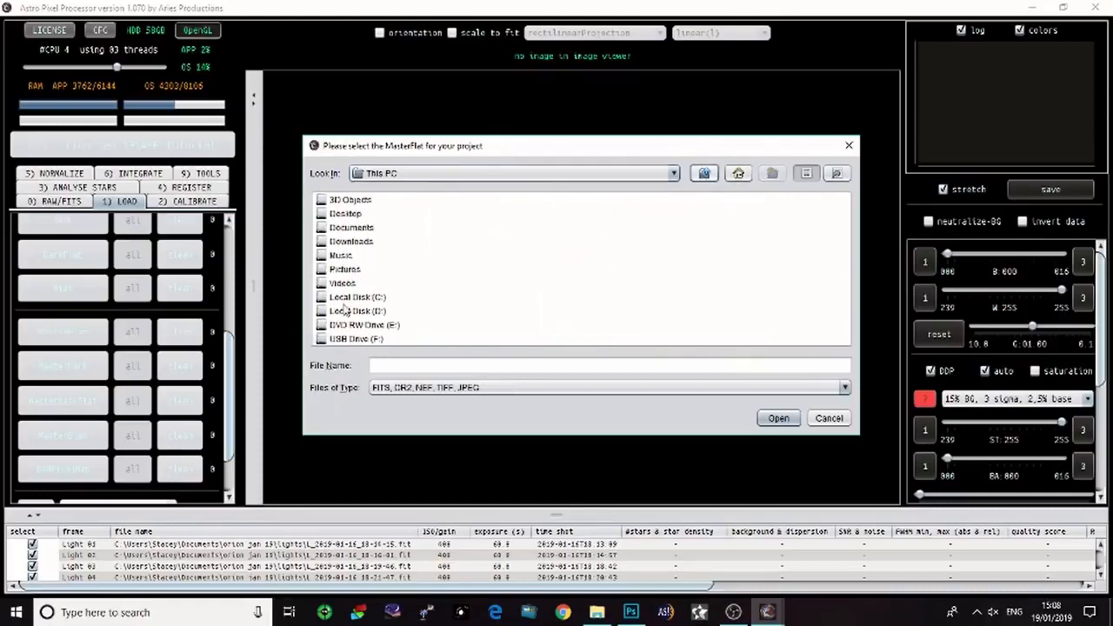
double_click(358, 296)
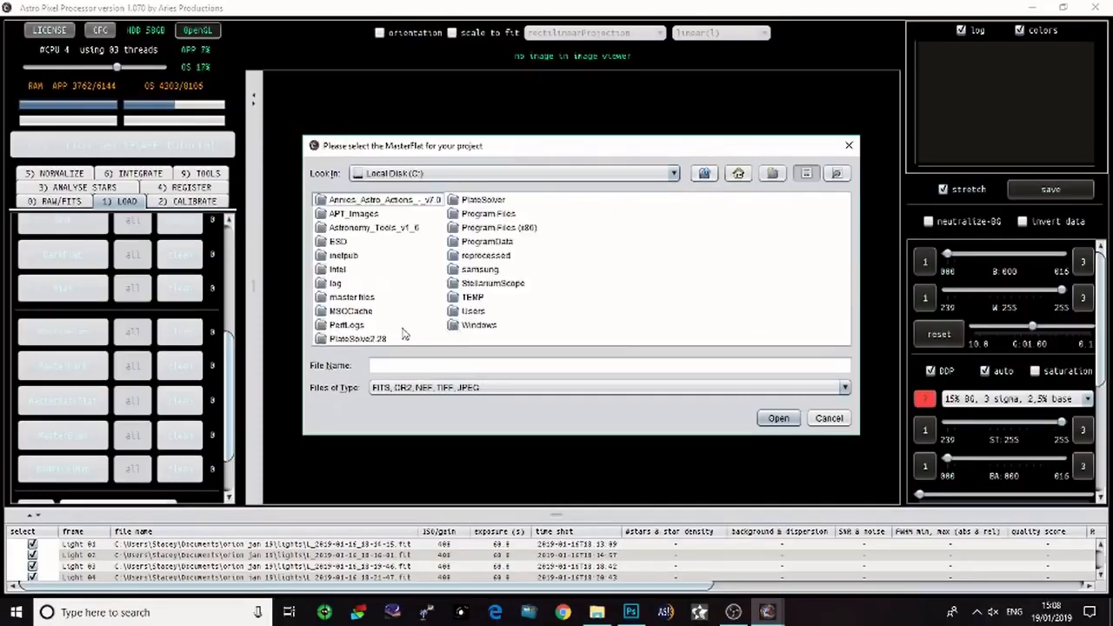
double_click(351, 296)
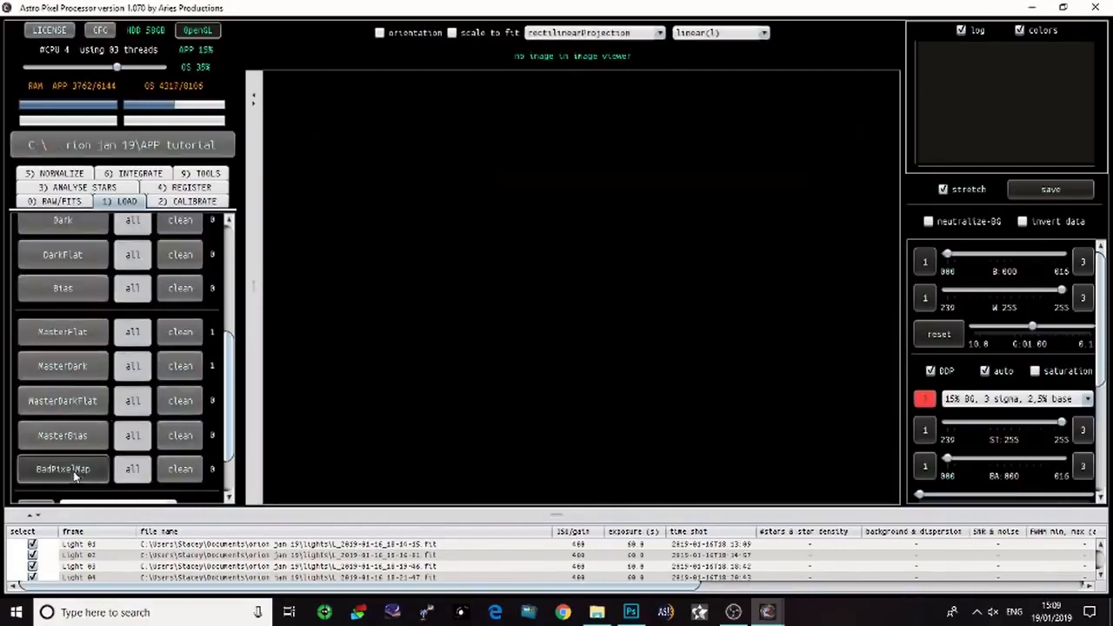
Load the bad pixel map .fits file into the project as BadPixelMap
left_click(63, 469)
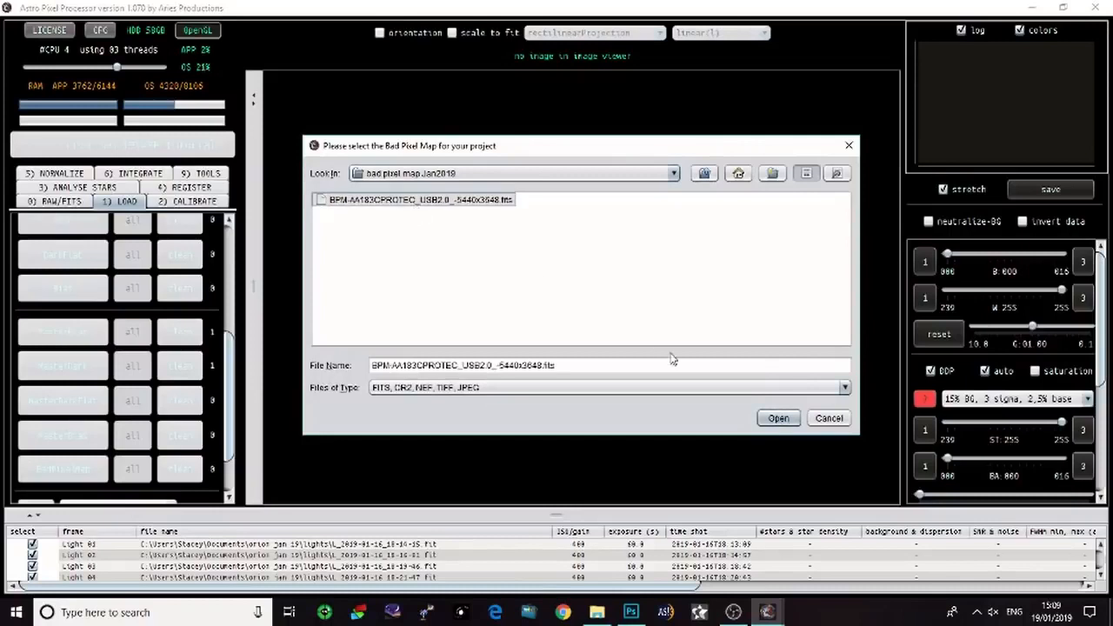
left_click(778, 417)
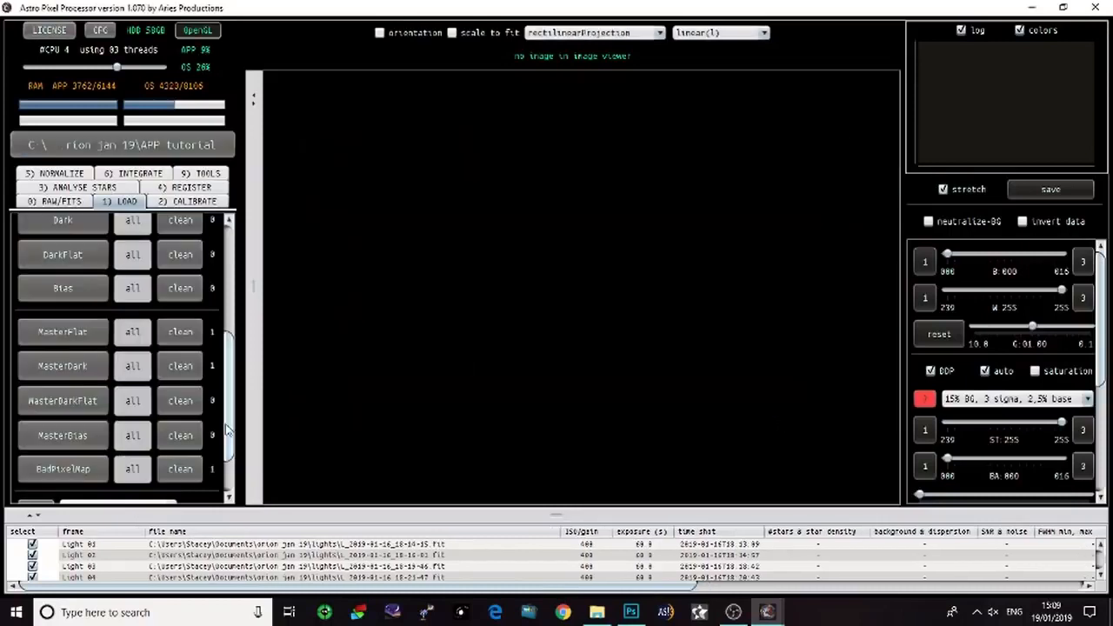
left_click(193, 201)
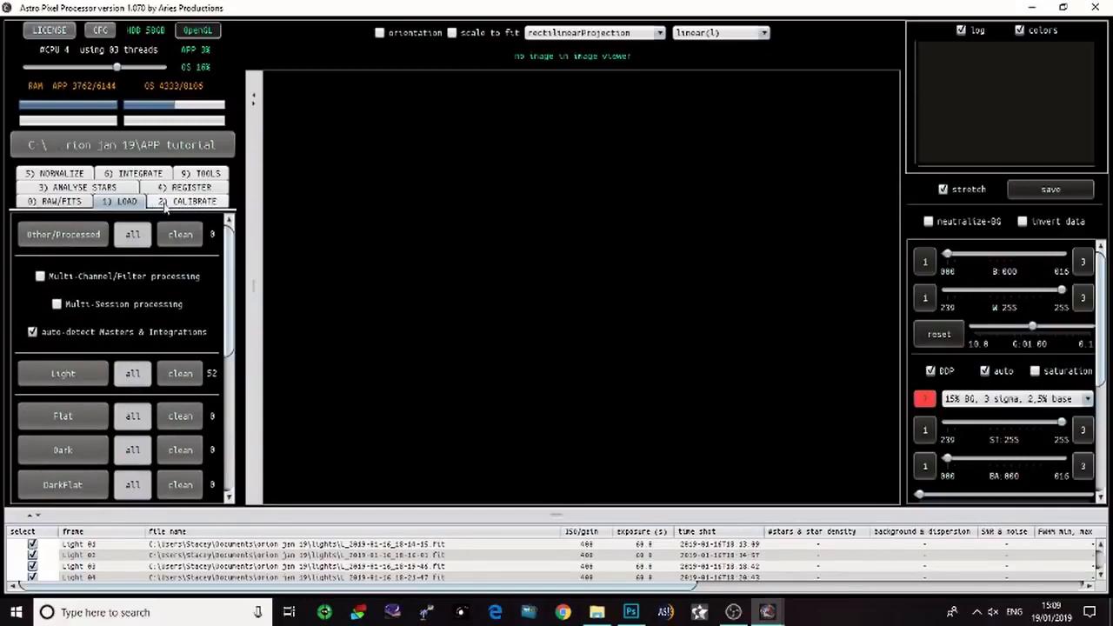
left_click(193, 202)
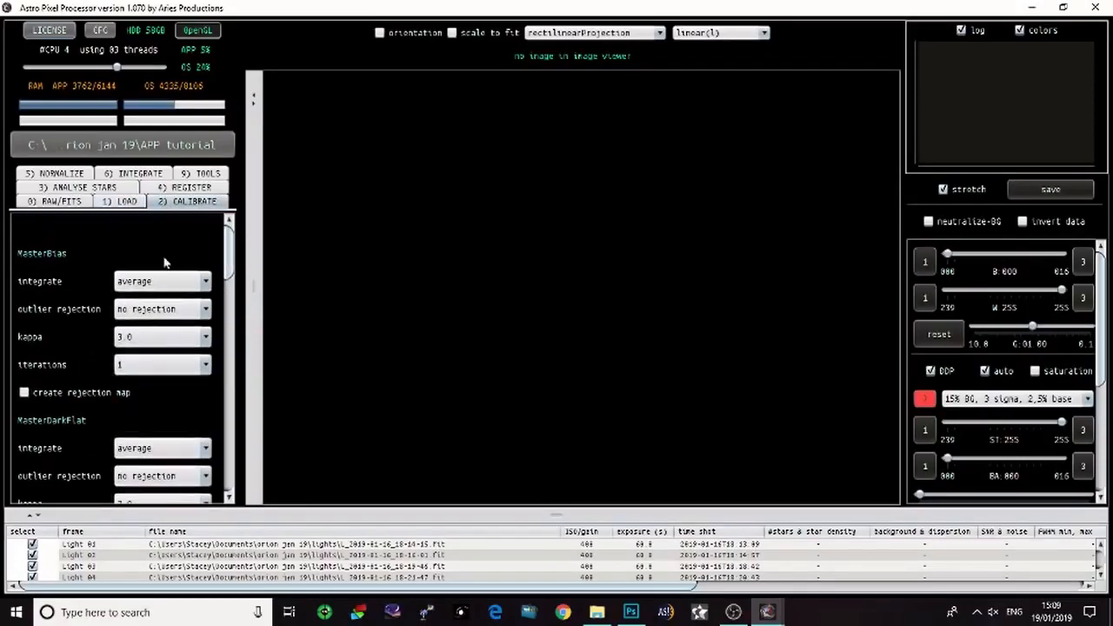
Enable adaptive pedestal/reduce Amp-Glow in the calibration settings
scroll("down", 3)
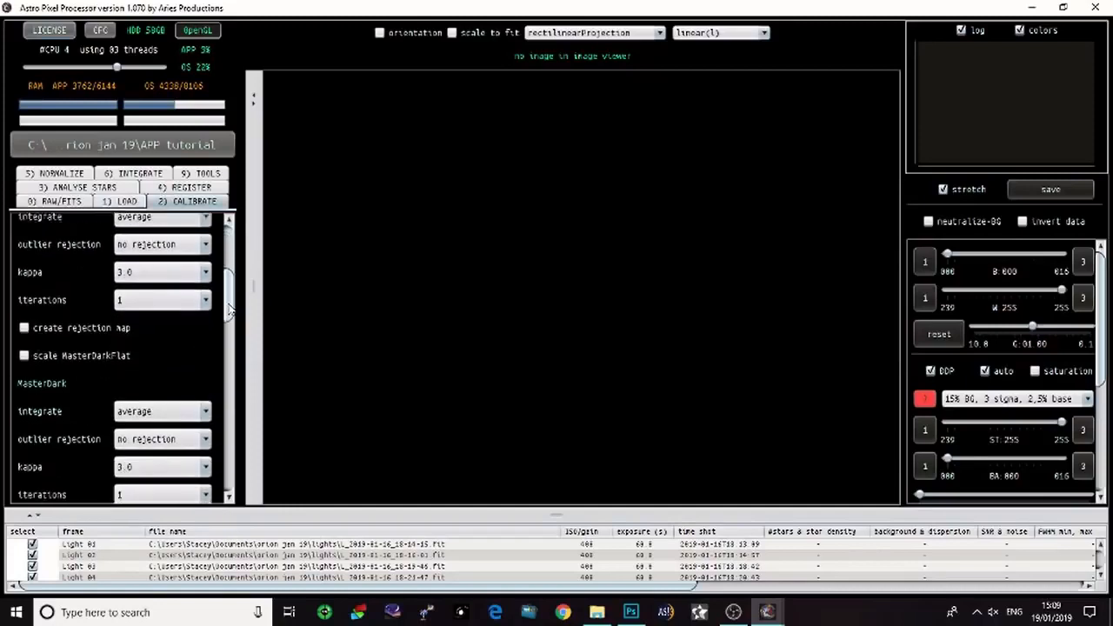
scroll("down", 3)
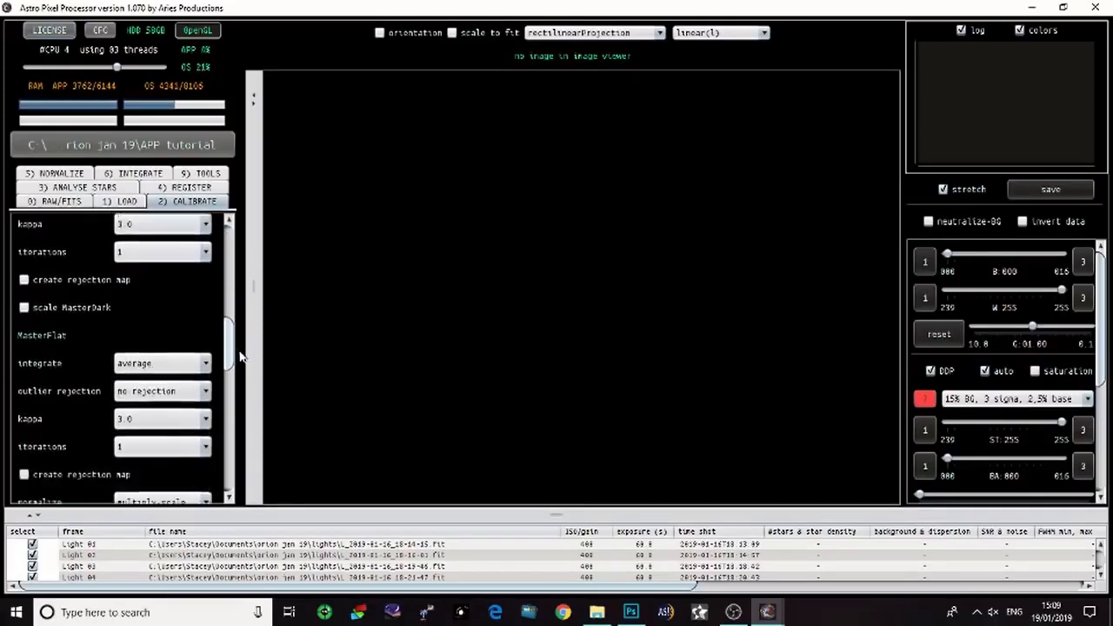
scroll("down", 3)
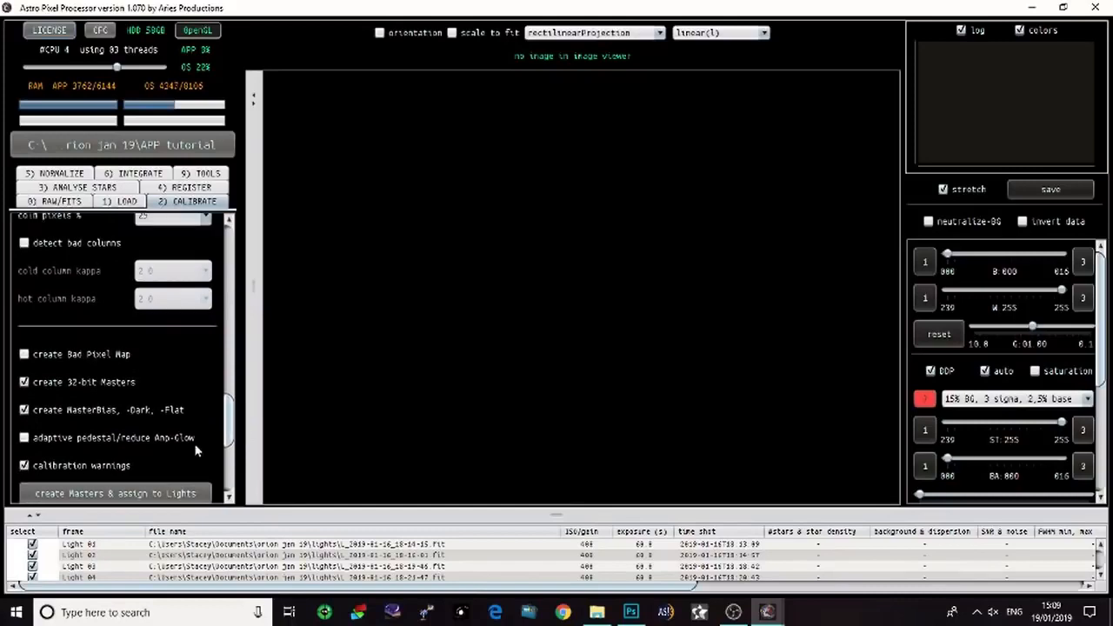
scroll("down", 3)
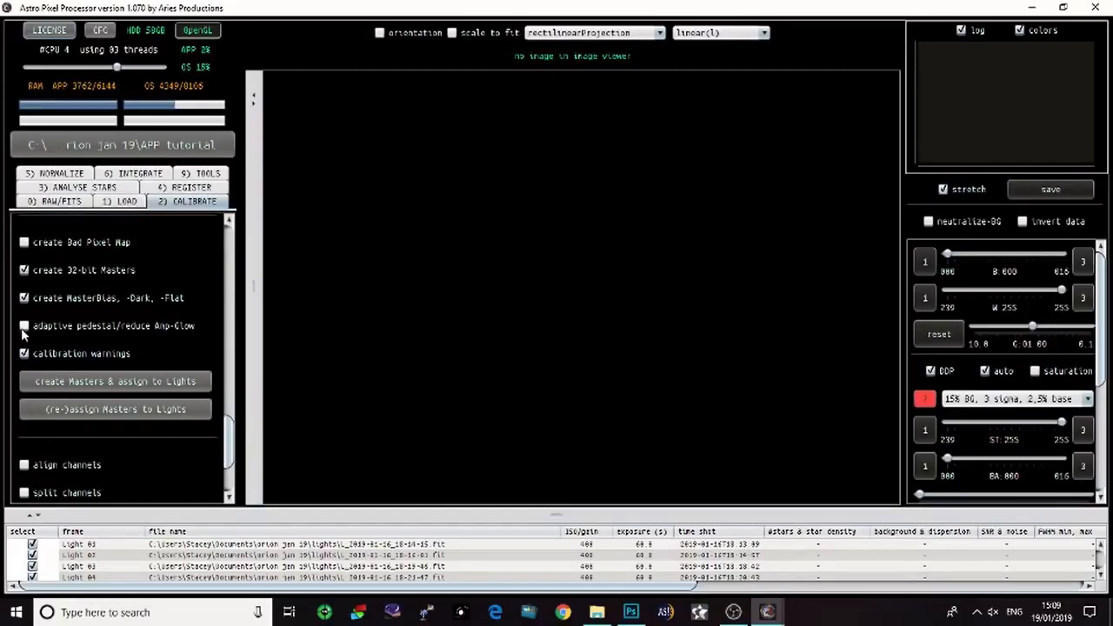
left_click(24, 326)
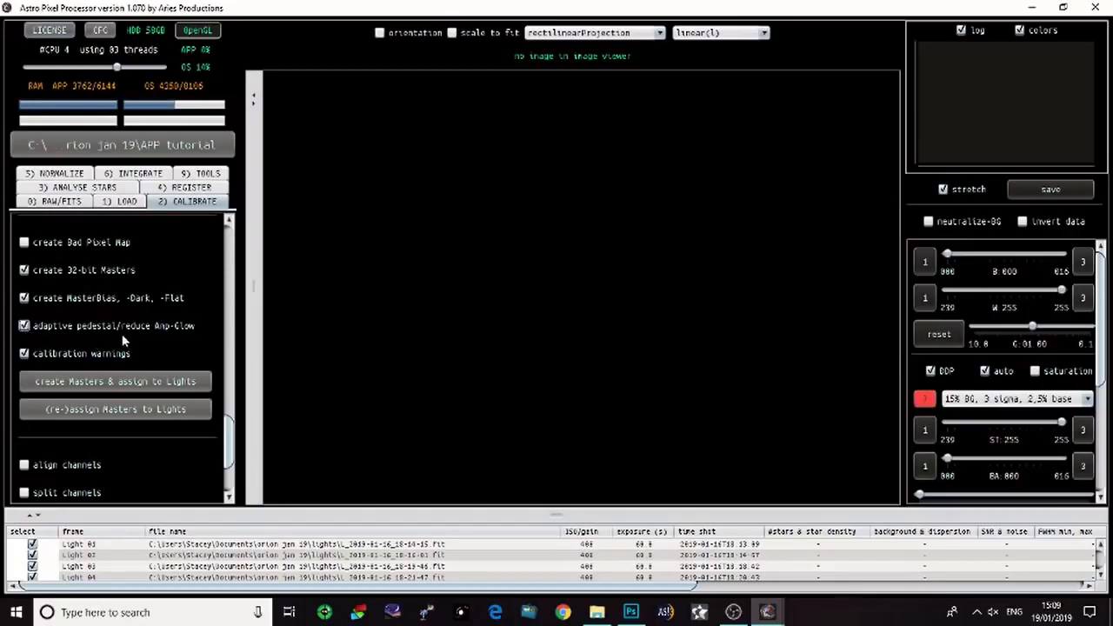
mouse_move(226, 452)
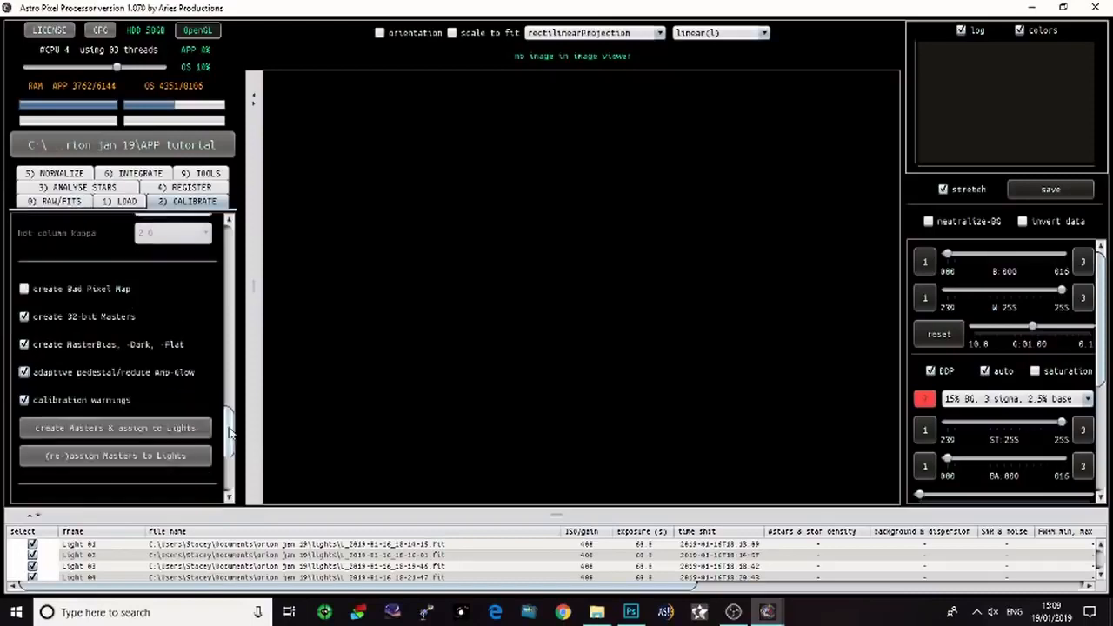
Scroll the calibrate panel while masters are assigned to the light frames
scroll("down", 3)
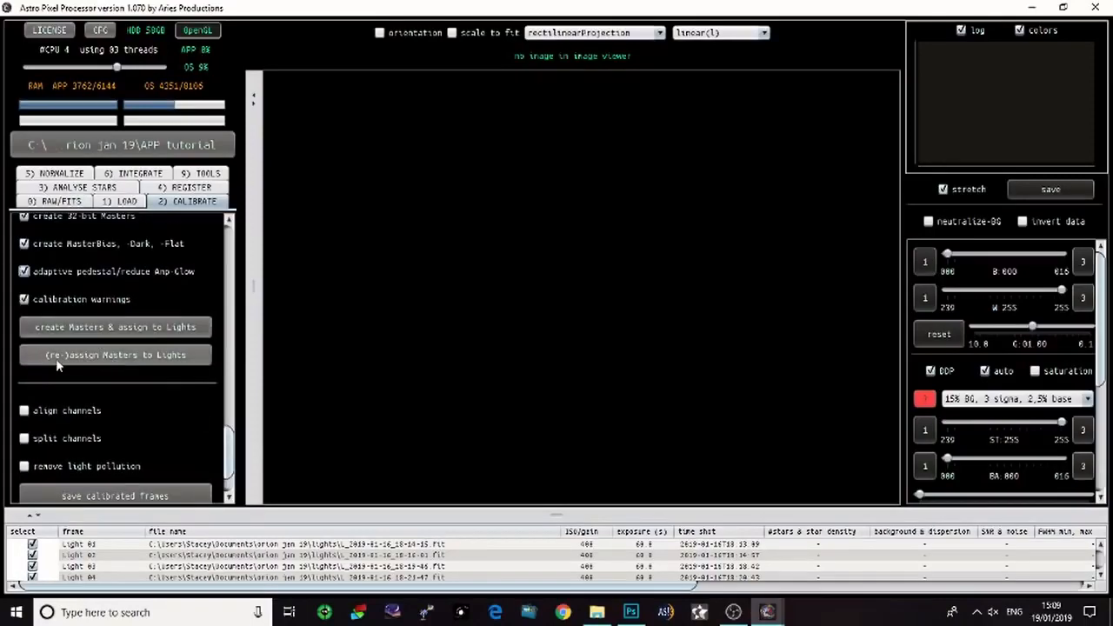
mouse_move(130, 366)
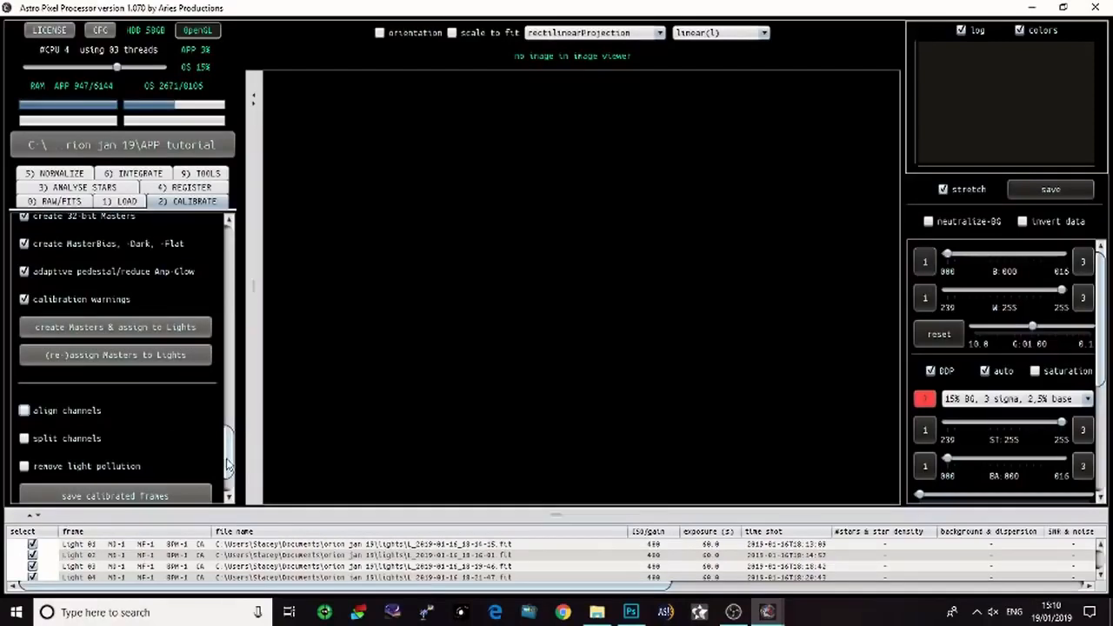
scroll("down", 3)
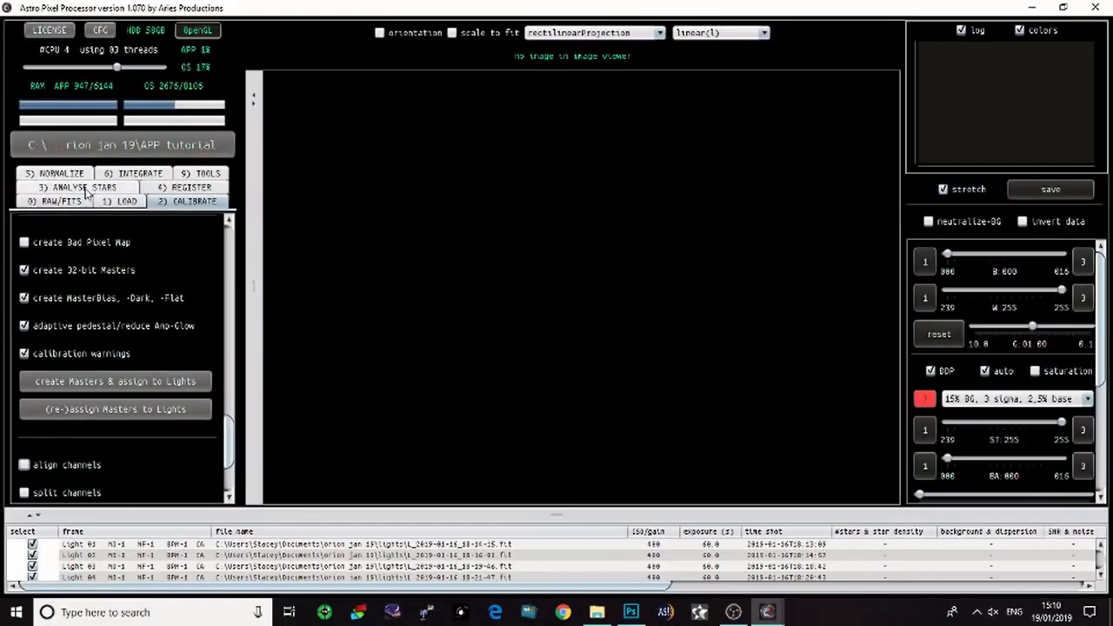
Run star analysis on all 52 light frames
left_click(77, 188)
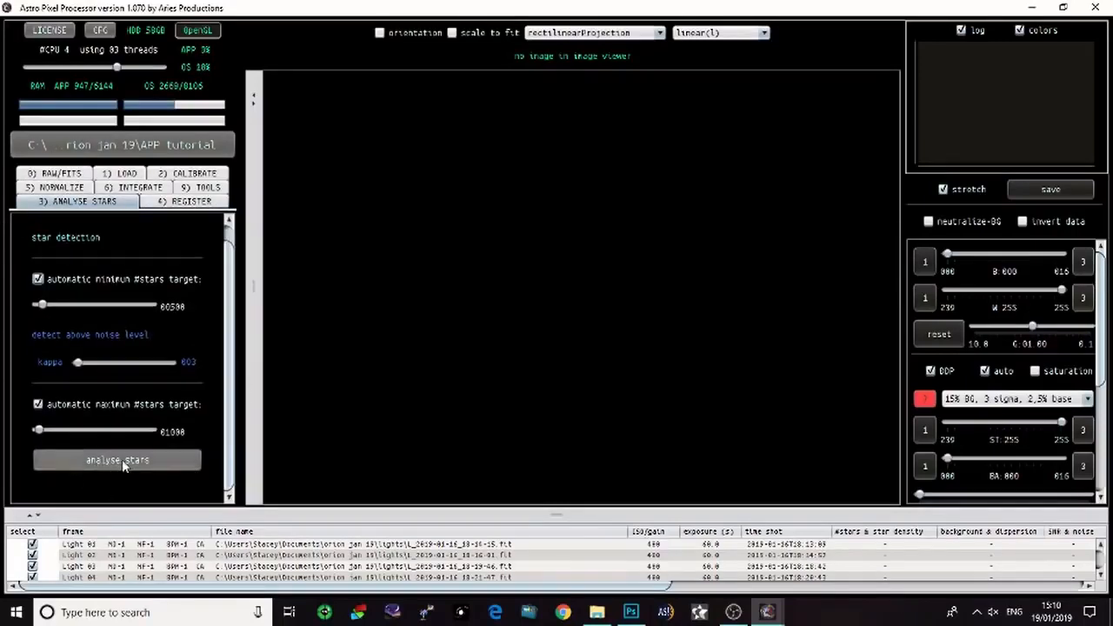
left_click(116, 459)
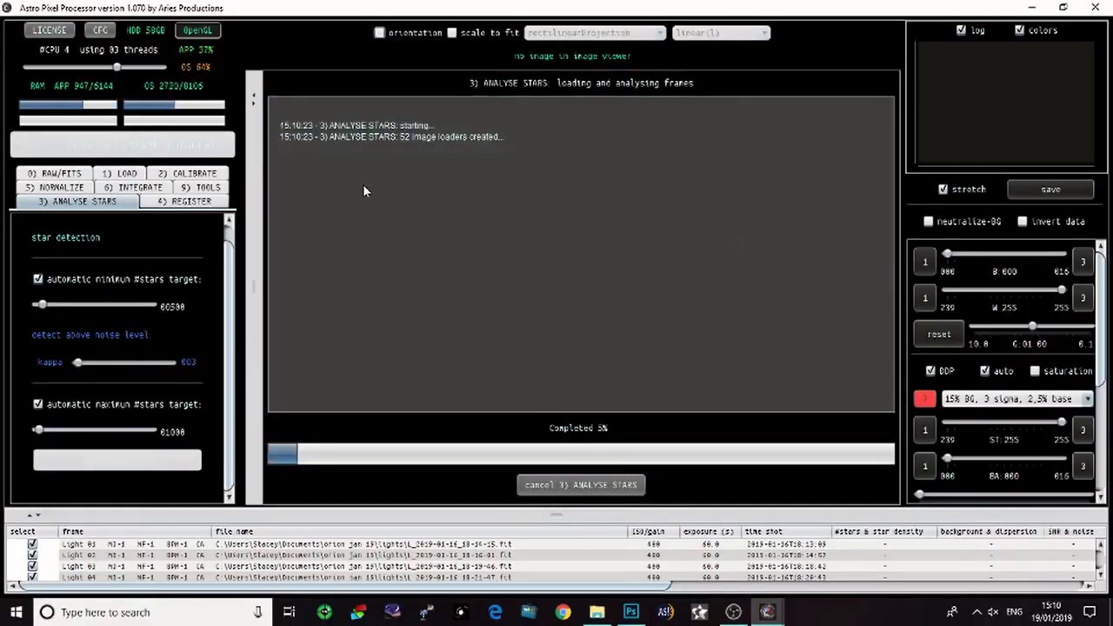
mouse_move(536, 237)
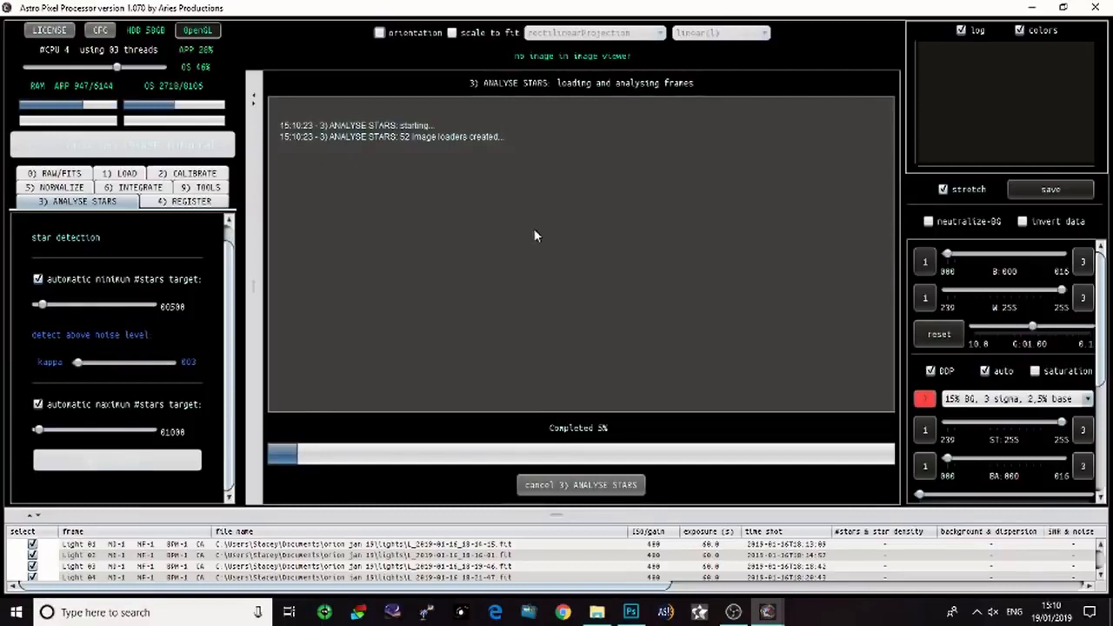
mouse_move(427, 198)
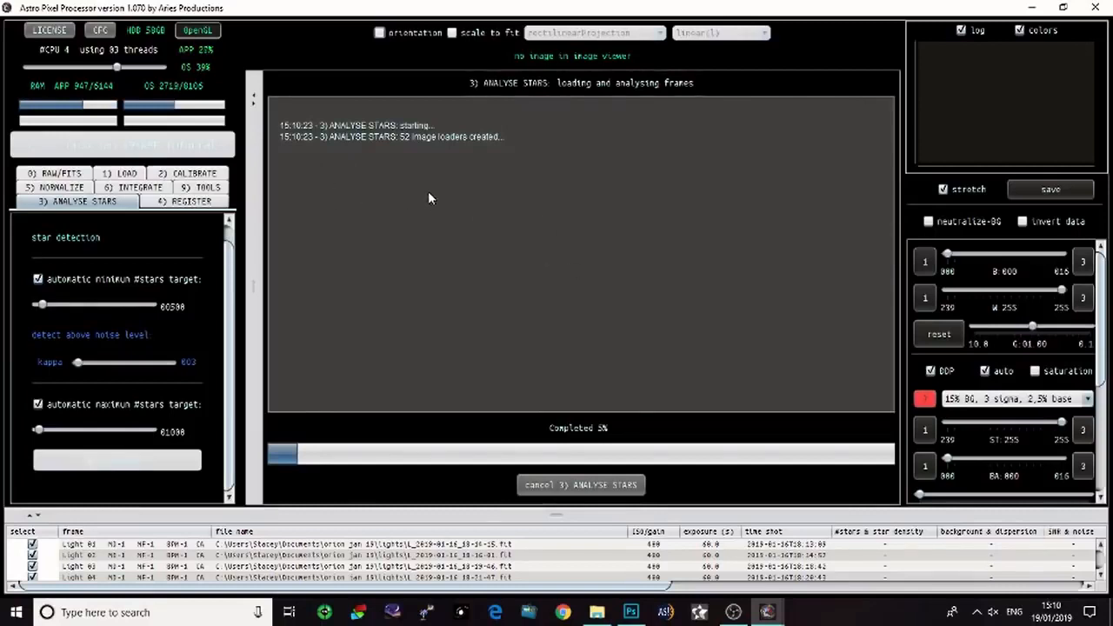
mouse_move(798, 372)
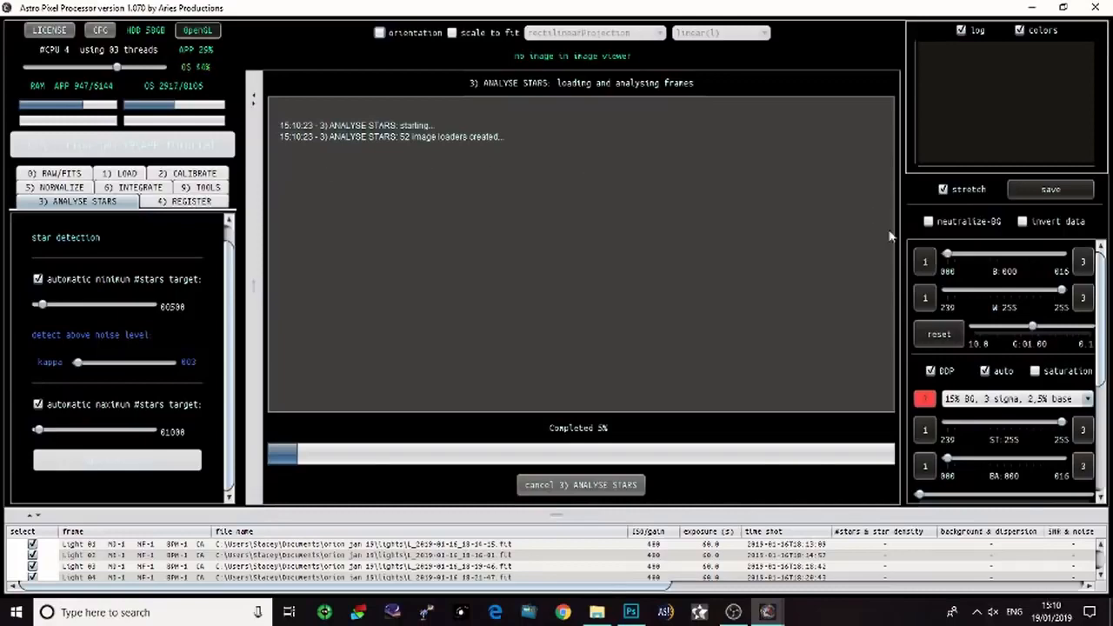
mouse_move(452, 348)
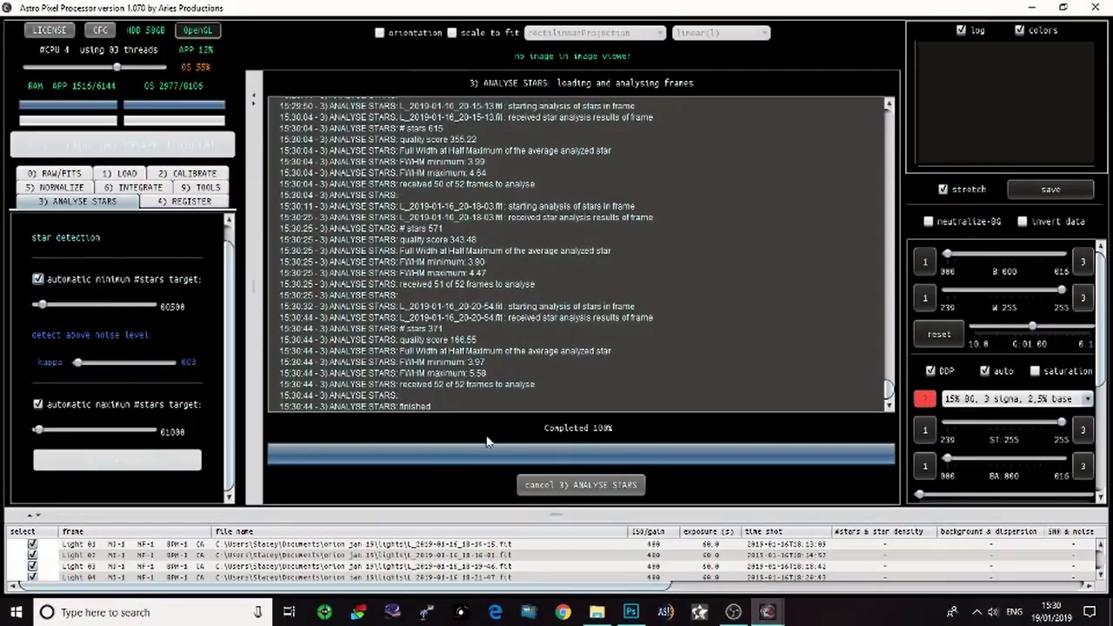
mouse_move(670, 442)
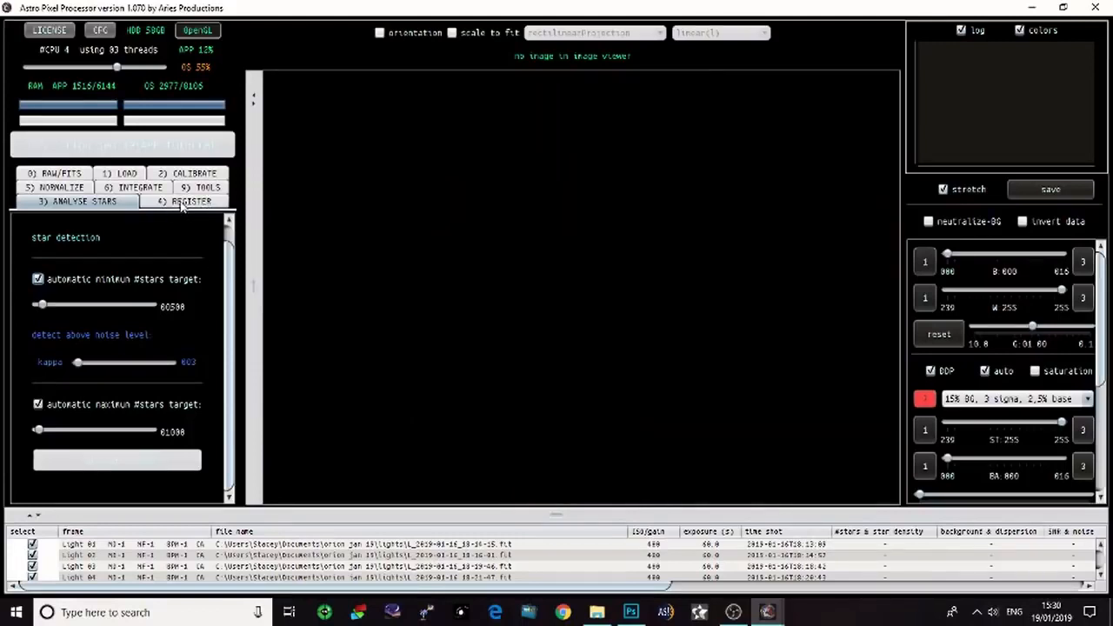
left_click(184, 202)
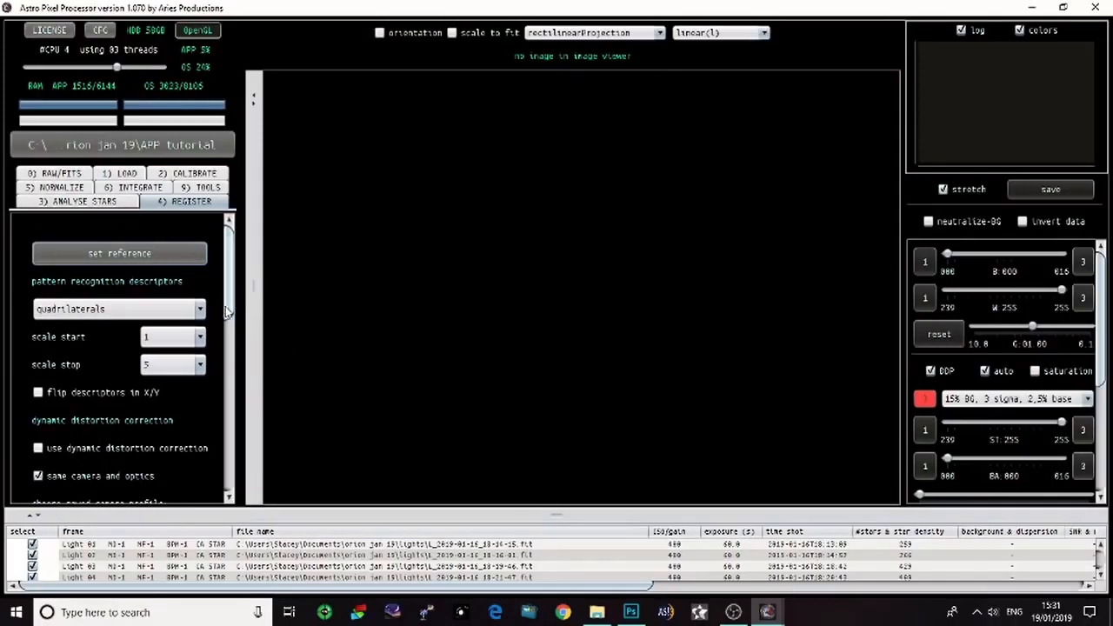
scroll("down", 3)
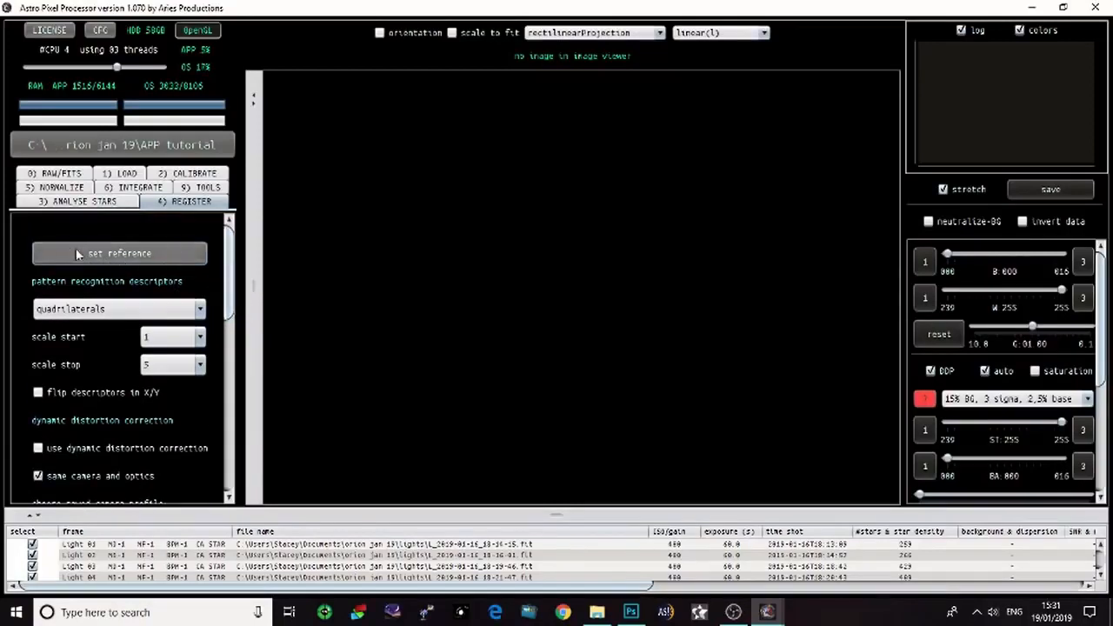
scroll("down", 3)
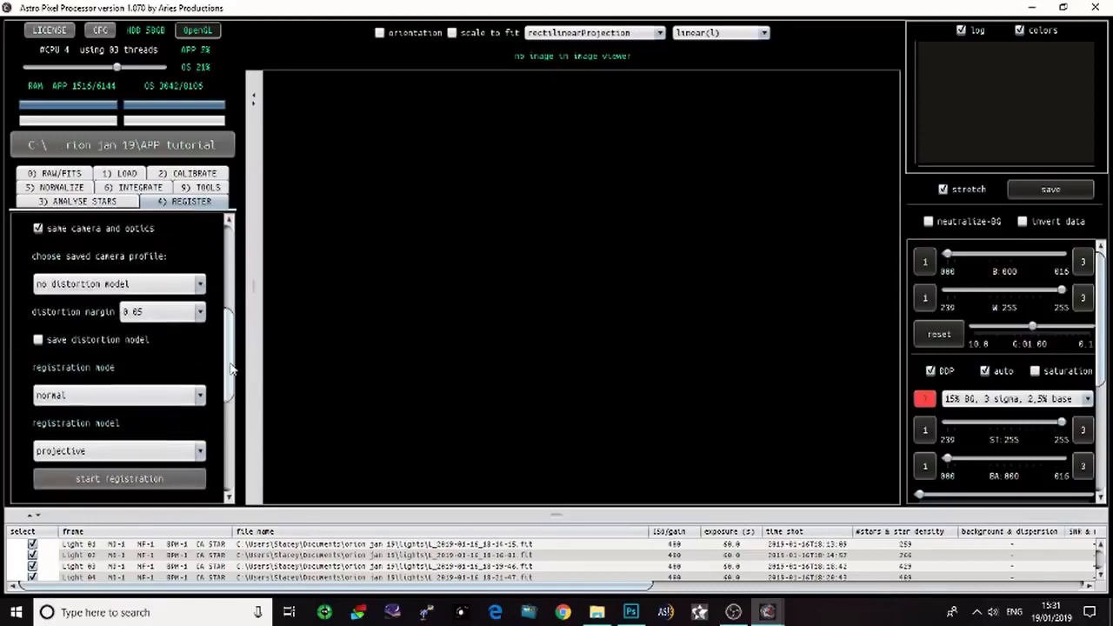
scroll("down", 3)
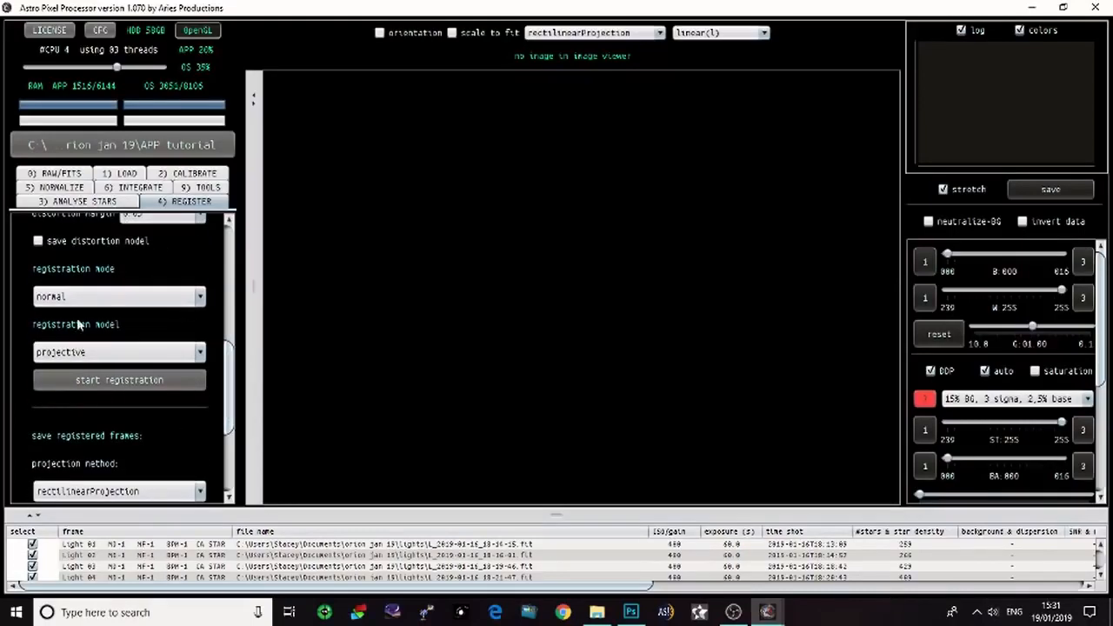
scroll("down", 3)
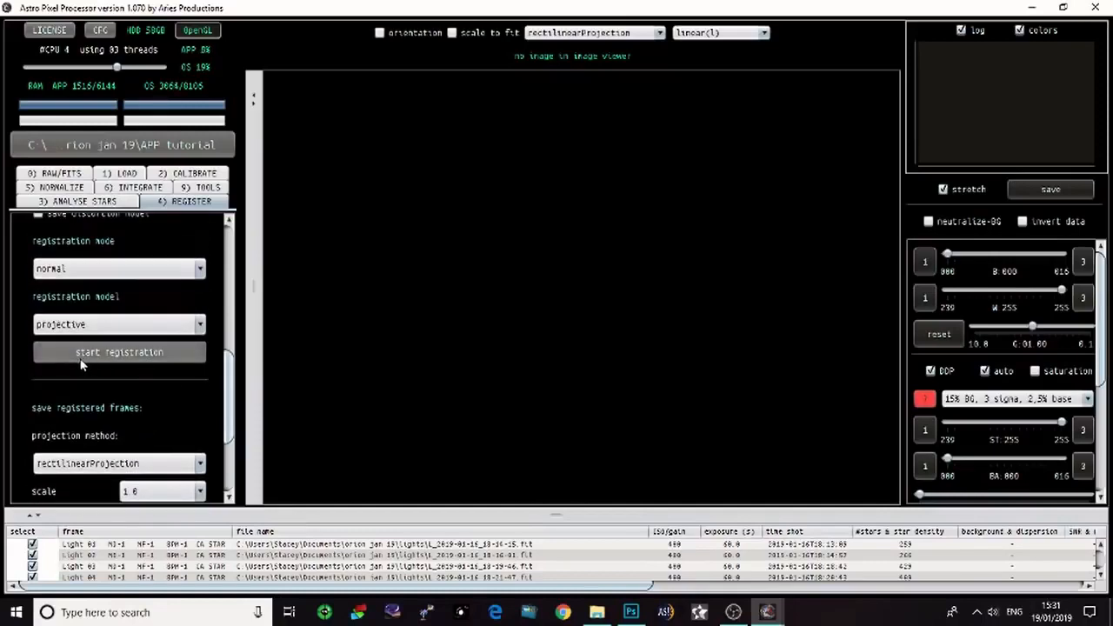
Start registration of the light frames
left_click(118, 351)
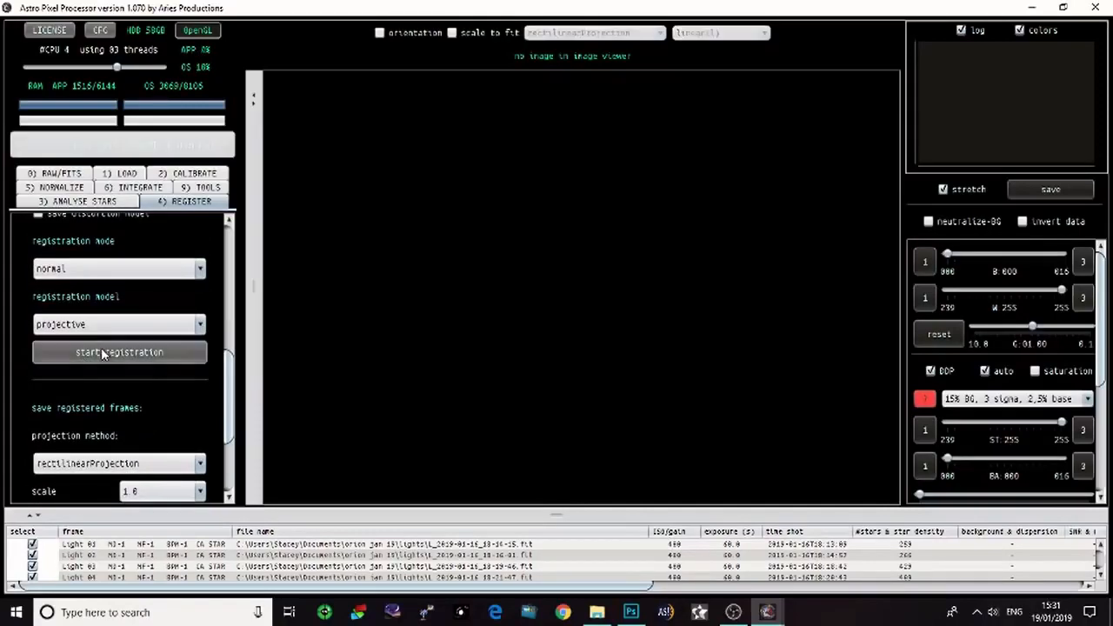
left_click(118, 351)
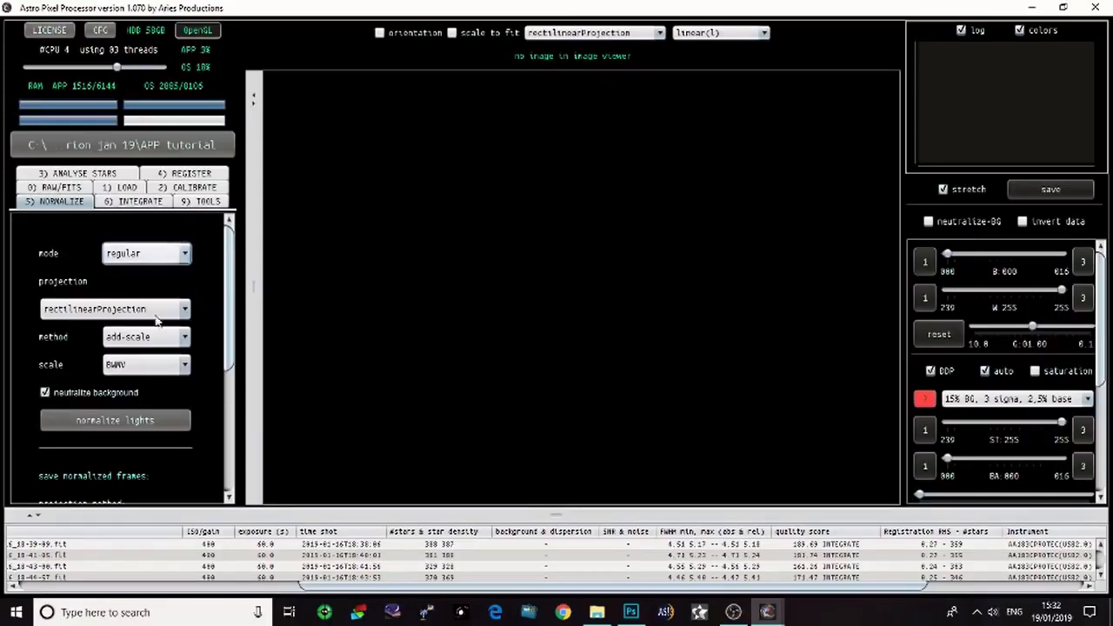
mouse_move(451, 365)
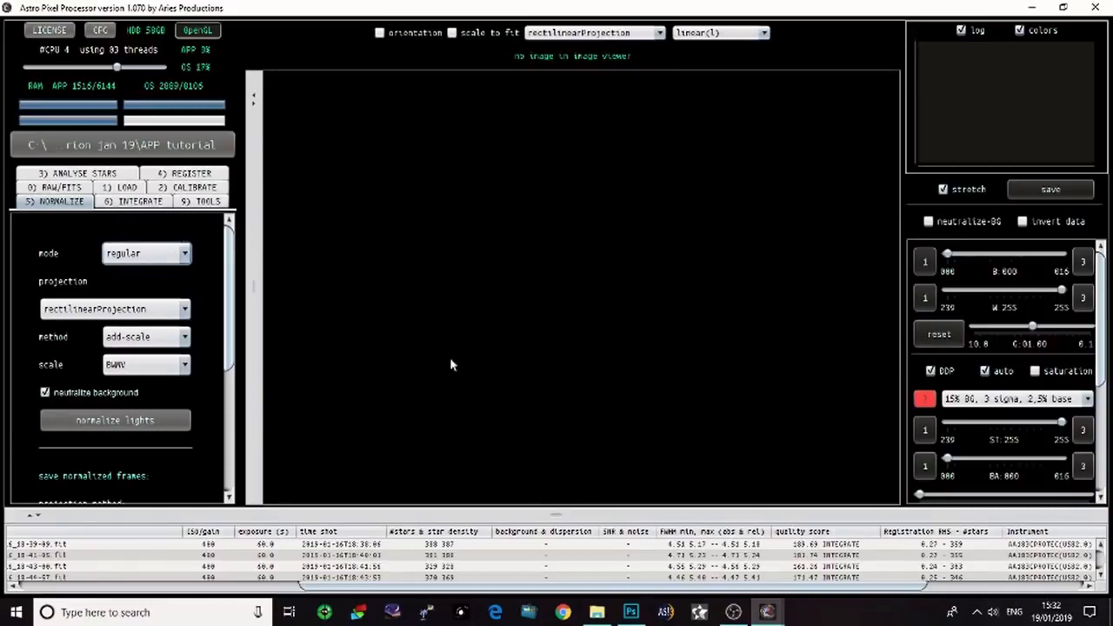
mouse_move(581, 389)
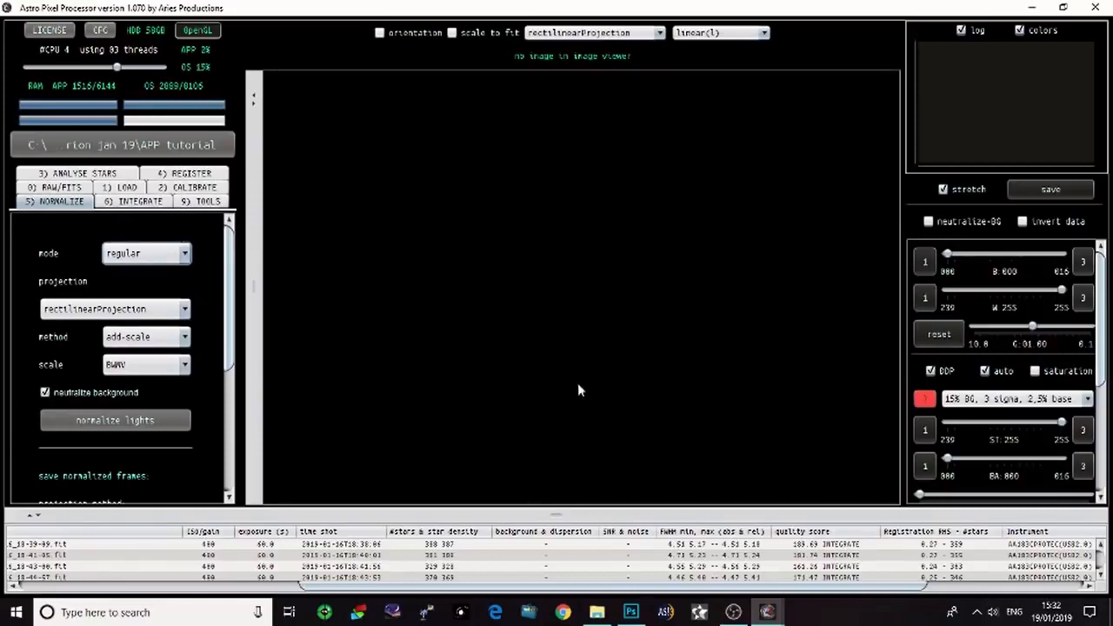
Scroll the normalization options: add-scale method, BWMV scale, neutralize background
scroll("down", 3)
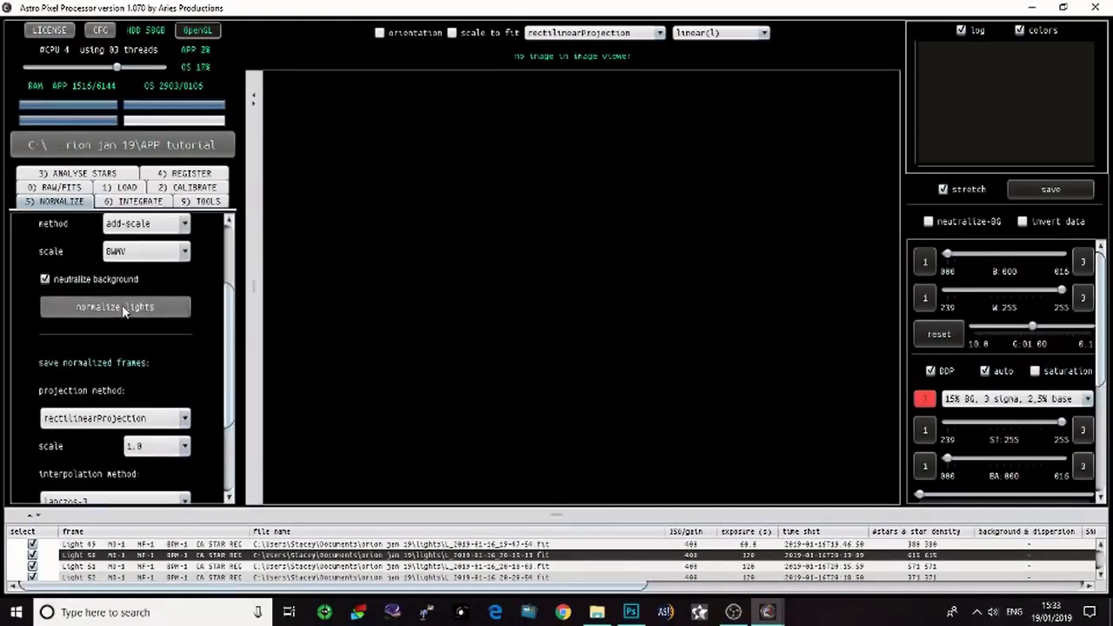
Normalize the registered light frames
left_click(115, 306)
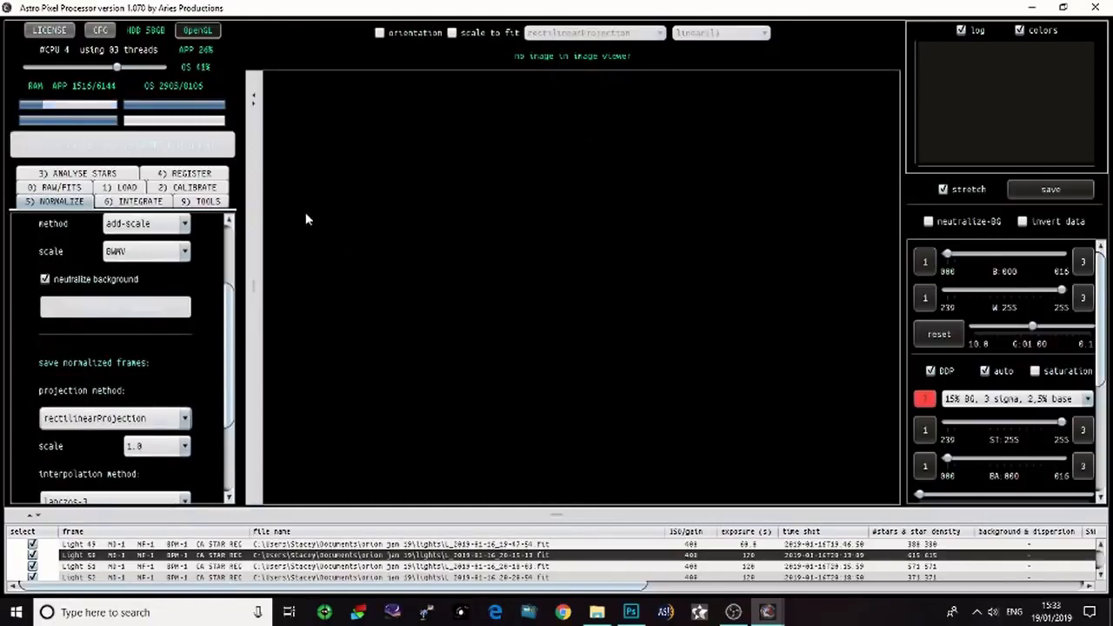
left_click(122, 145)
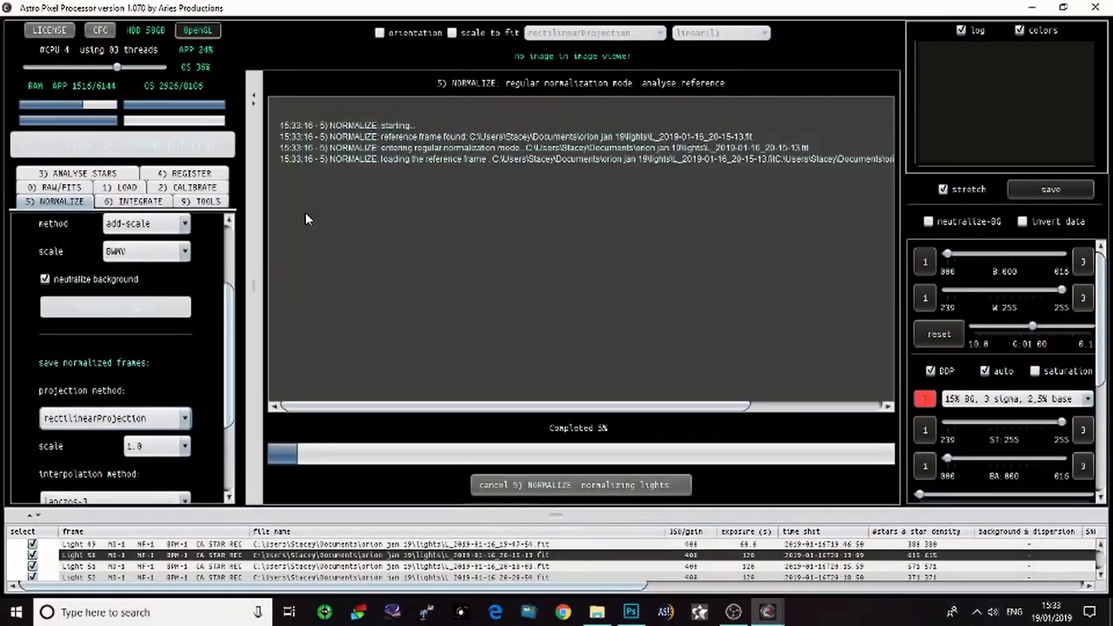
mouse_move(521, 345)
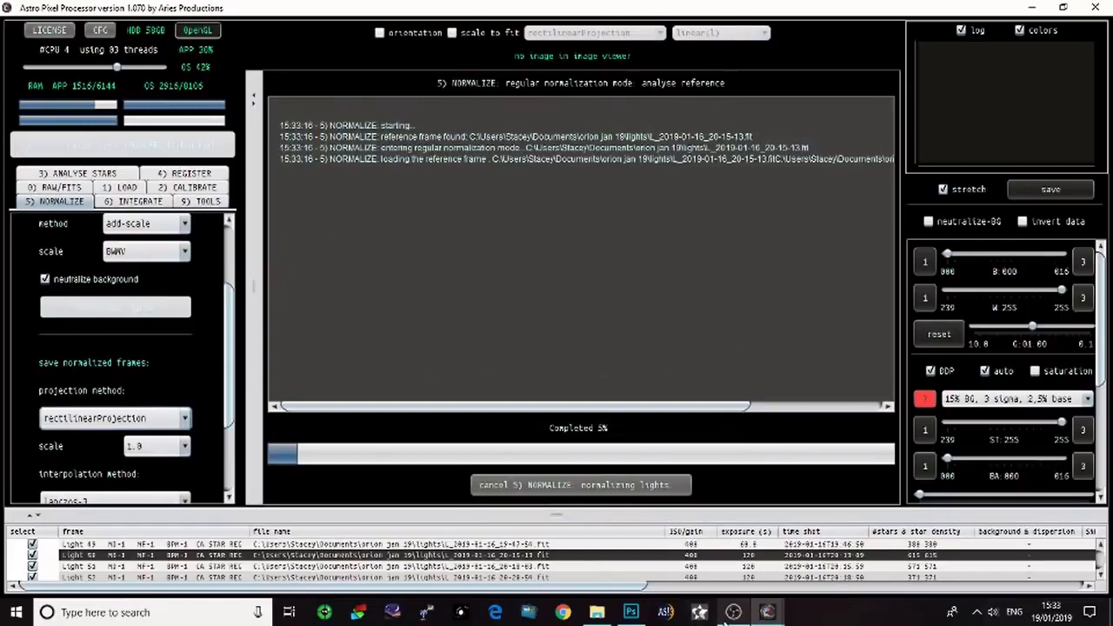
mouse_move(765, 612)
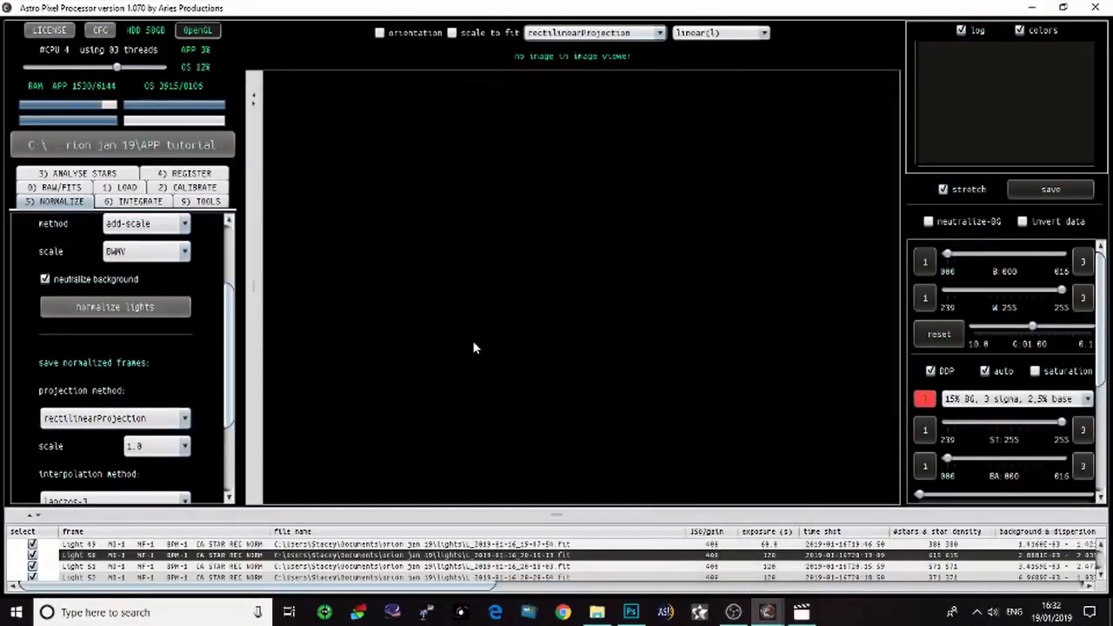
mouse_move(463, 539)
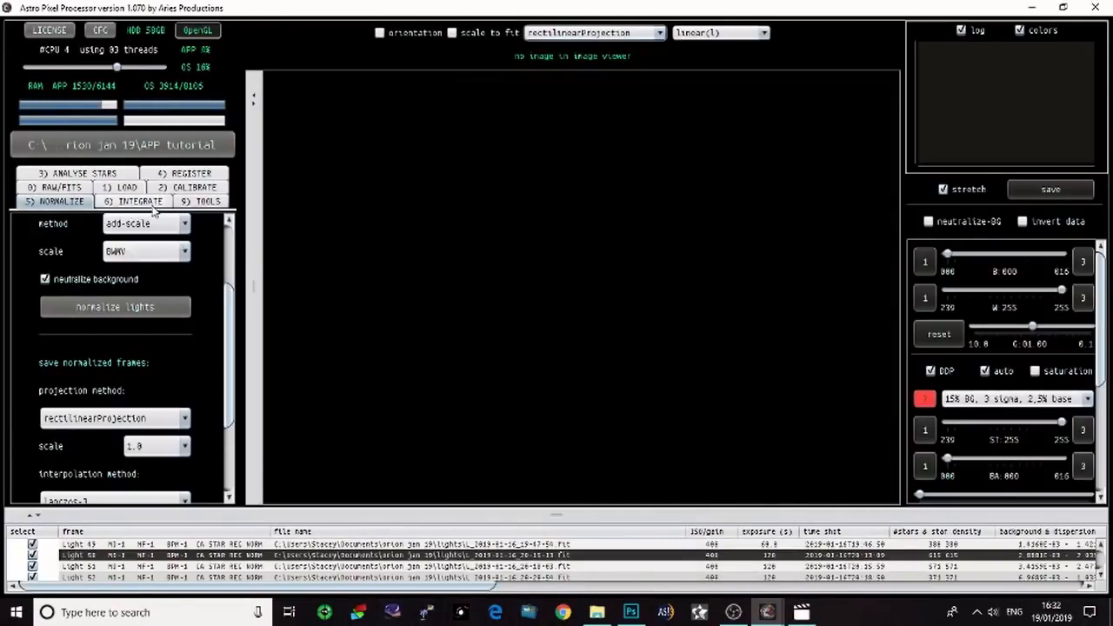
Set the integration frame weights to quality
left_click(132, 202)
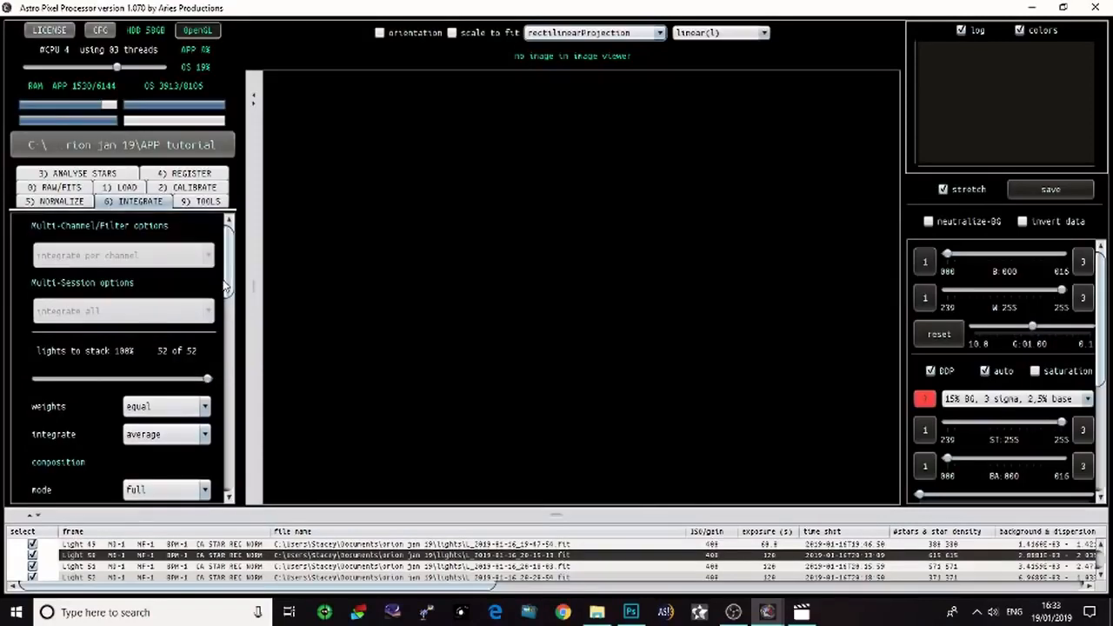
scroll("down", 3)
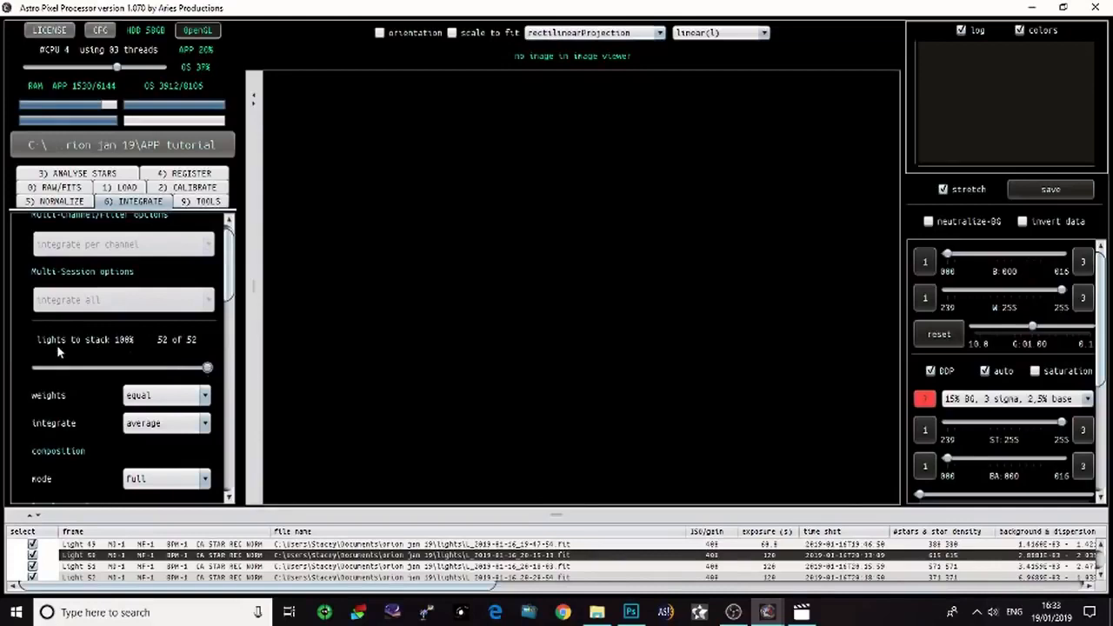
scroll("down", 3)
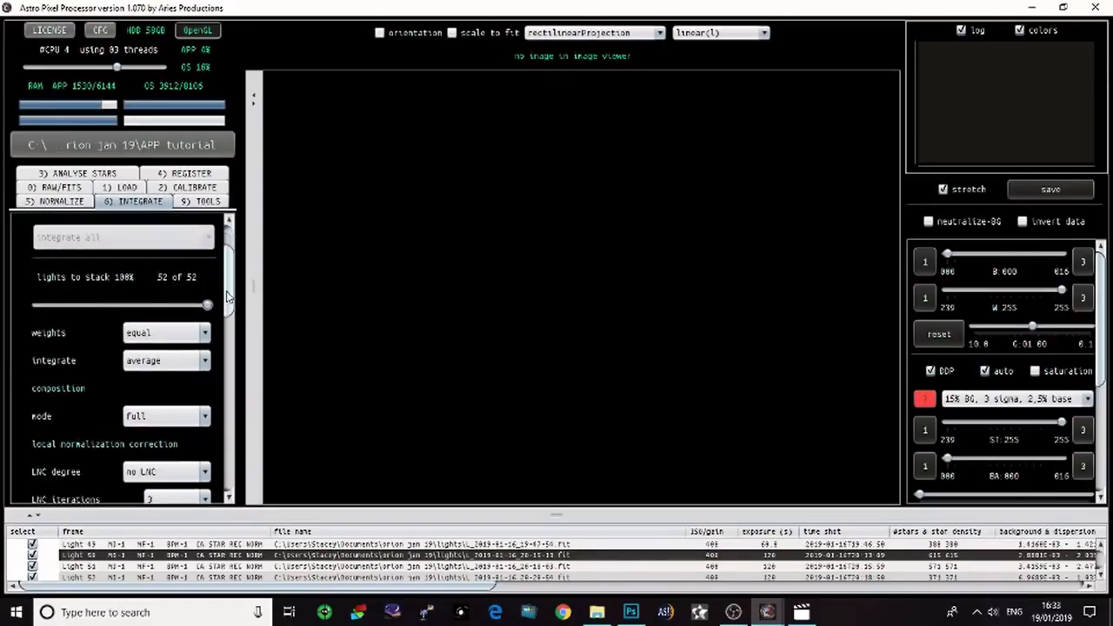
left_click(165, 331)
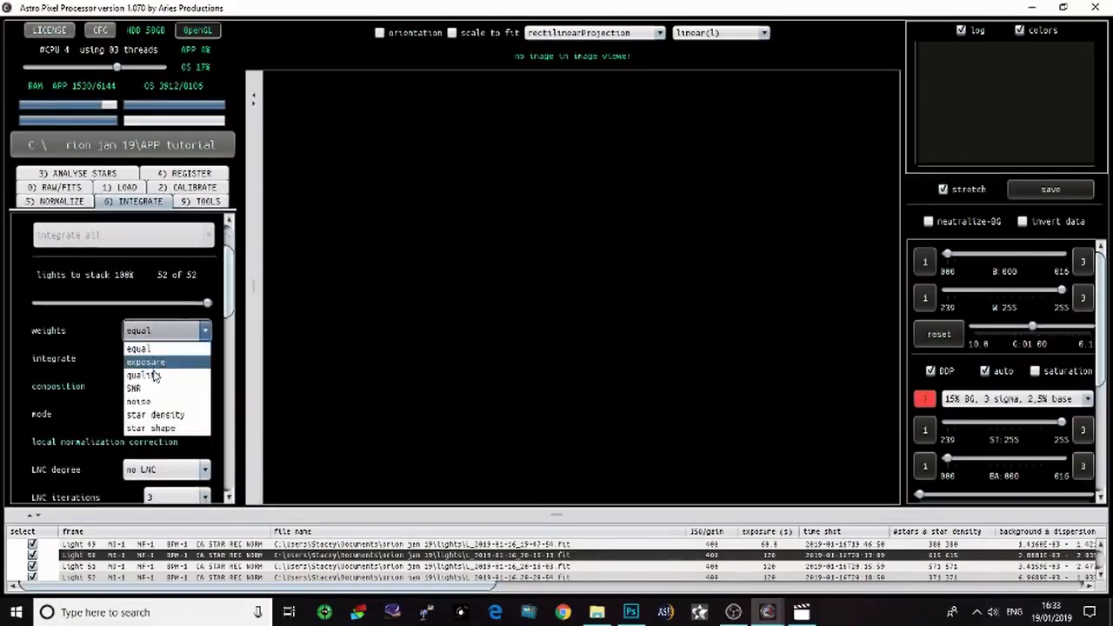
left_click(142, 375)
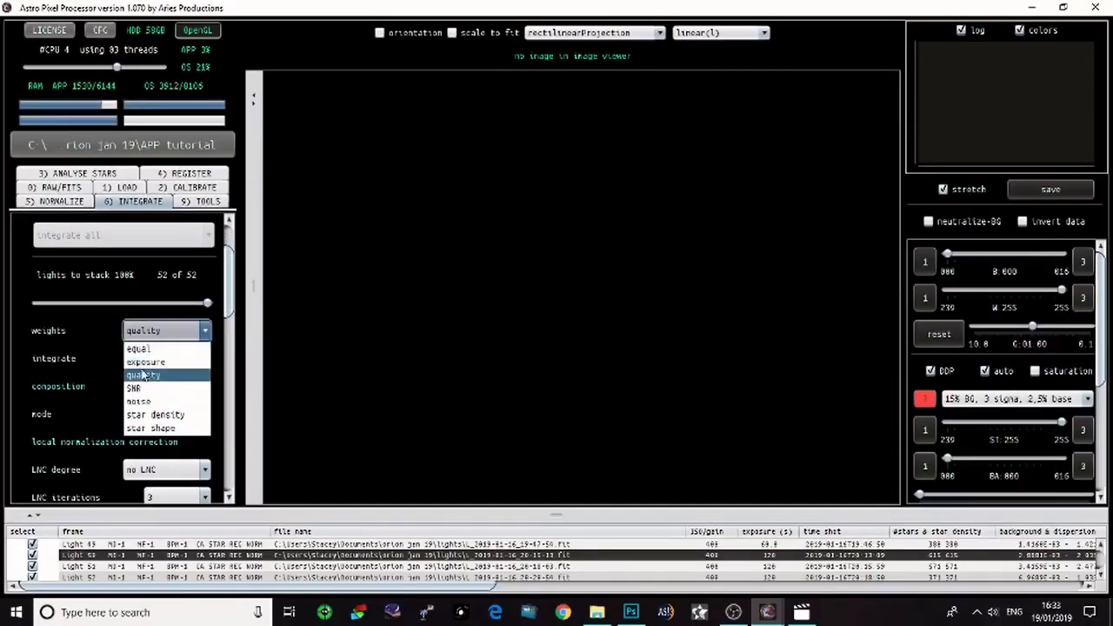
mouse_move(139, 348)
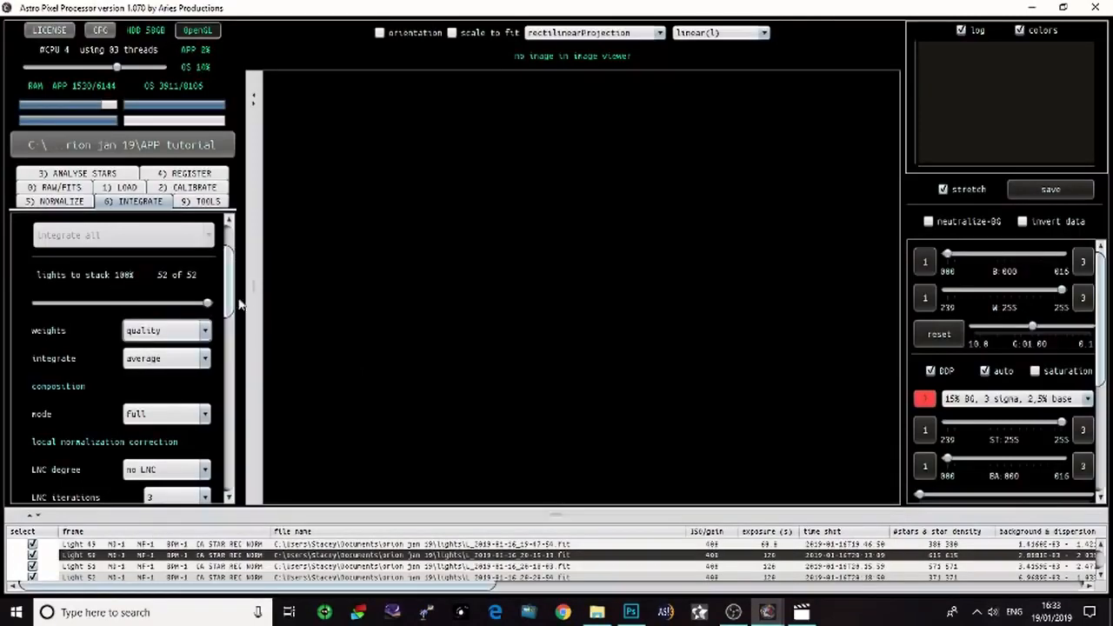
Keep average as the integration method
scroll("down", 3)
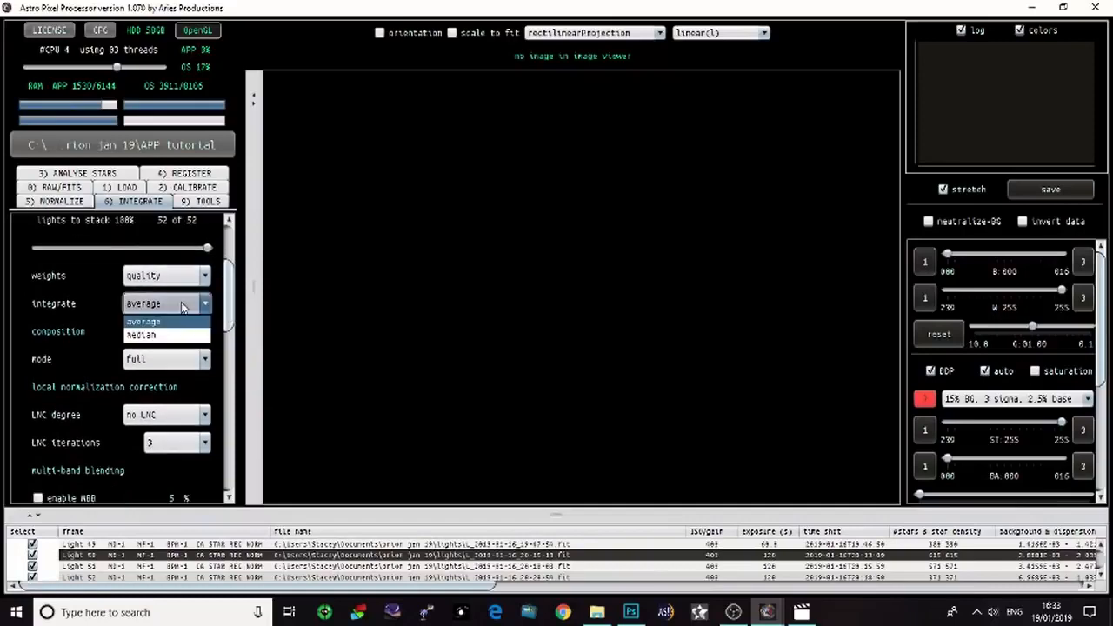
left_click(143, 320)
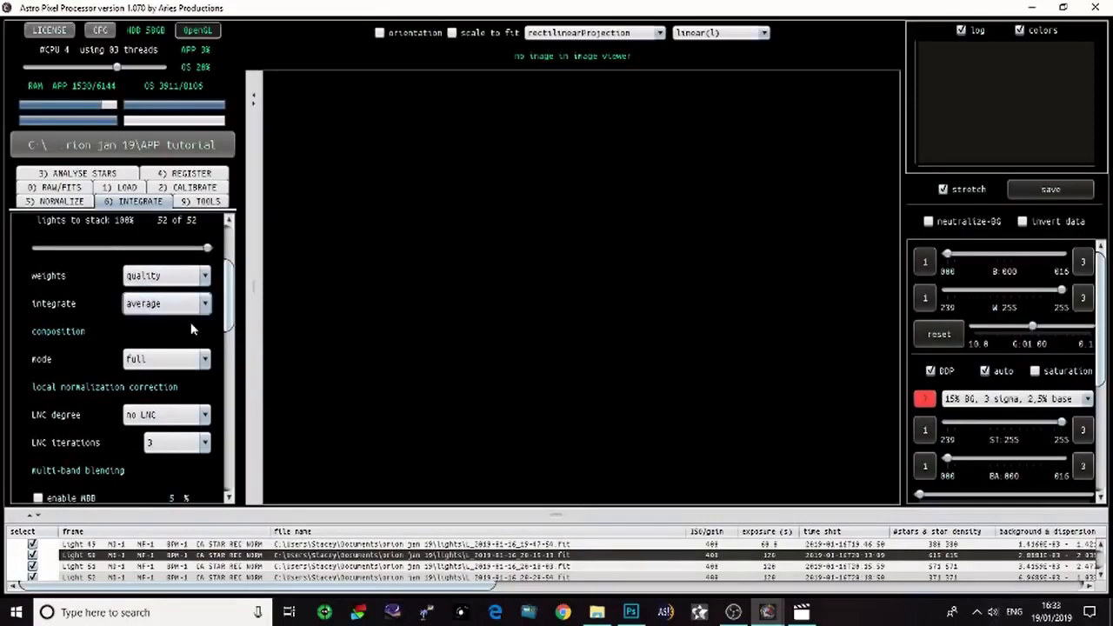
scroll("down", 3)
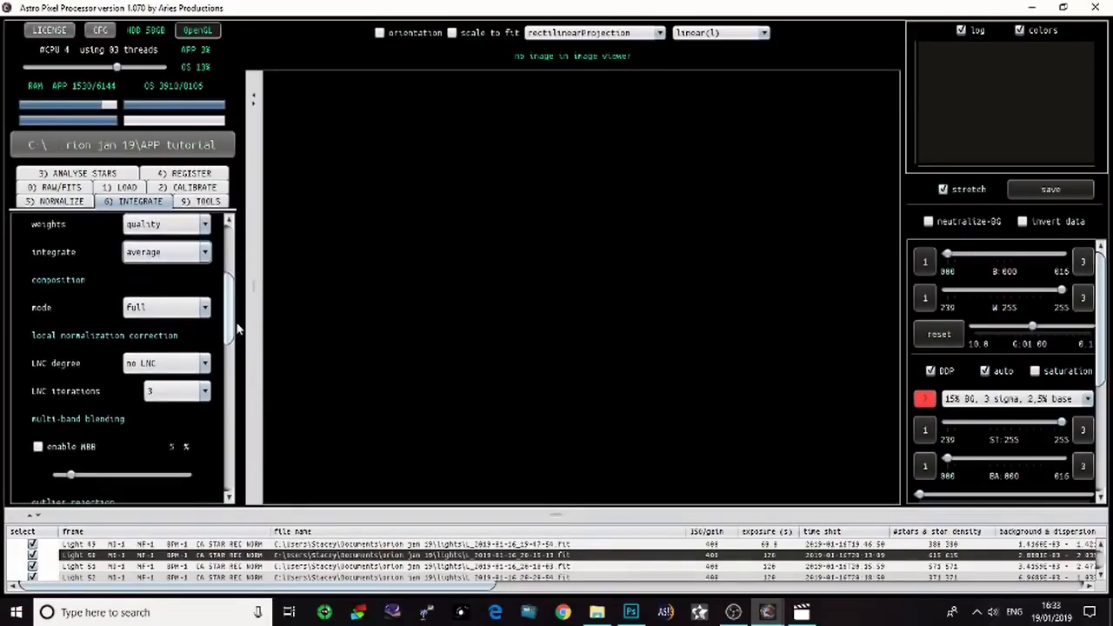
scroll("down", 3)
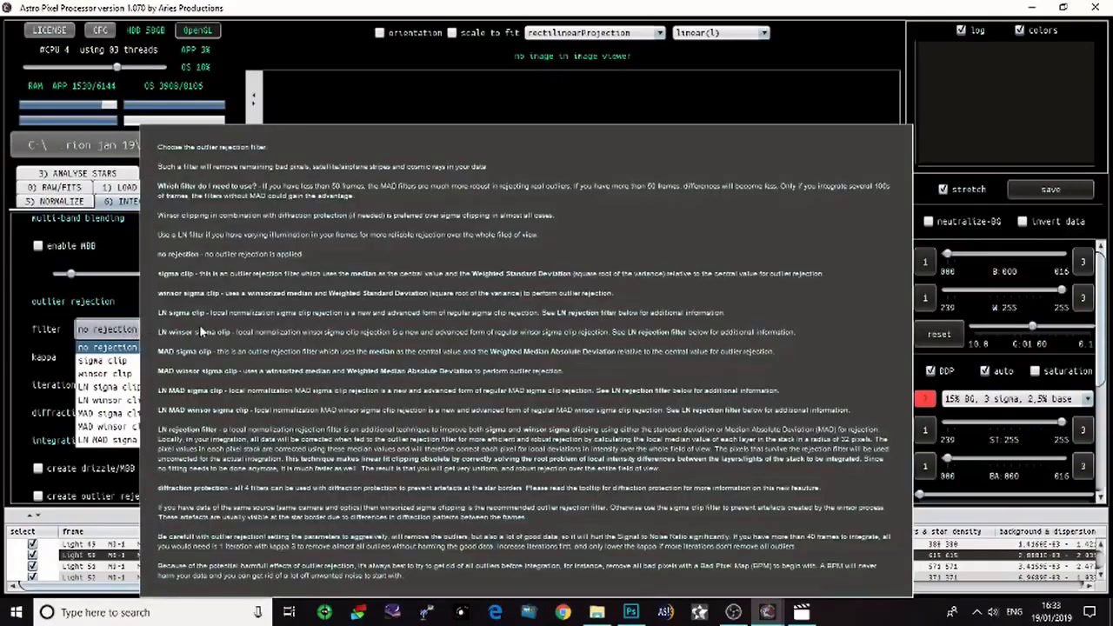
mouse_move(571, 327)
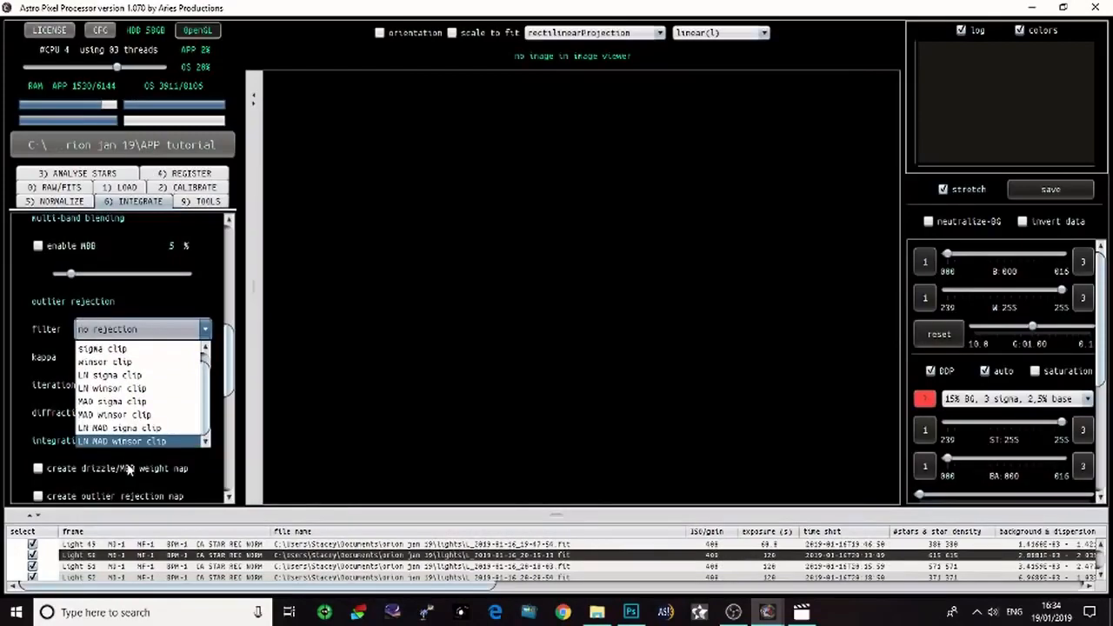
Set outlier rejection to LN MAD winsor clip with kappa 3.0 and 3 iterations
left_click(122, 442)
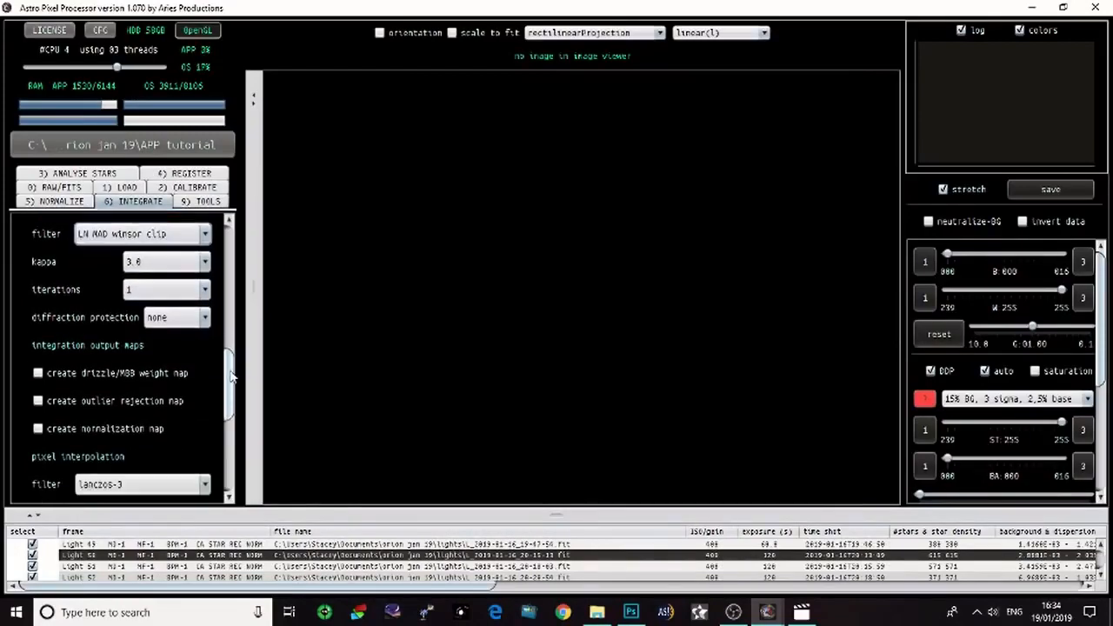
scroll("down", 3)
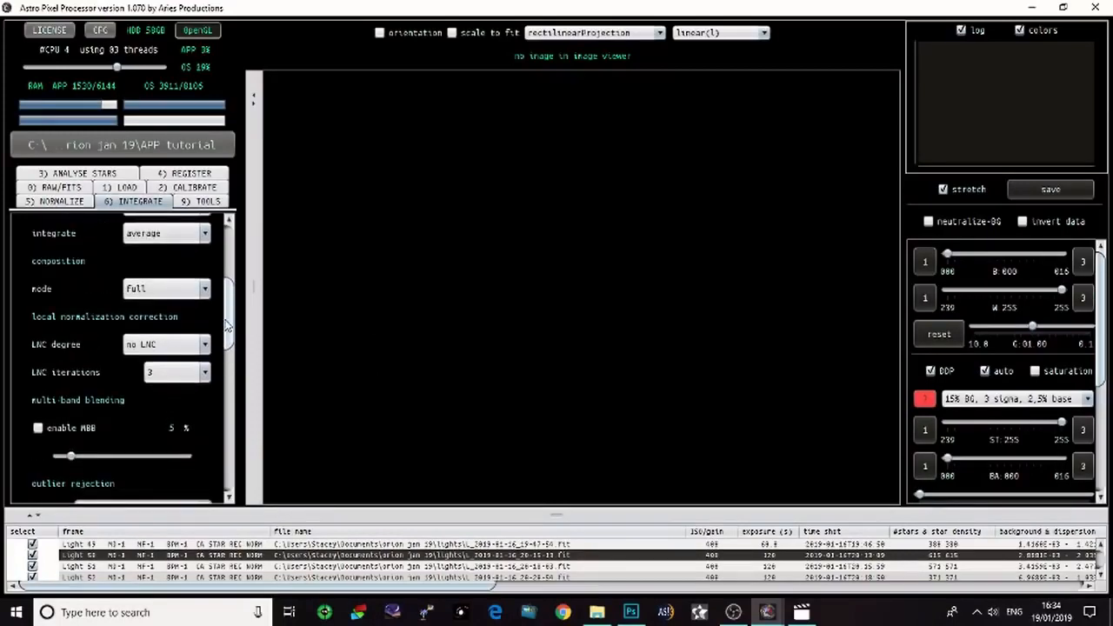
scroll("down", 3)
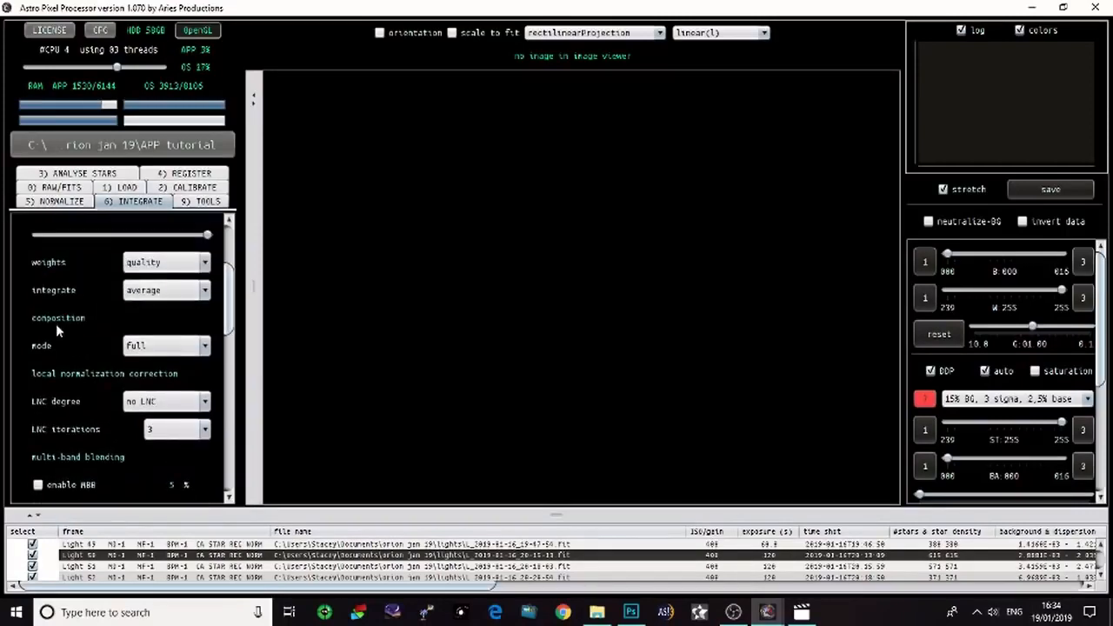
mouse_move(95, 341)
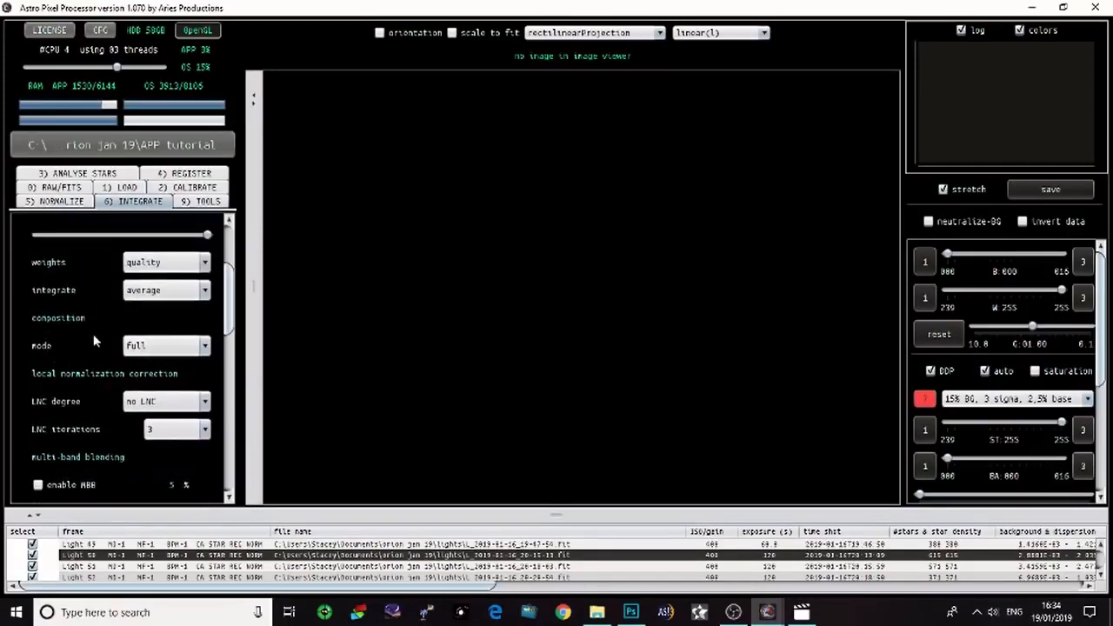
Set the composition mode to reference, keeping no drizzle, scale 1.0 and rectilinear projection
left_click(165, 344)
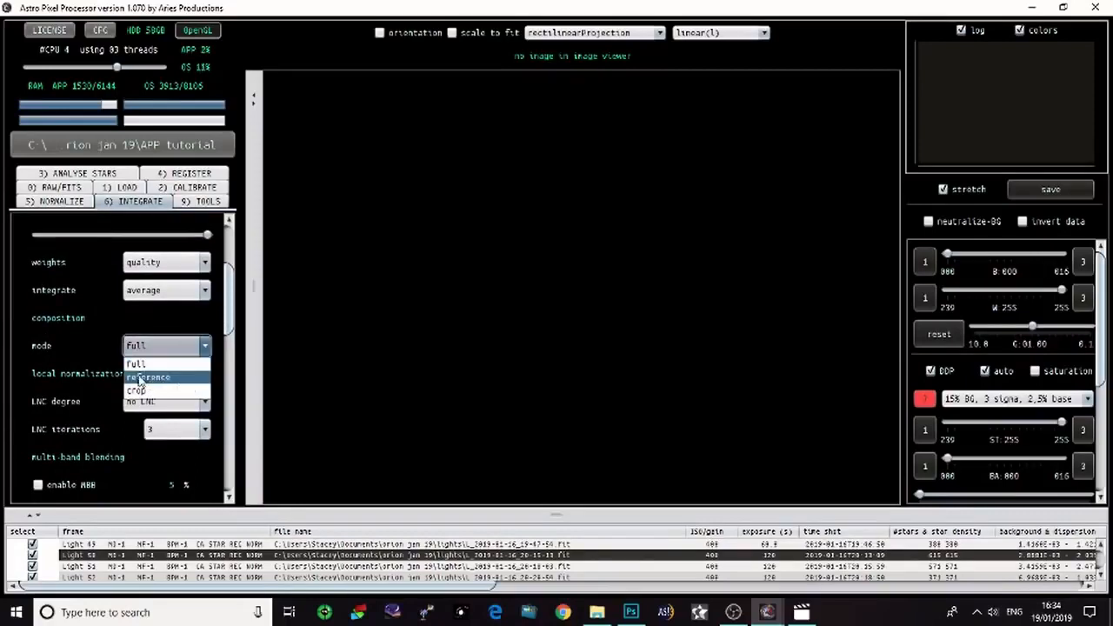
mouse_move(135, 363)
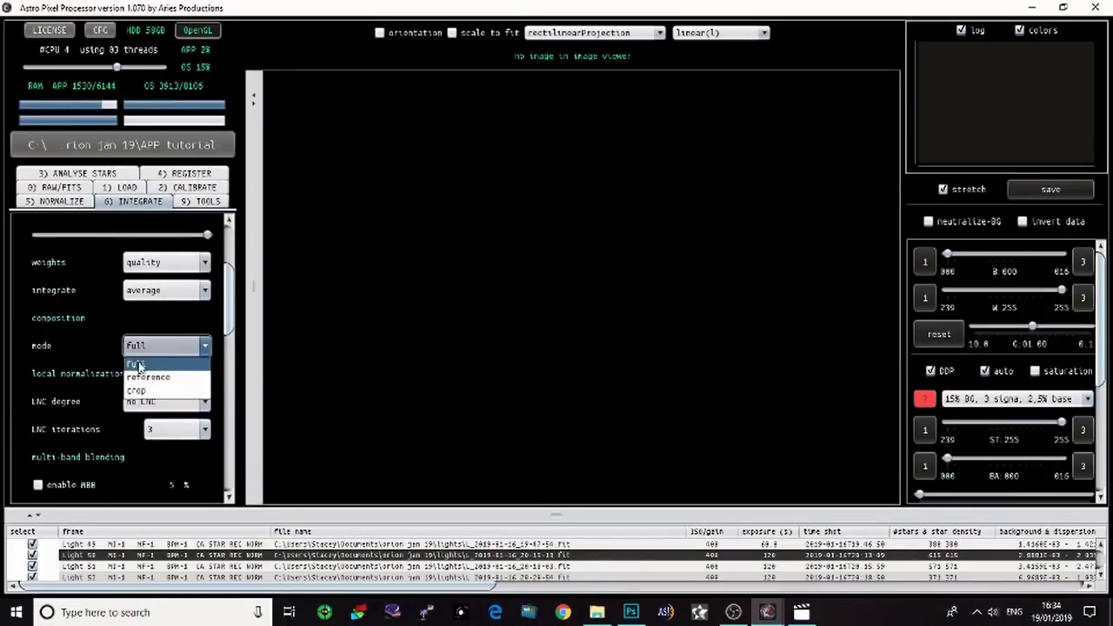
left_click(135, 363)
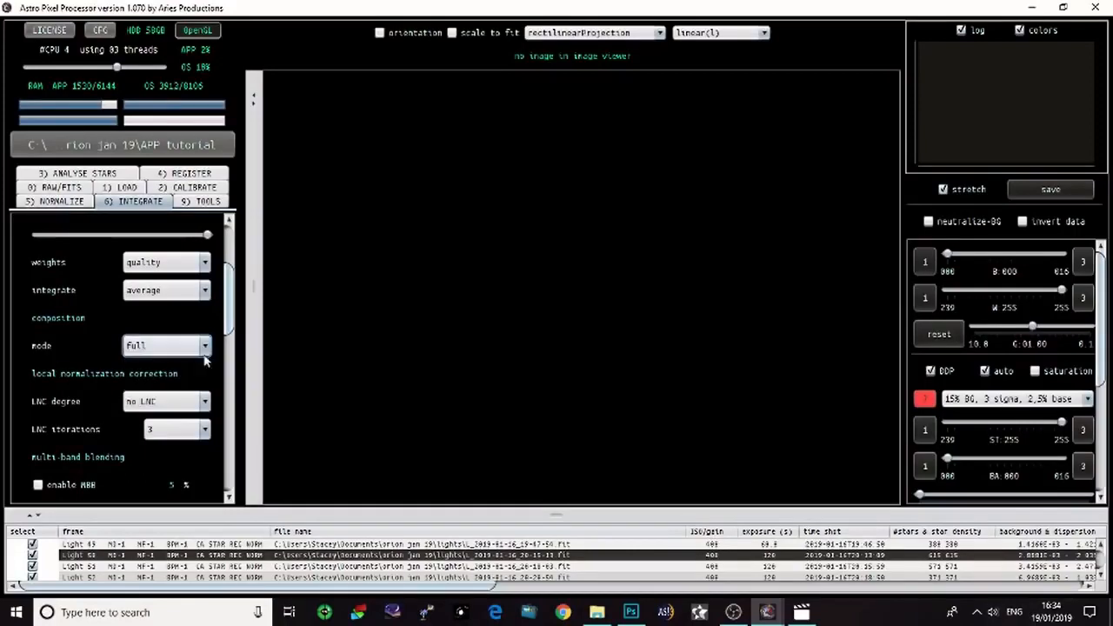
left_click(165, 344)
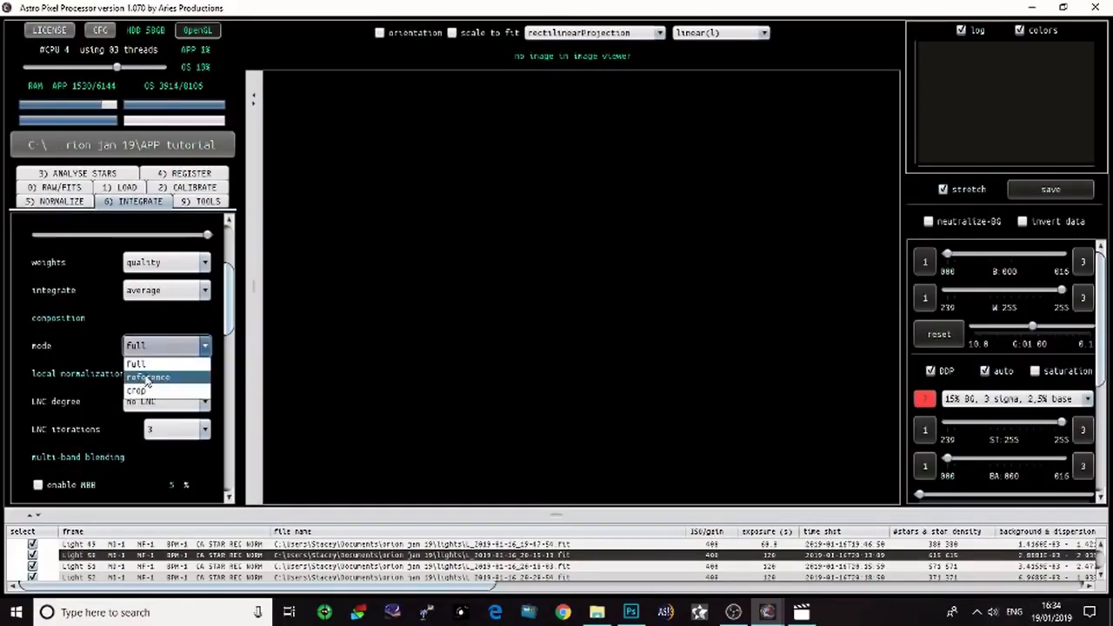
left_click(147, 376)
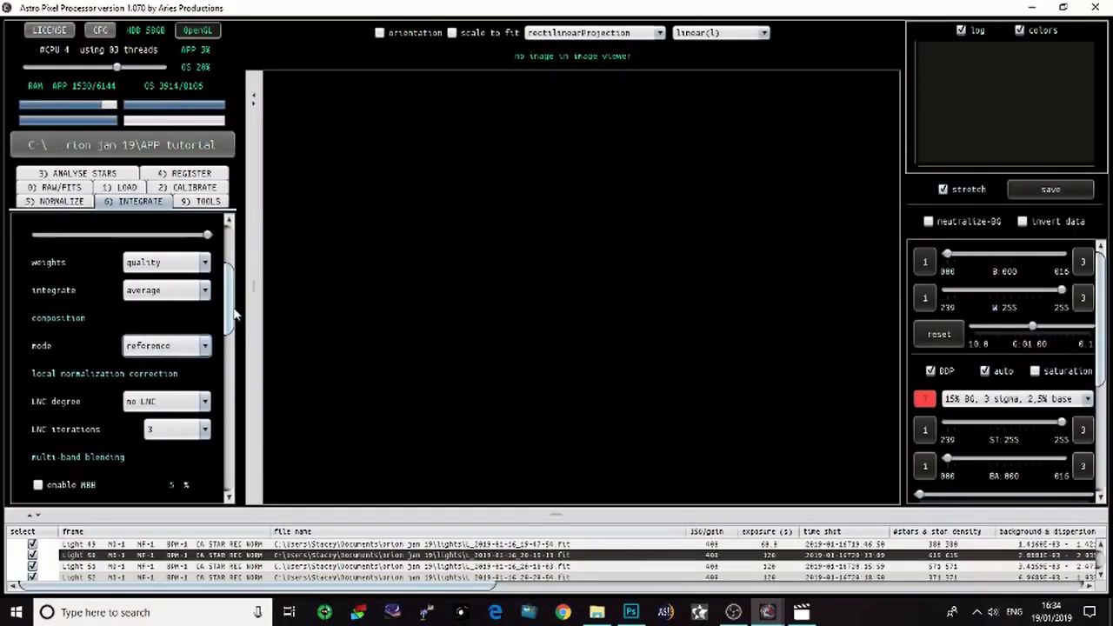
scroll("down", 3)
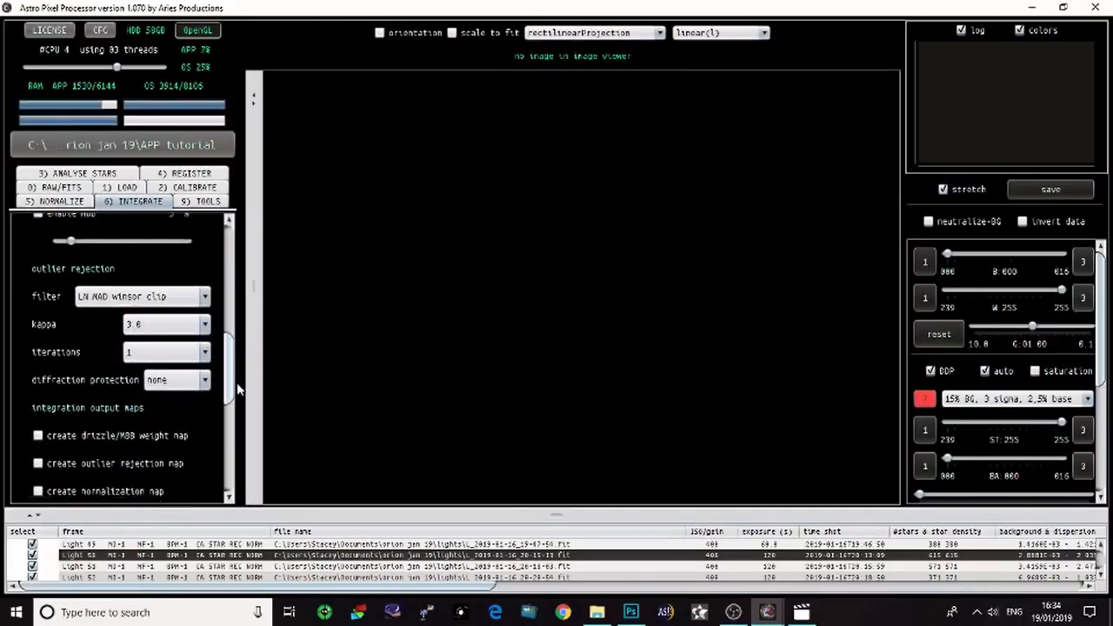
scroll("down", 3)
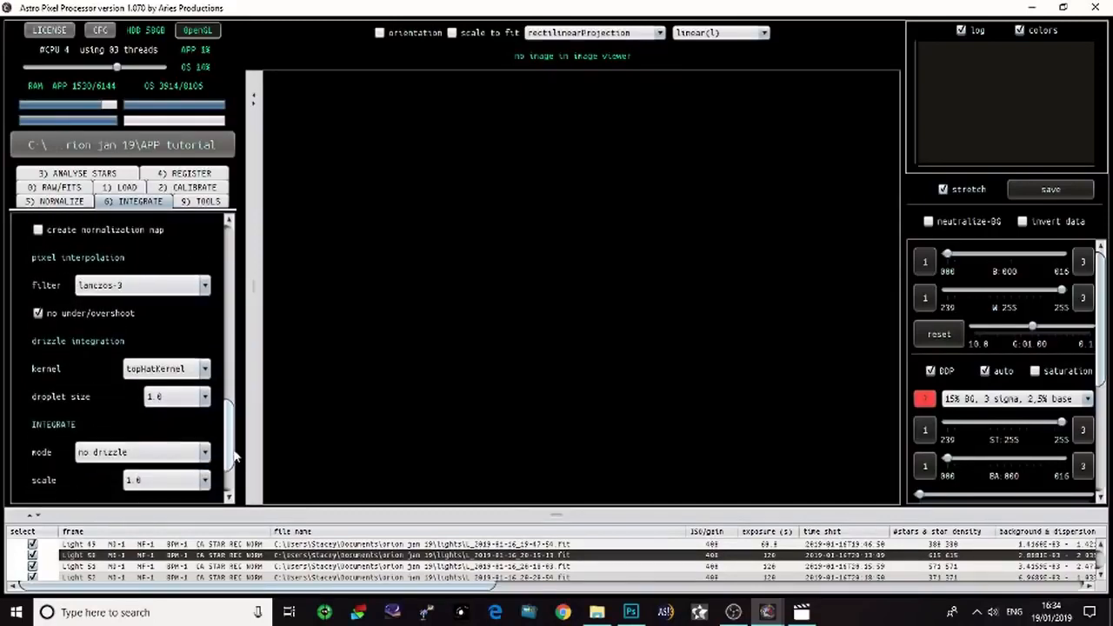
scroll("down", 3)
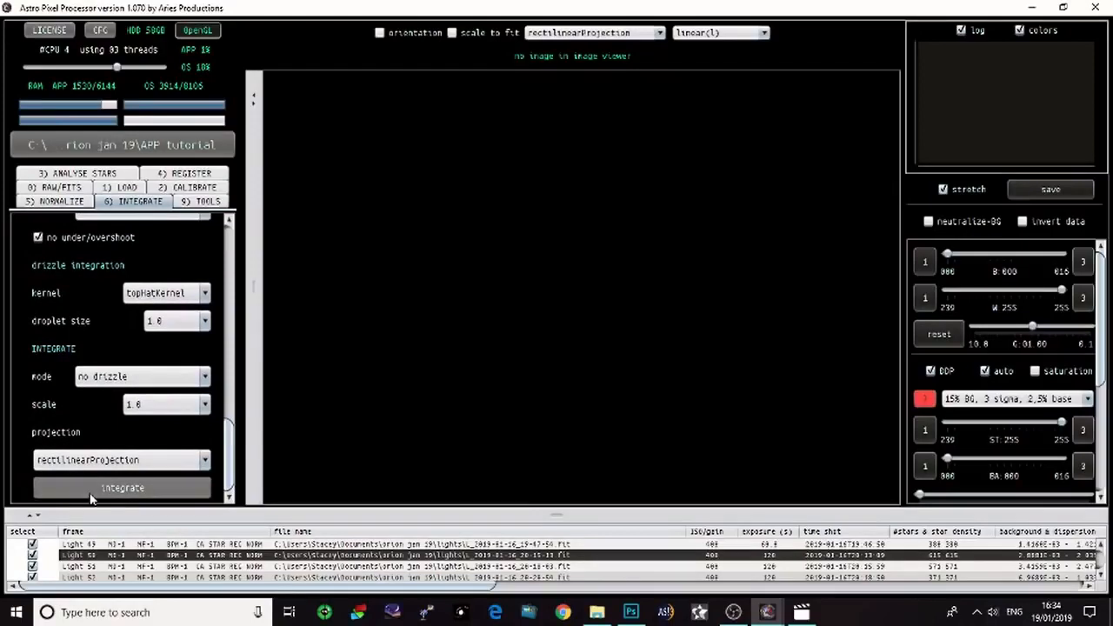
Start integrating the 52 light frames with the chosen settings
left_click(122, 487)
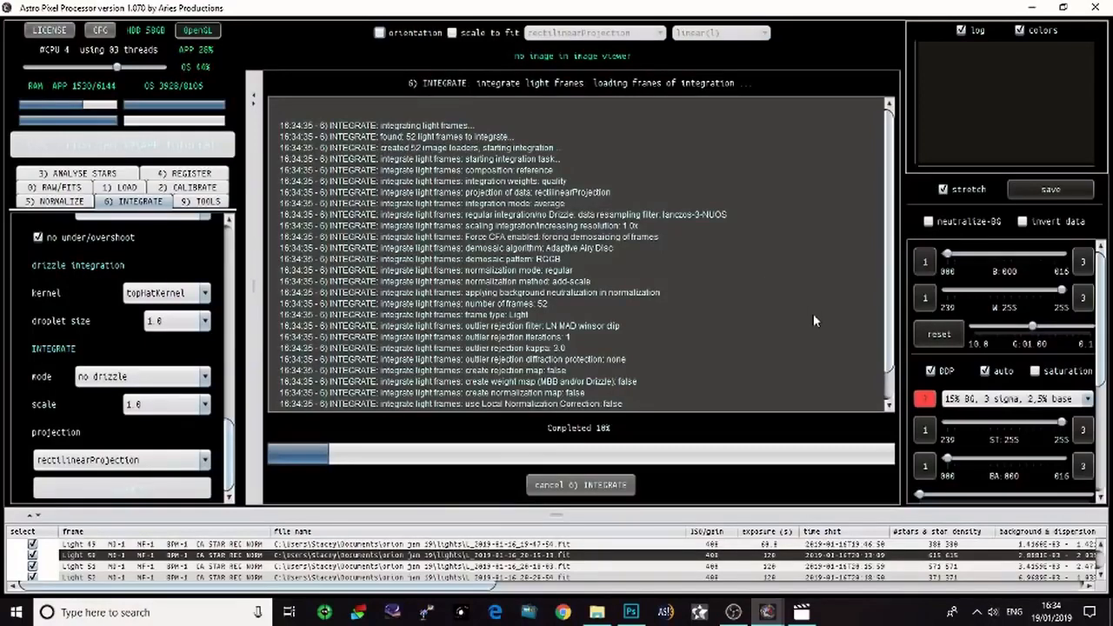
mouse_move(793, 327)
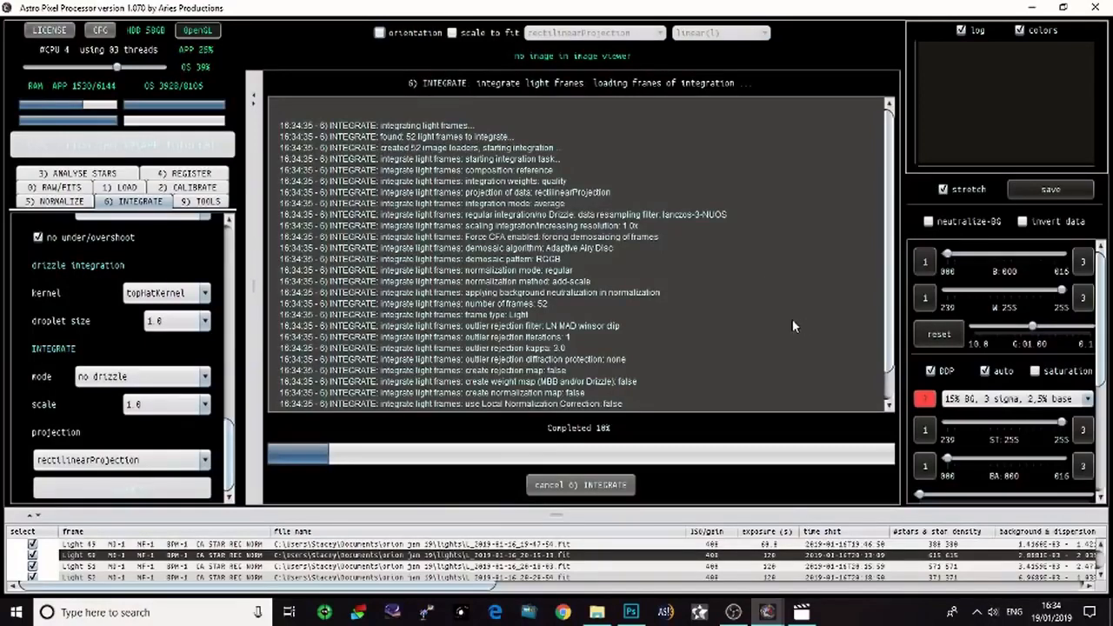
mouse_move(507, 414)
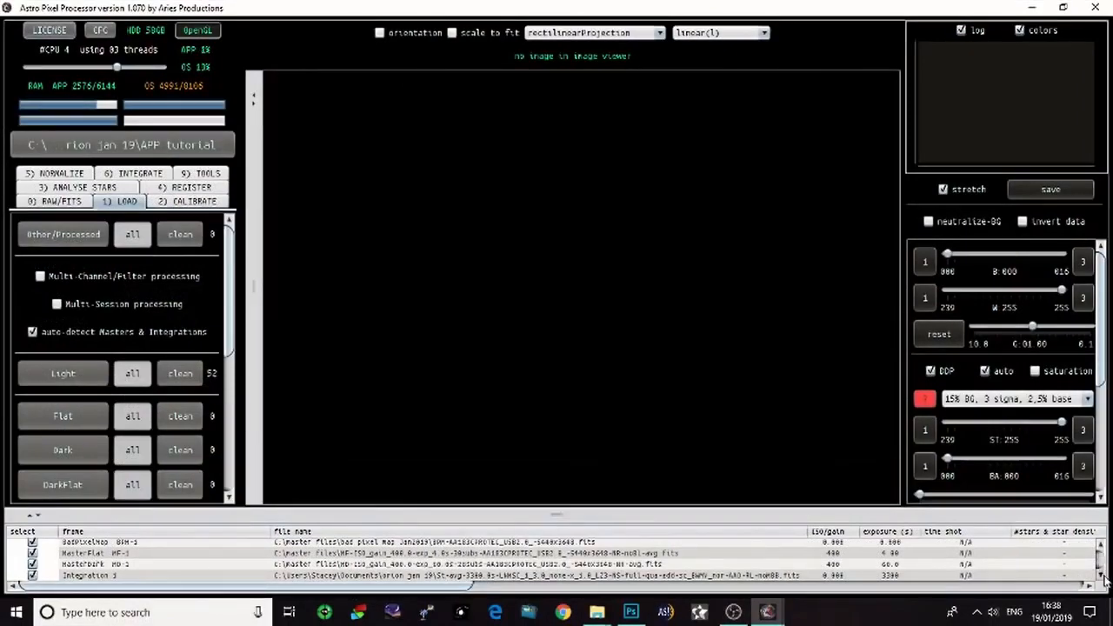
Wait for integration to finish and the Integration 1 result to load into the viewer
scroll("down", 3)
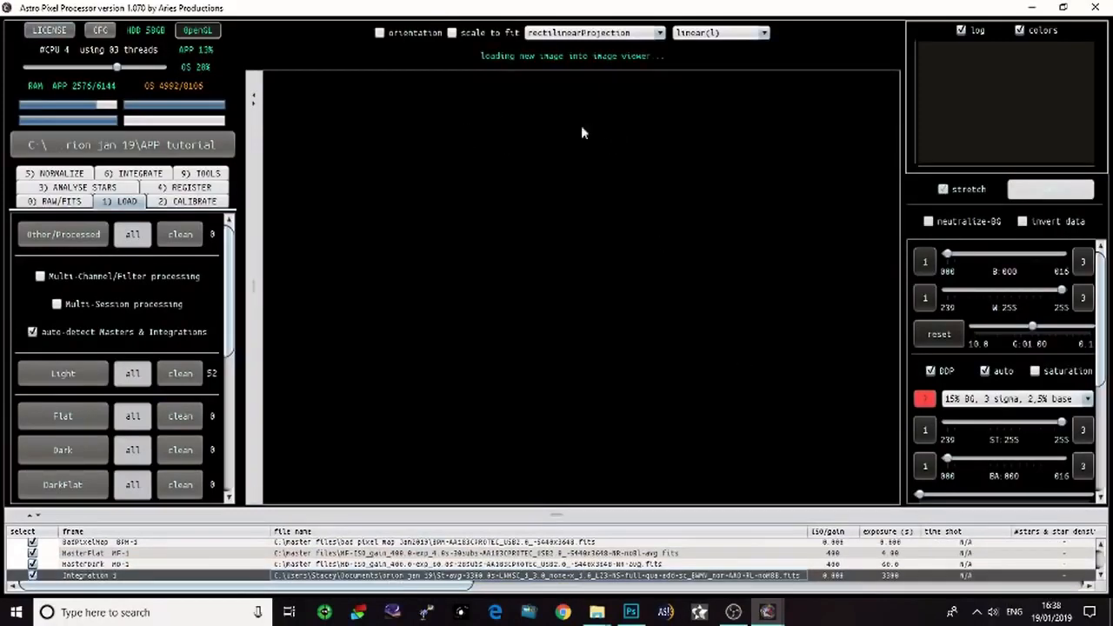
mouse_move(659, 129)
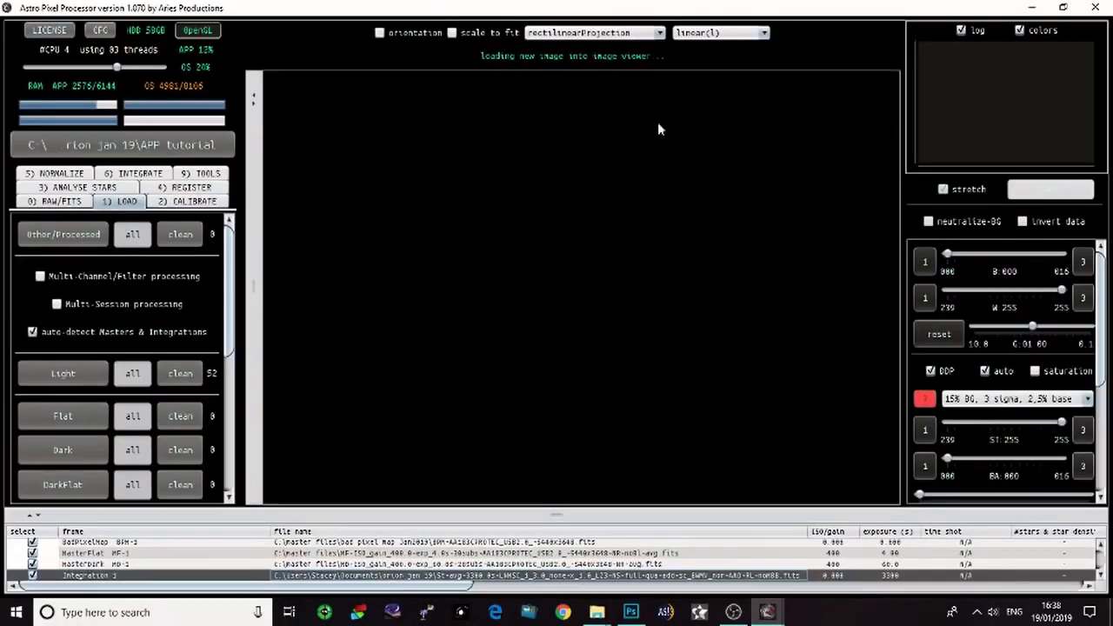
mouse_move(826, 327)
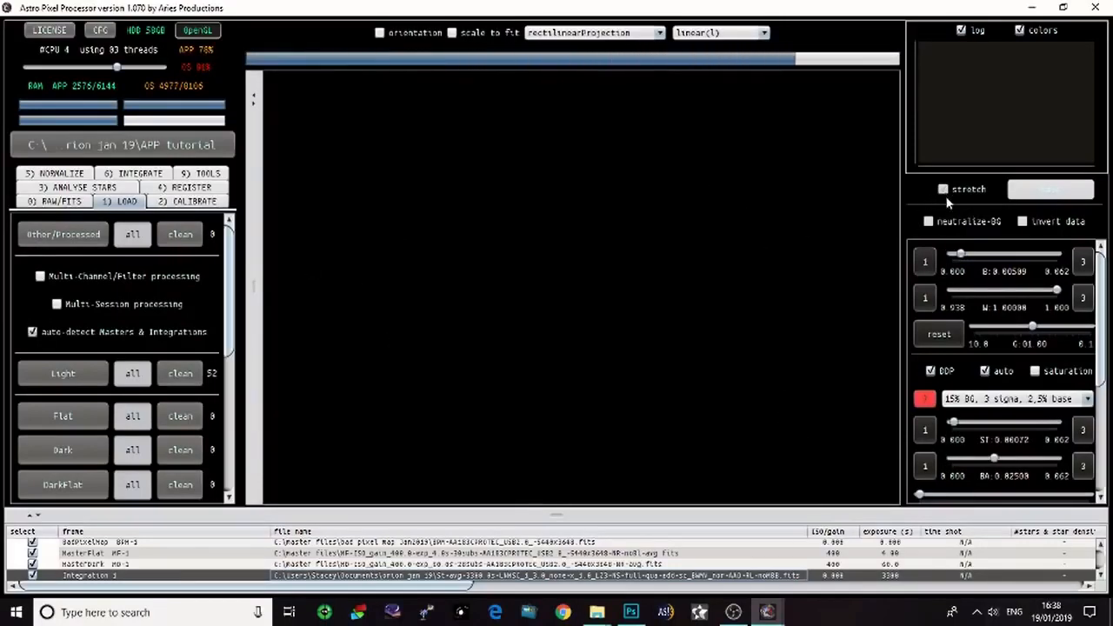
Inspect the stacked, auto-stretched Orion Nebula image and its histogram in the viewer
left_click(943, 188)
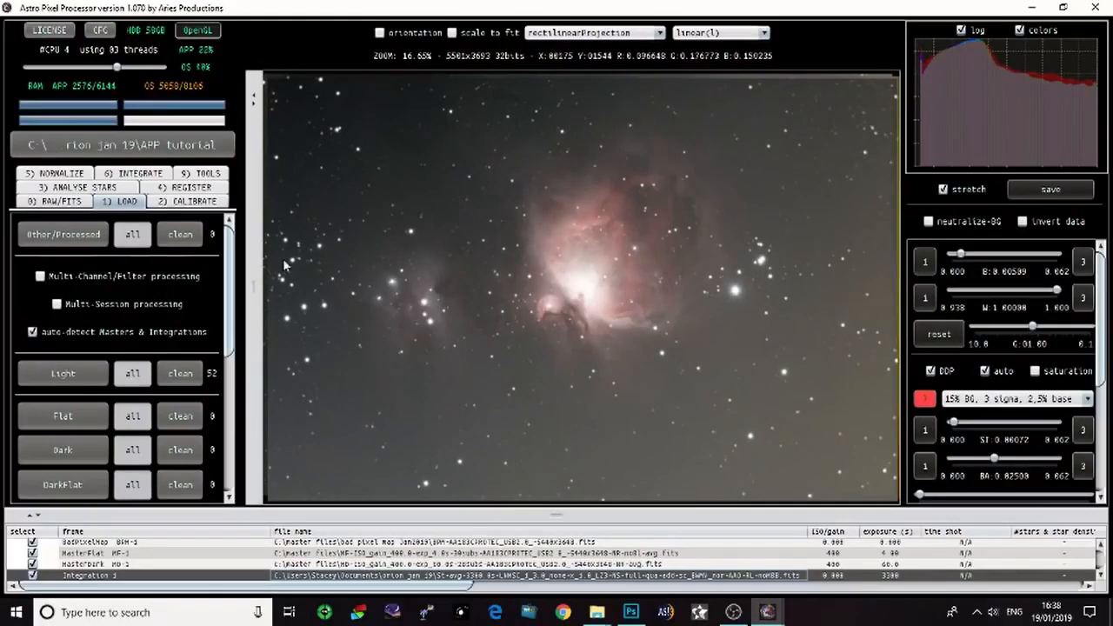
mouse_move(860, 444)
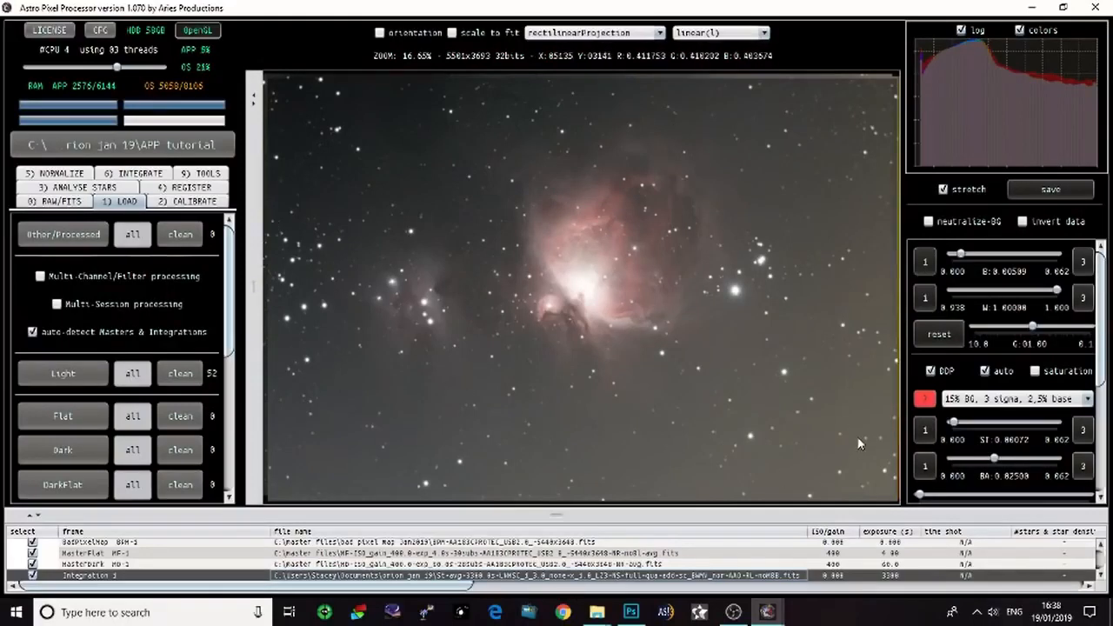
mouse_move(677, 354)
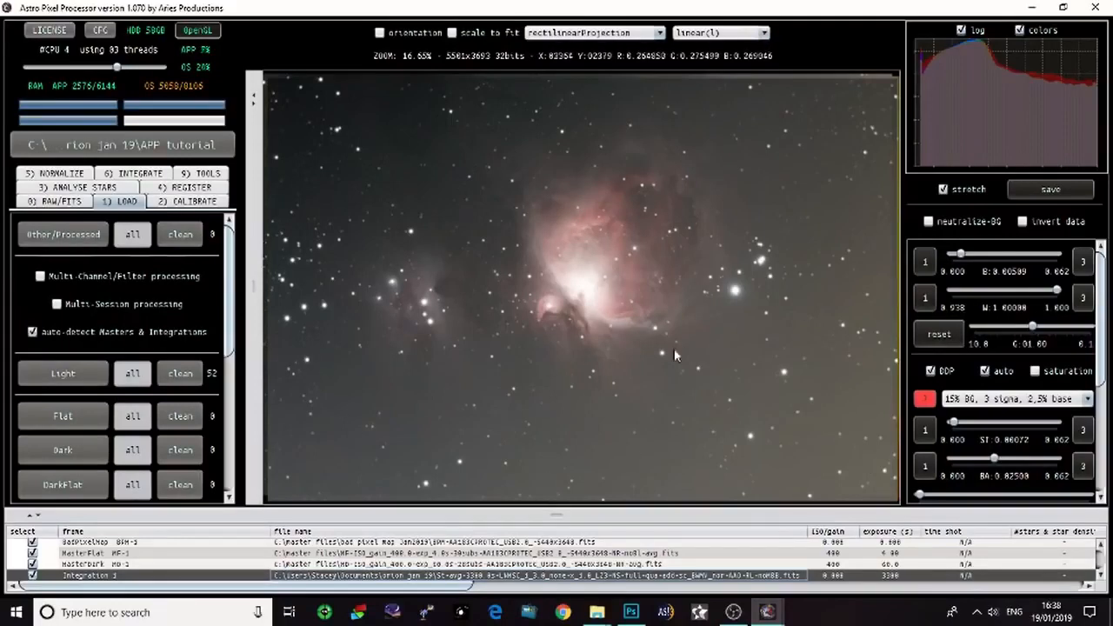
mouse_move(779, 483)
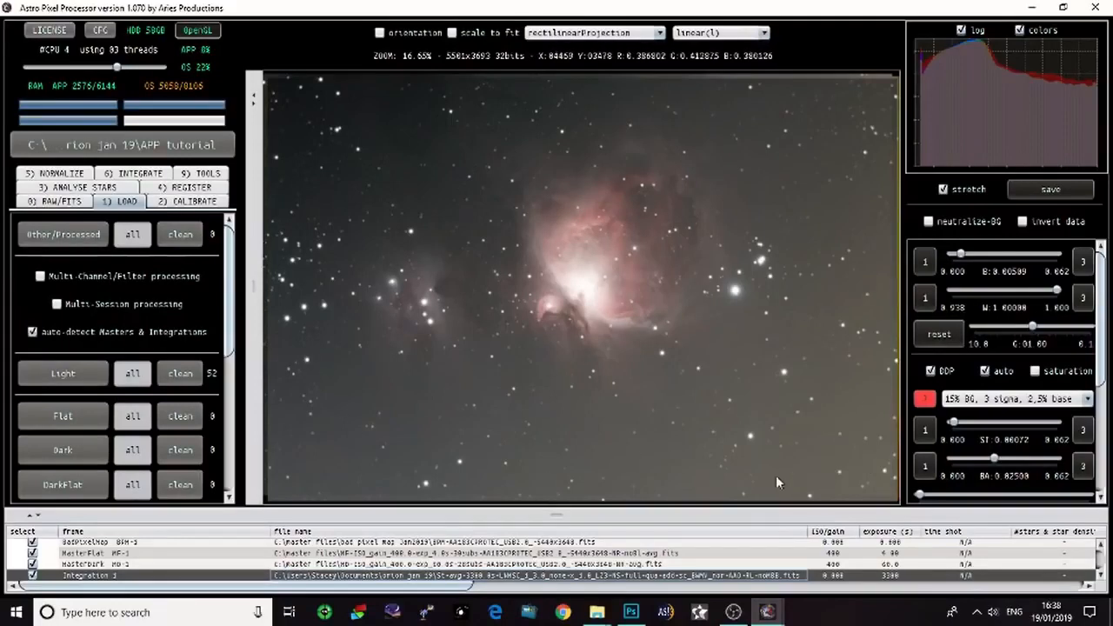
mouse_move(848, 275)
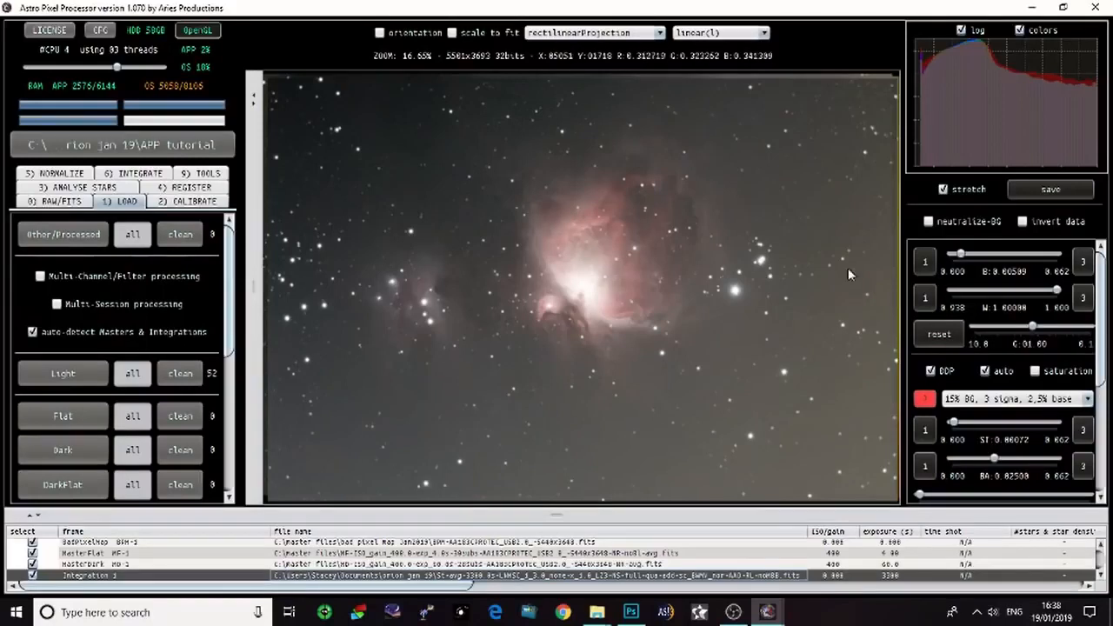
mouse_move(600, 96)
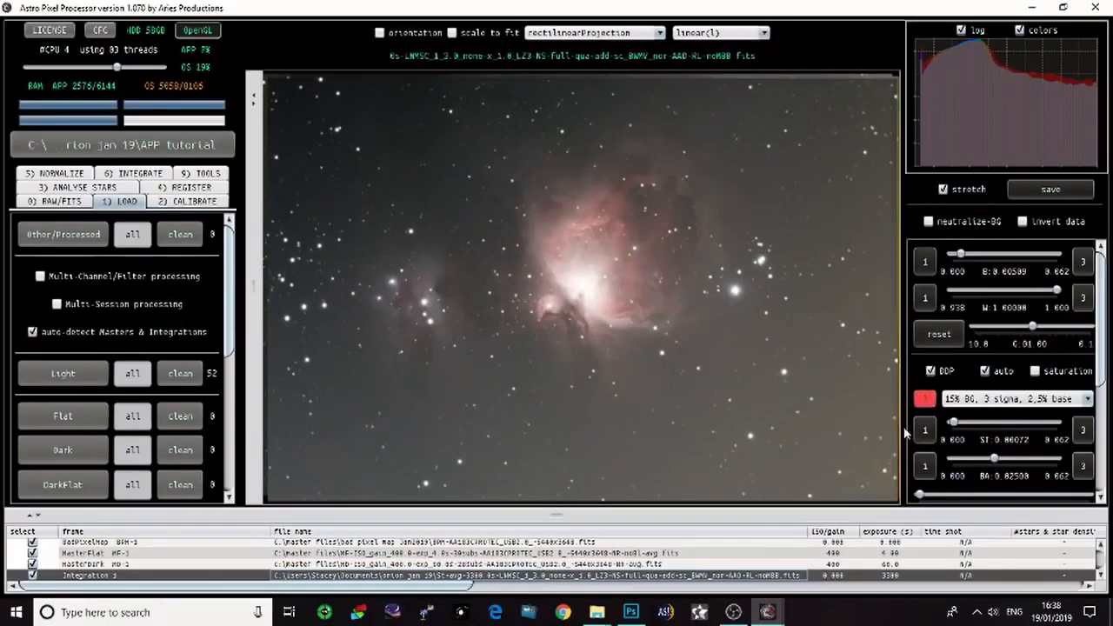
mouse_move(796, 409)
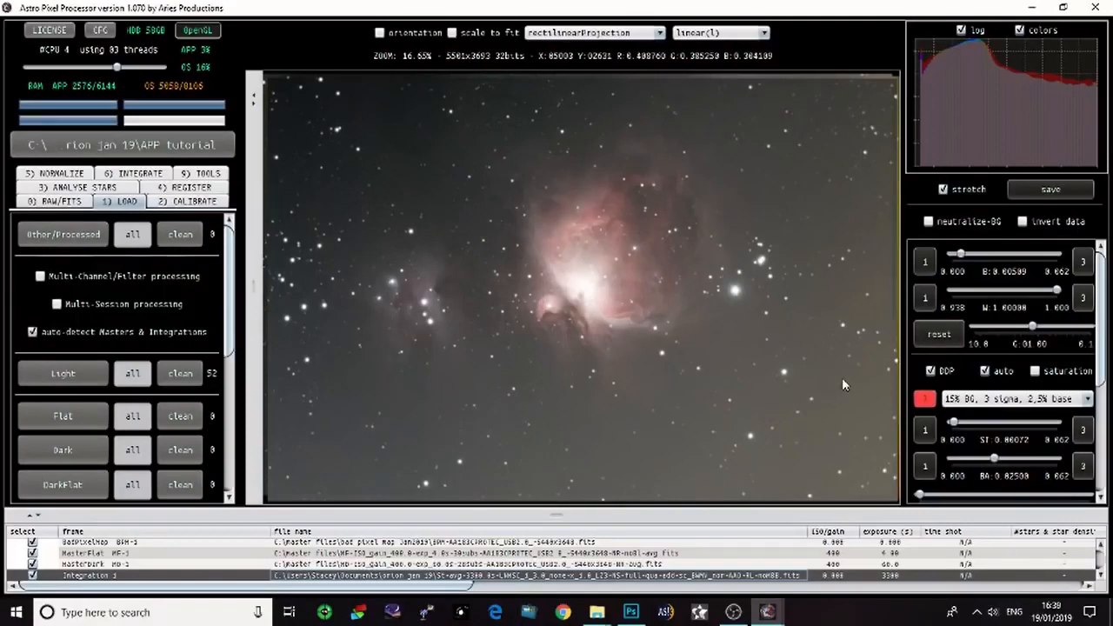
mouse_move(887, 174)
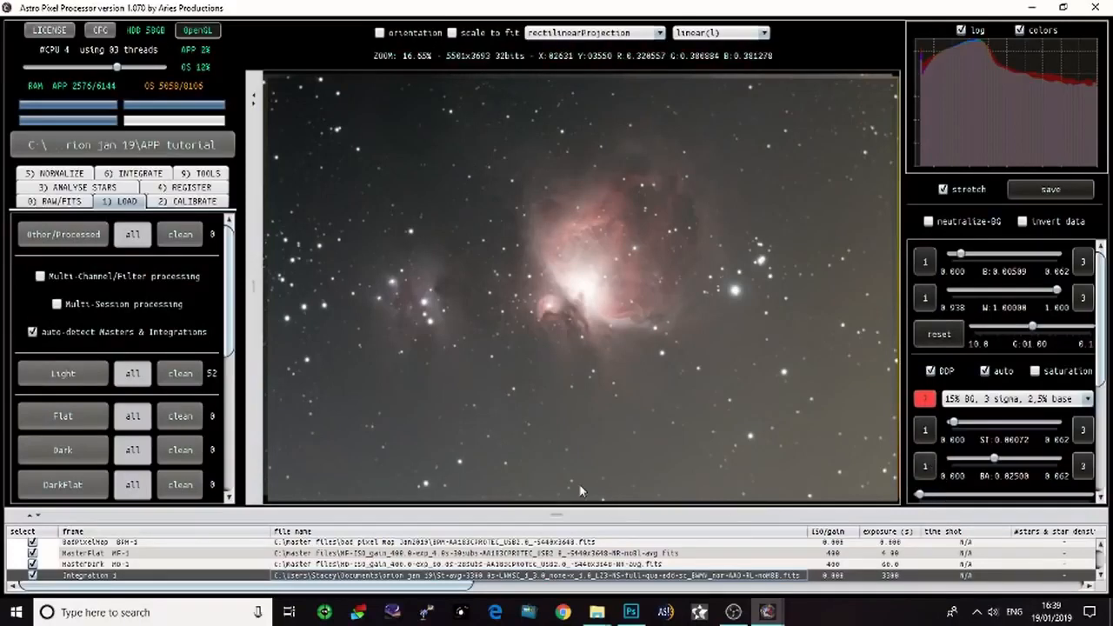
mouse_move(831, 417)
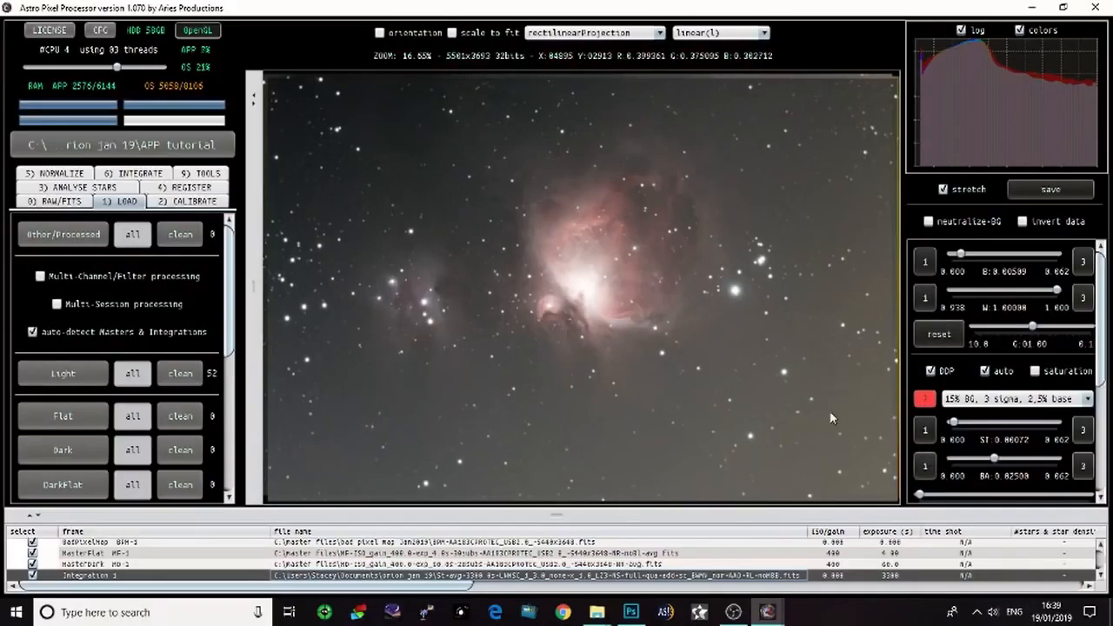